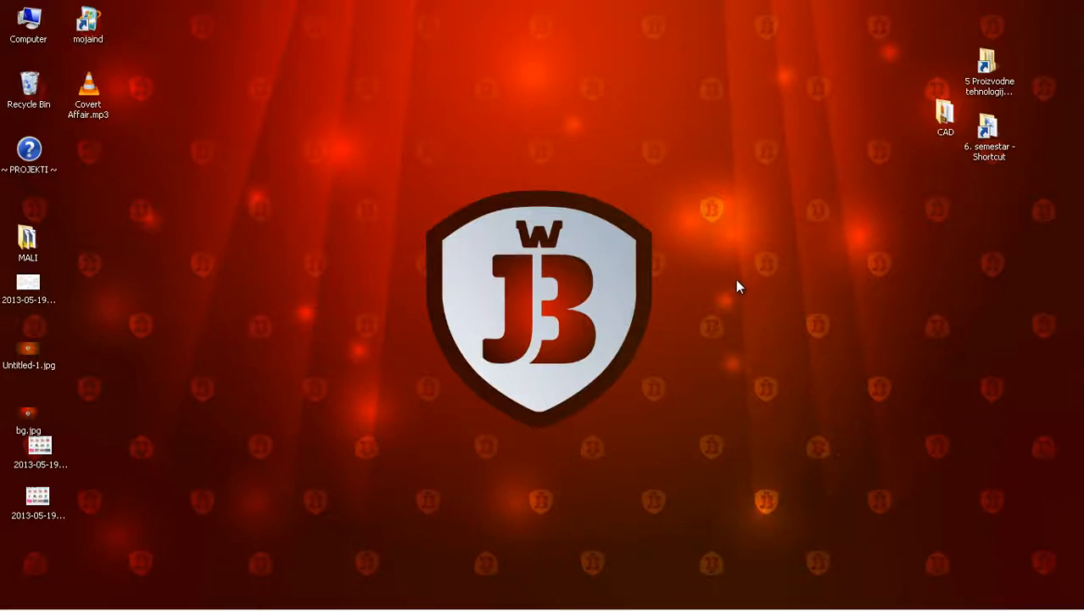
pyautogui.moveTo(637, 346)
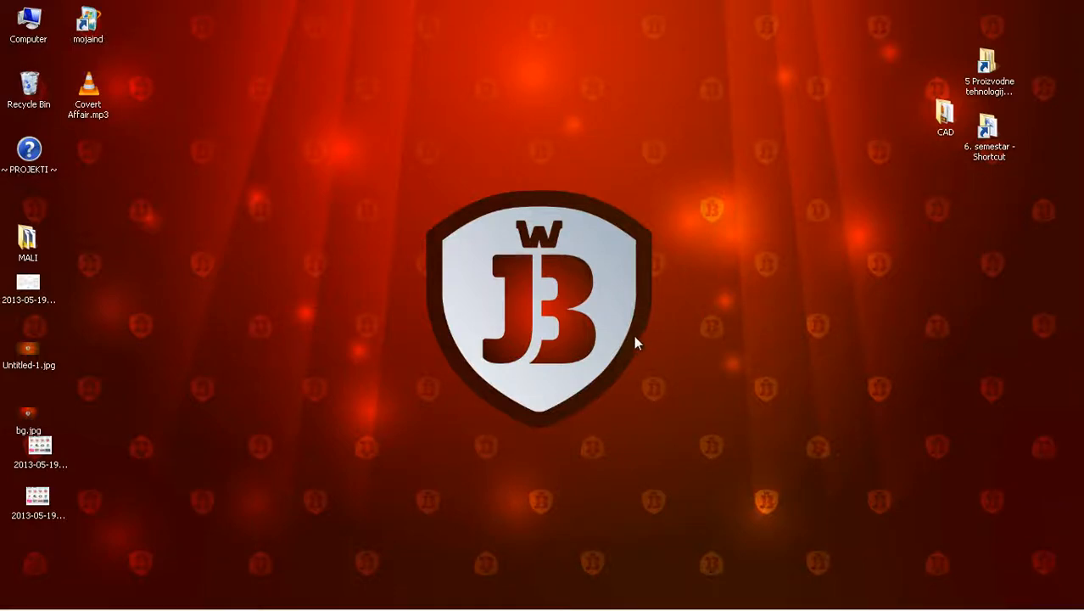
pyautogui.moveTo(455, 282)
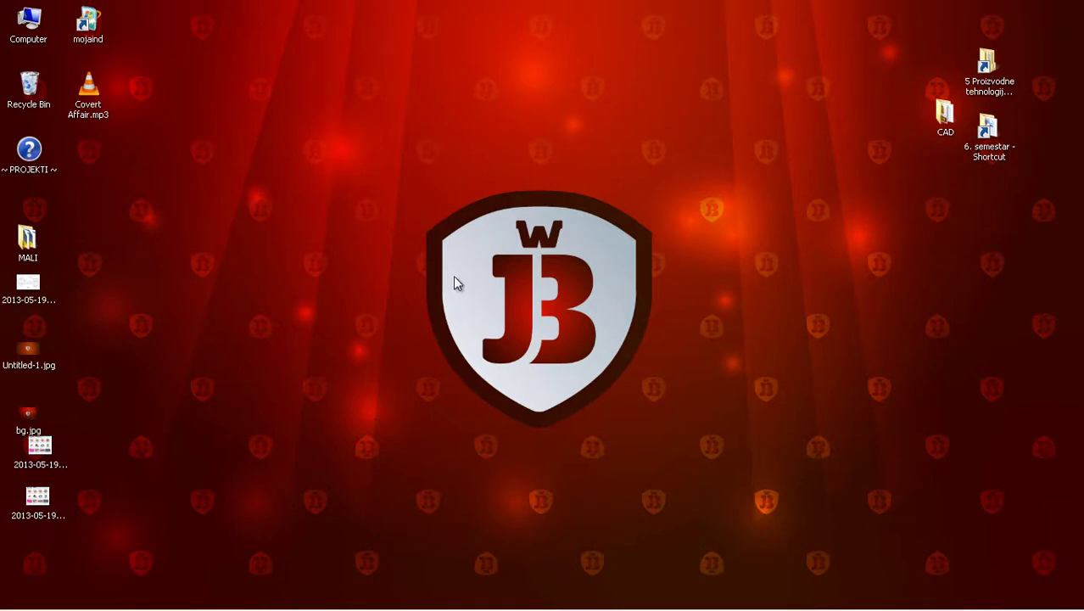
pyautogui.moveTo(480, 367)
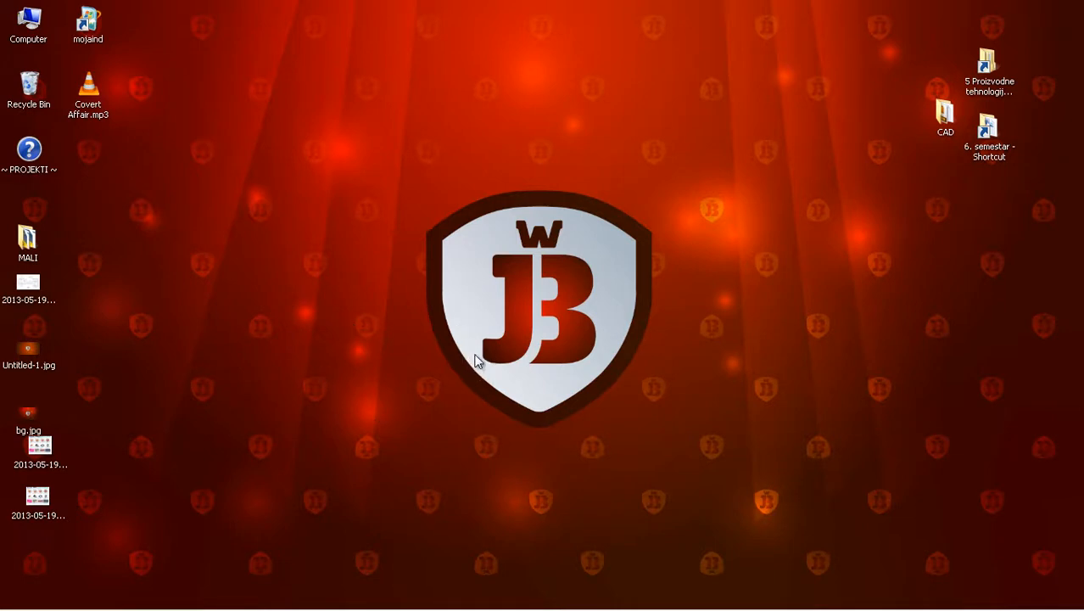
pyautogui.moveTo(648, 241)
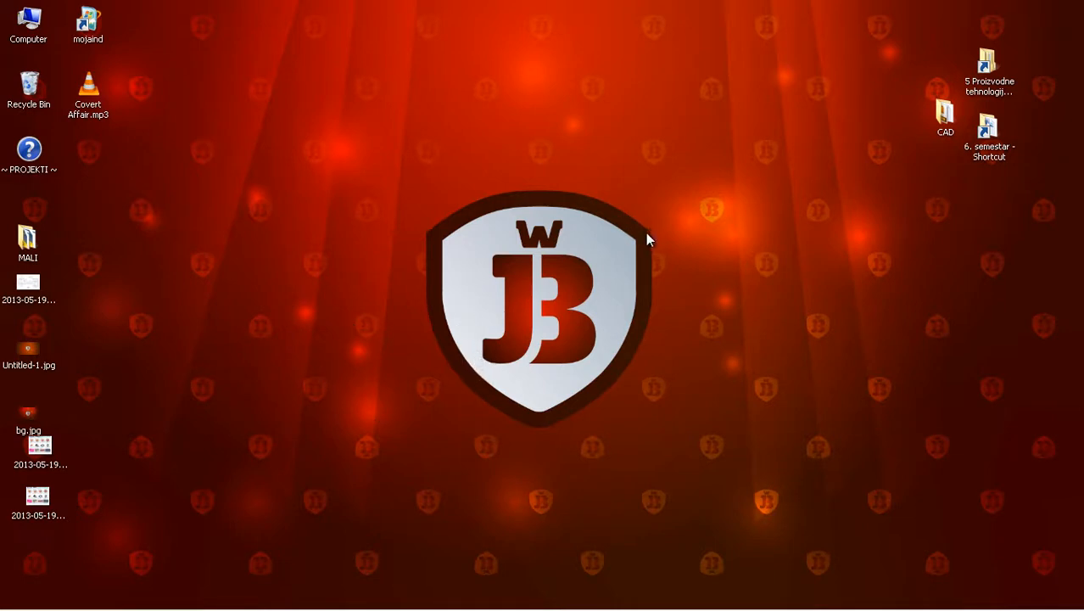
pyautogui.moveTo(617, 240)
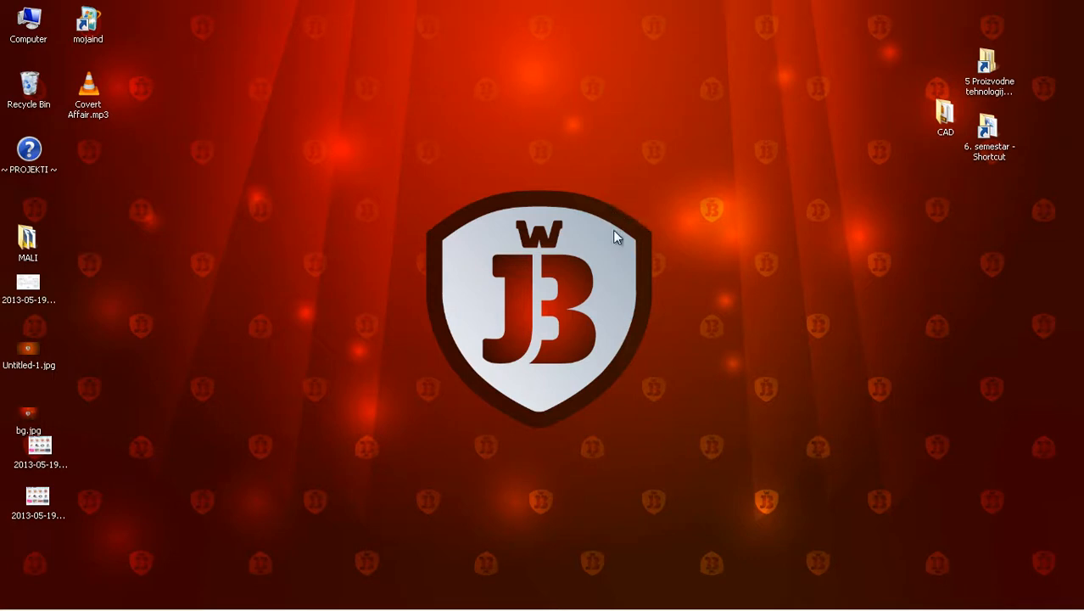
pyautogui.moveTo(724, 81)
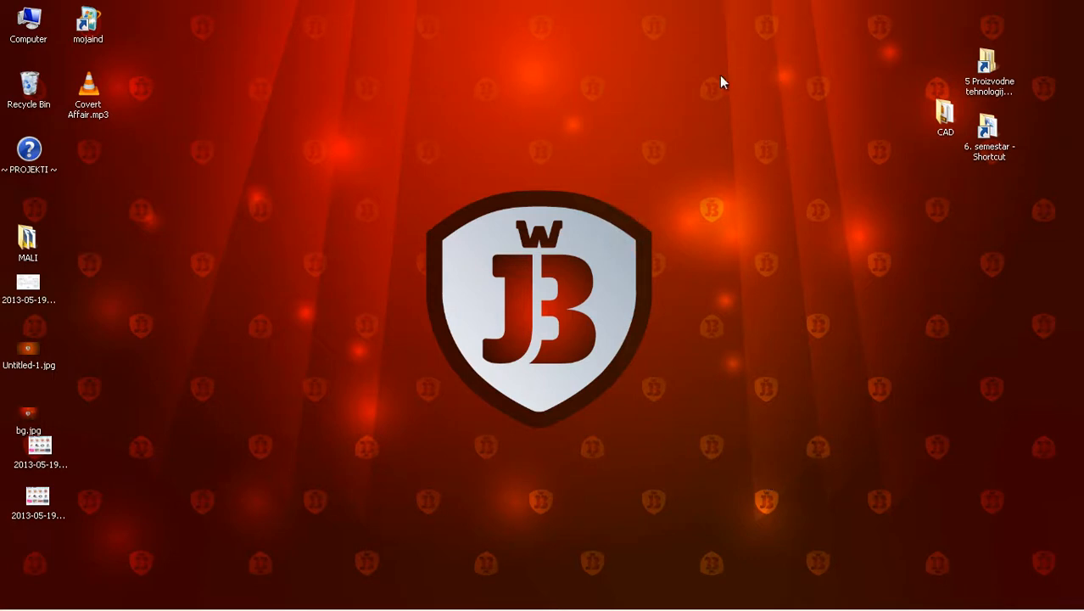
pyautogui.moveTo(312, 188)
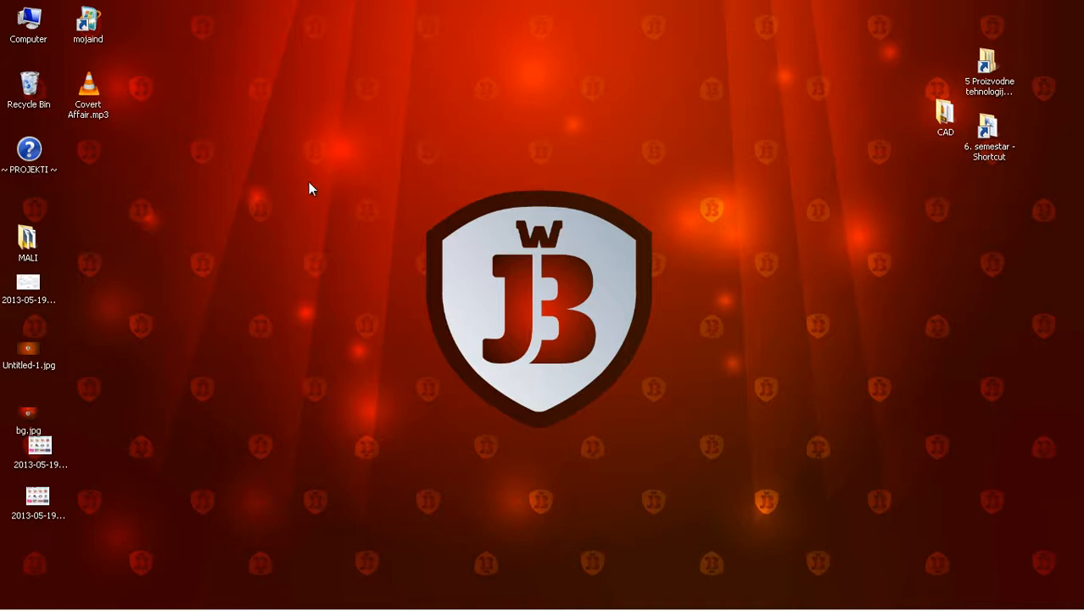
pyautogui.moveTo(334, 231)
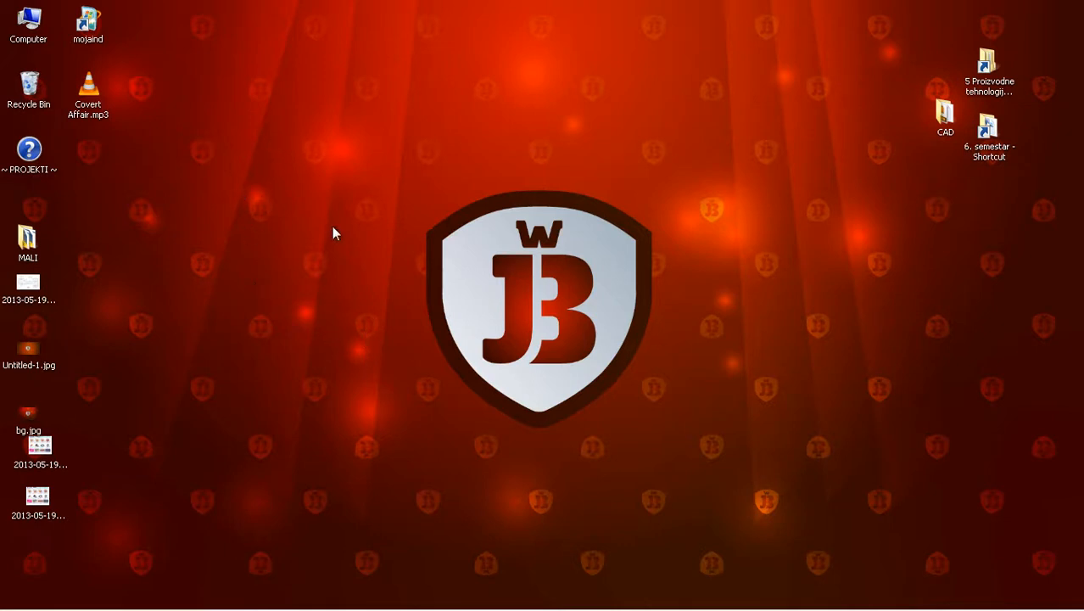
pyautogui.moveTo(438, 324)
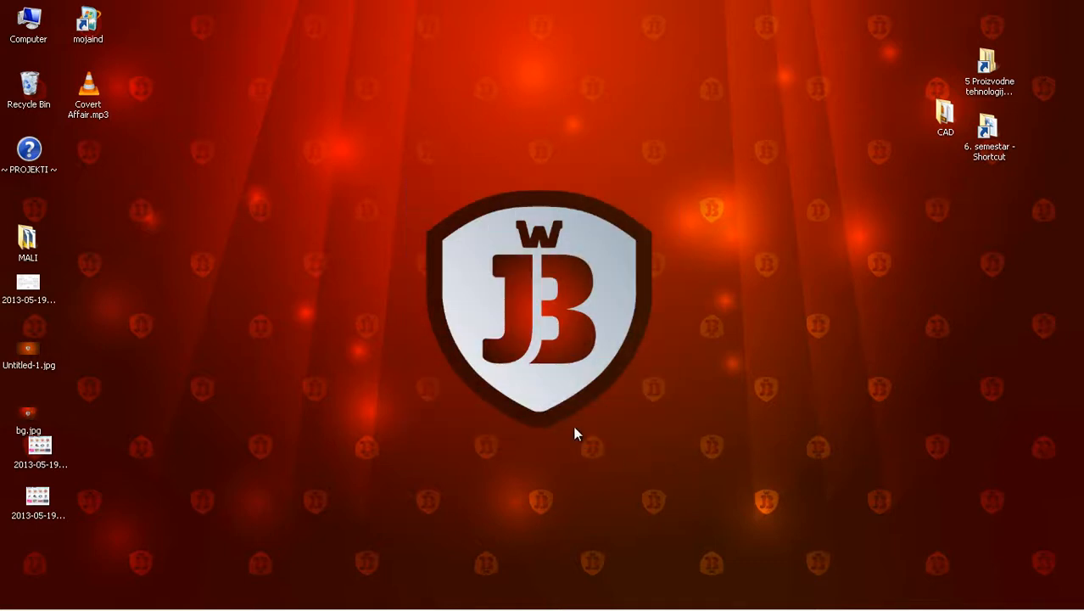
pyautogui.moveTo(427, 261)
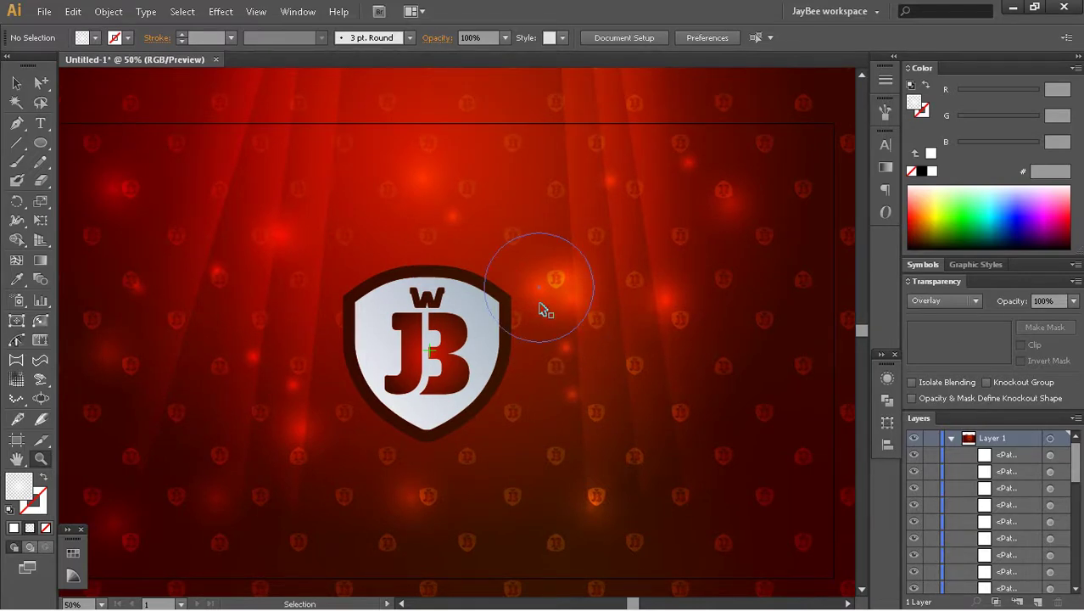
# Move one of the glowing bokeh circles higher up on the background.
pyautogui.press('ctrl+y')
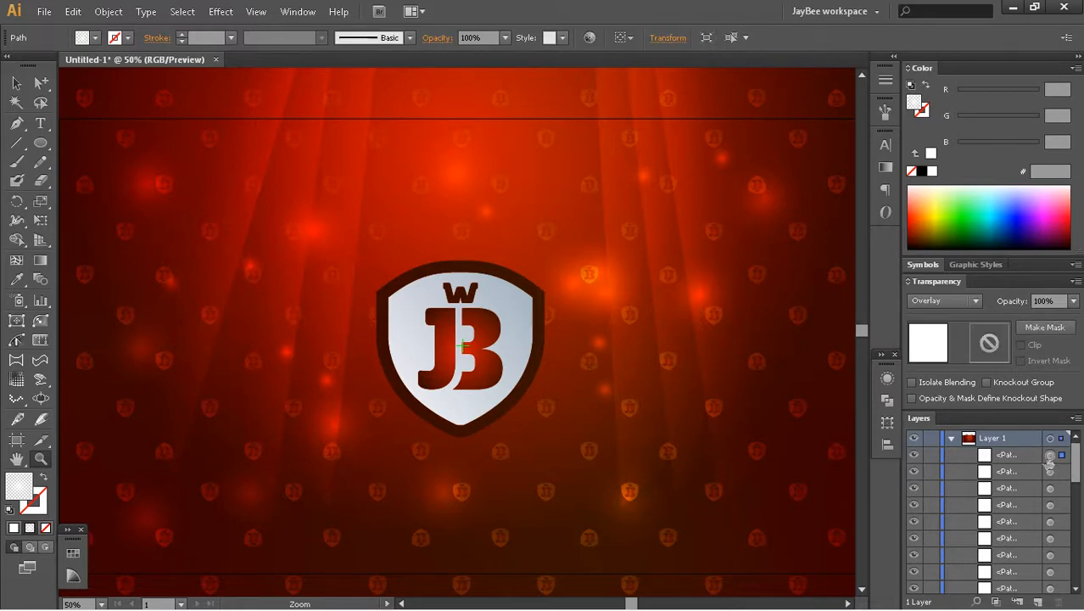
pyautogui.moveTo(645, 241); pyautogui.dragTo(754, 348)
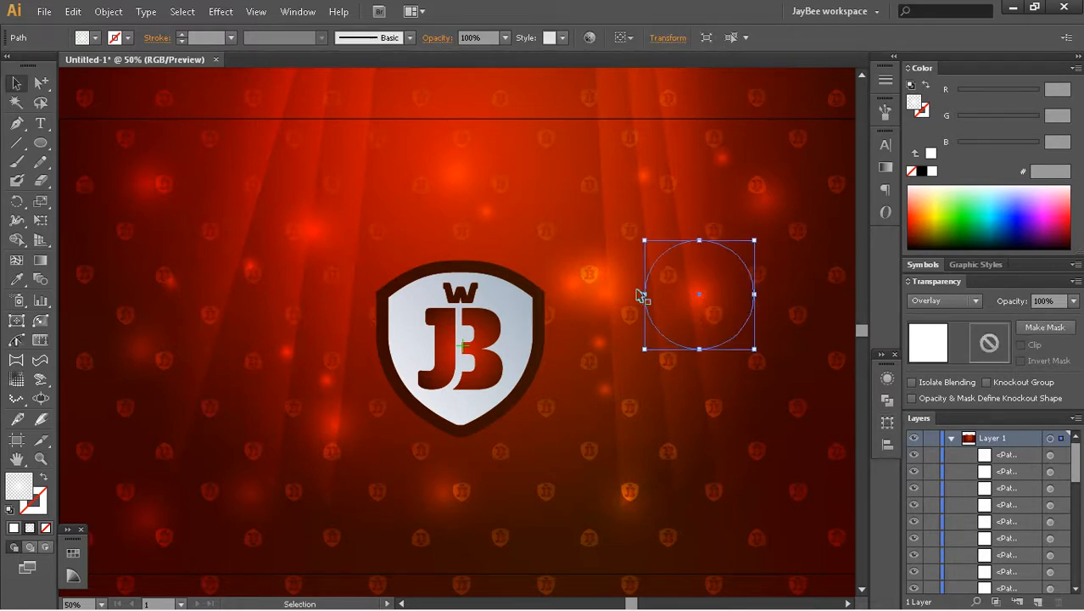
pyautogui.moveTo(699, 295); pyautogui.dragTo(312, 229)
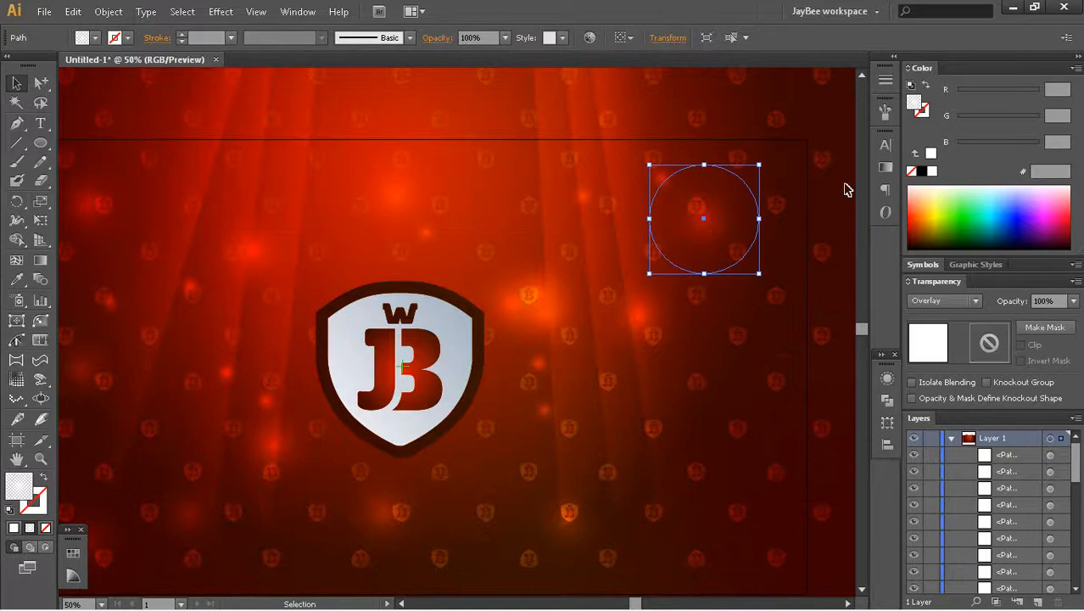
pyautogui.click(886, 168)
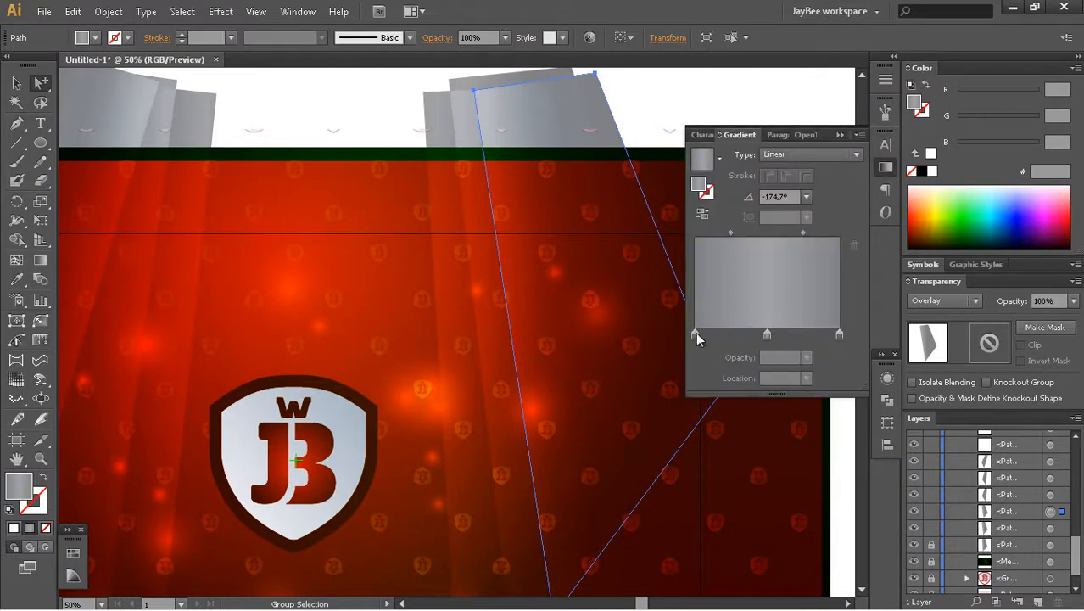
pyautogui.moveTo(719, 338)
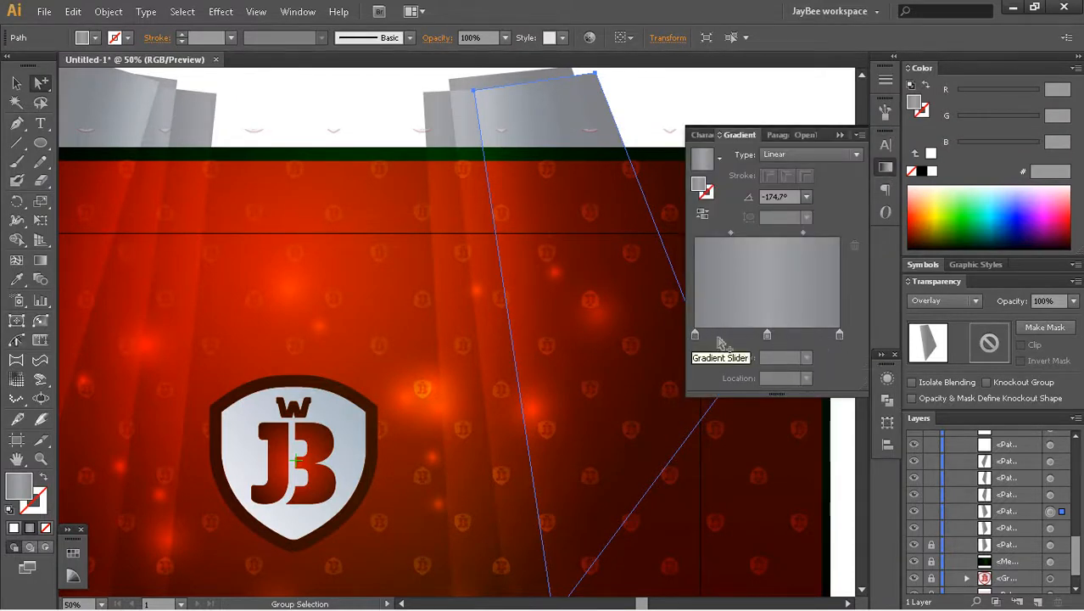
pyautogui.moveTo(767, 336)
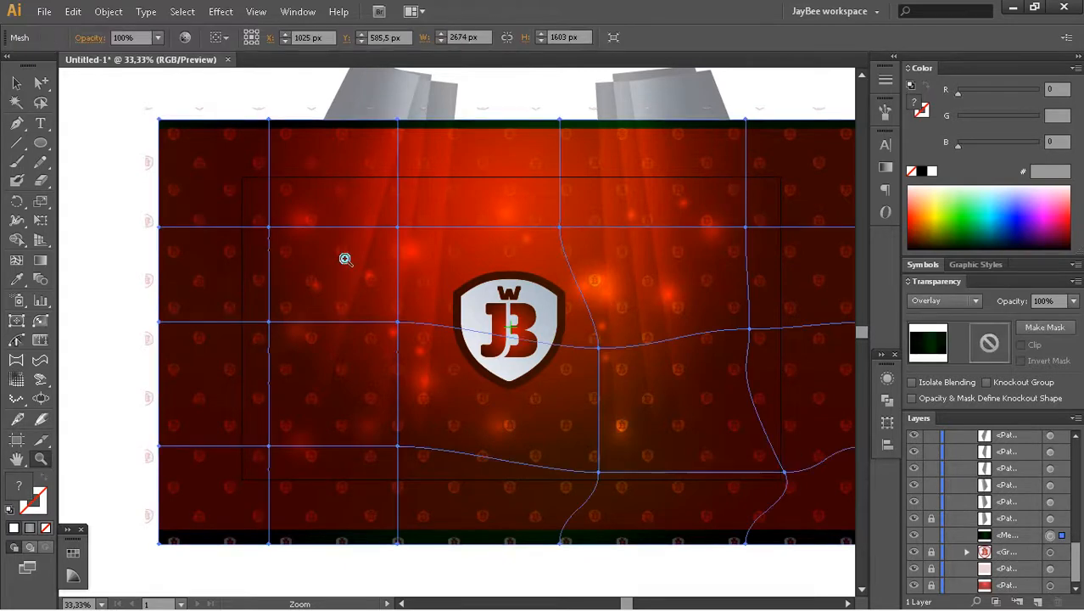
# Preview colour-balance changes: less green and red, more blue, pushing the background toward purple.
pyautogui.click(71, 12)
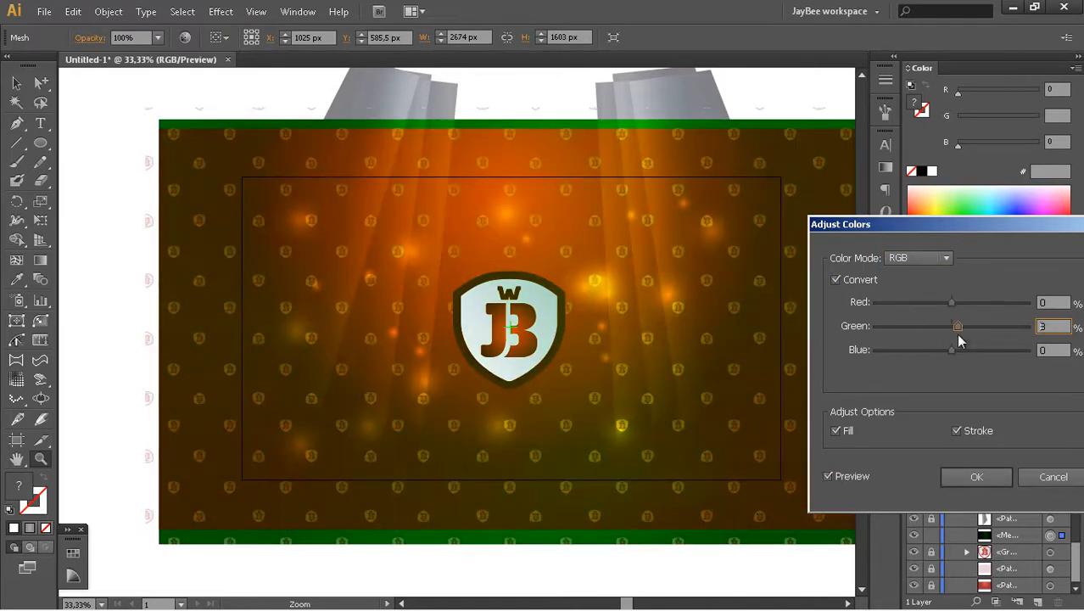
pyautogui.moveTo(950, 302); pyautogui.dragTo(916, 302)
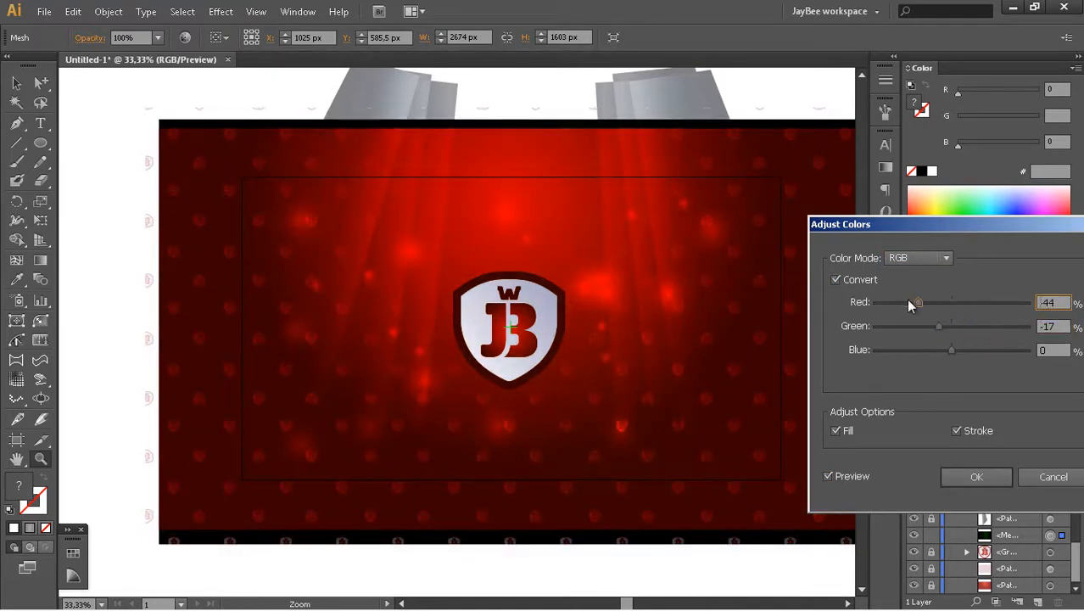
pyautogui.moveTo(916, 302); pyautogui.dragTo(967, 302)
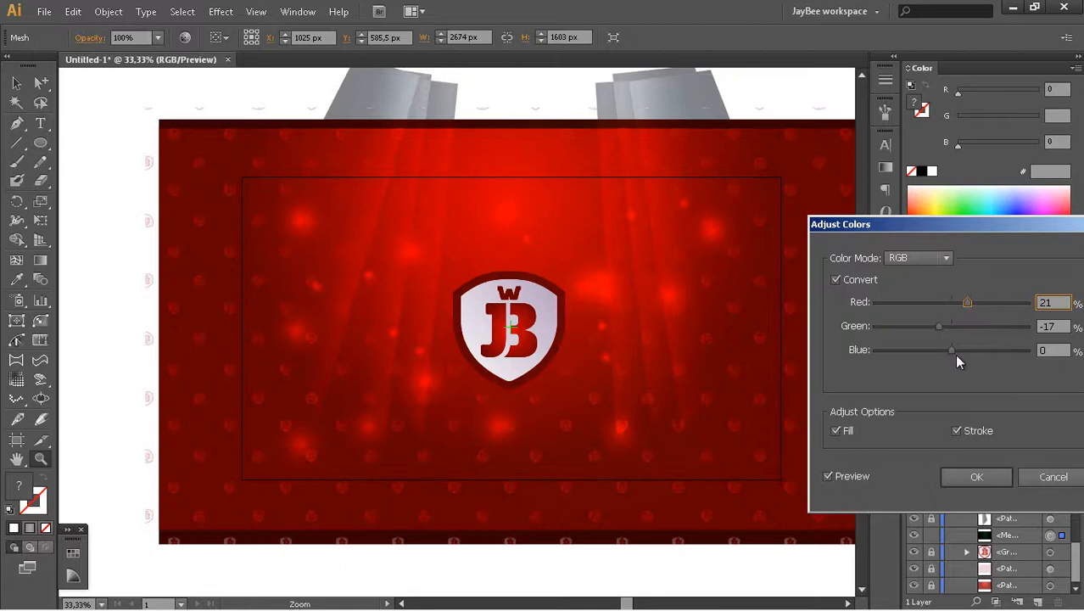
pyautogui.moveTo(952, 349); pyautogui.dragTo(990, 349)
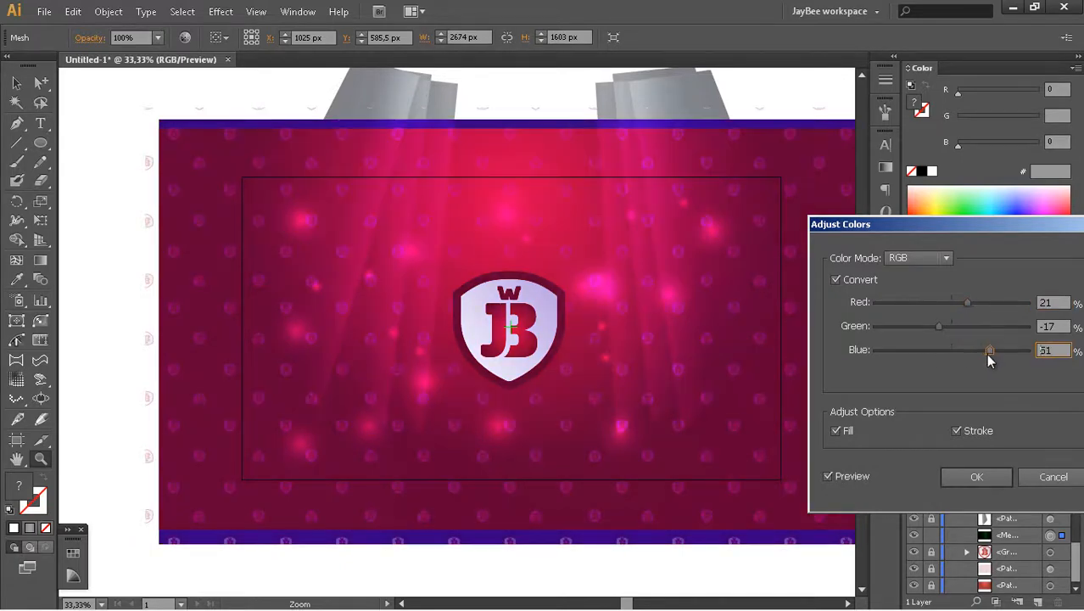
pyautogui.moveTo(938, 326); pyautogui.dragTo(909, 326)
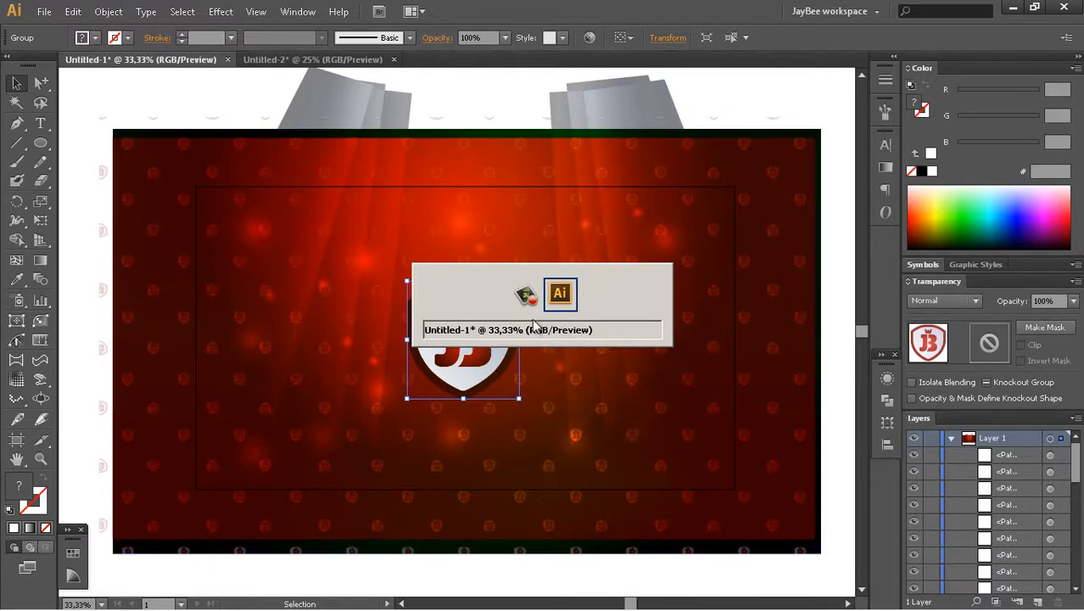
pyautogui.moveTo(600, 301)
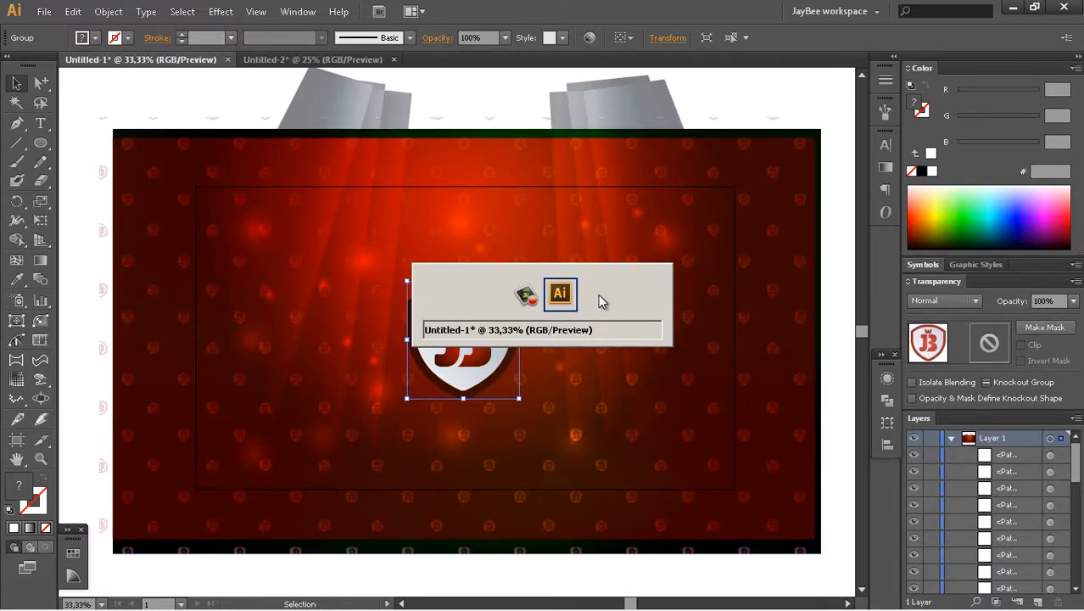
pyautogui.moveTo(611, 341)
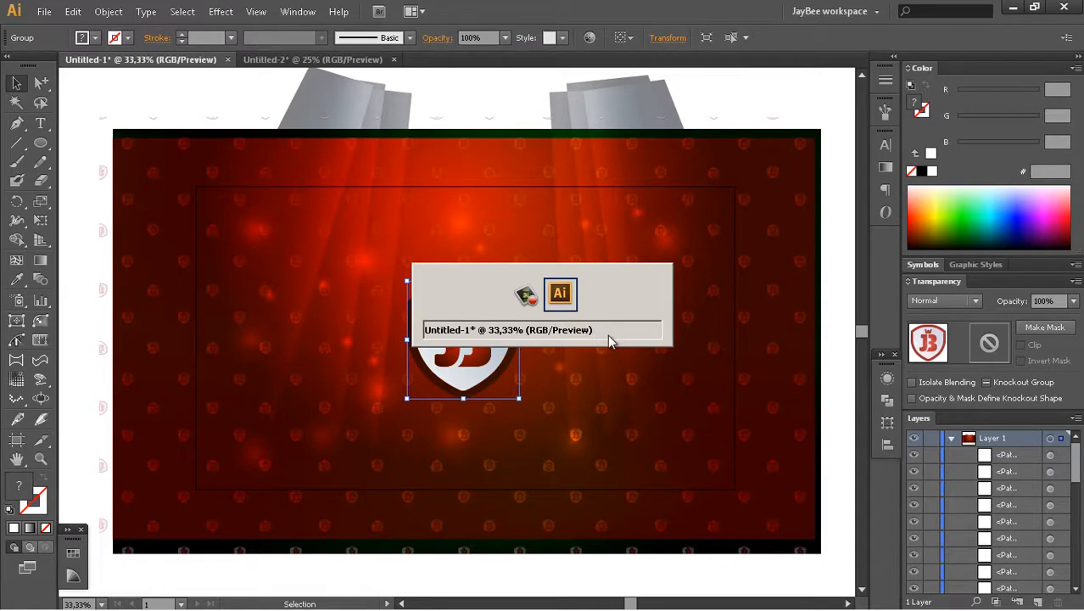
# Paste the copied shield logo into the centre of the Untitled-2 document.
pyautogui.click(312, 59)
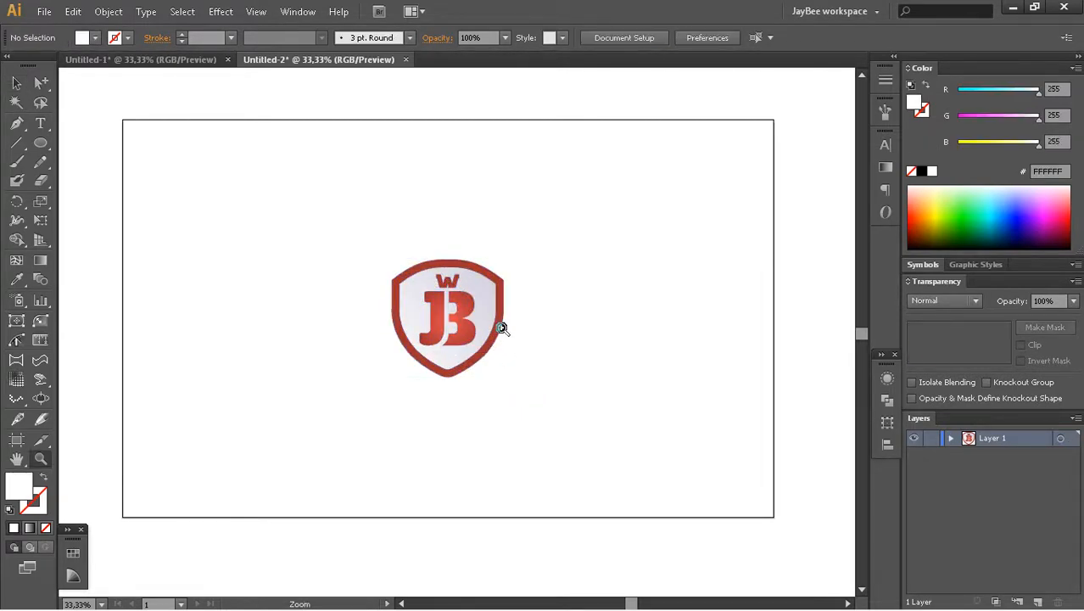
pyautogui.click(499, 329)
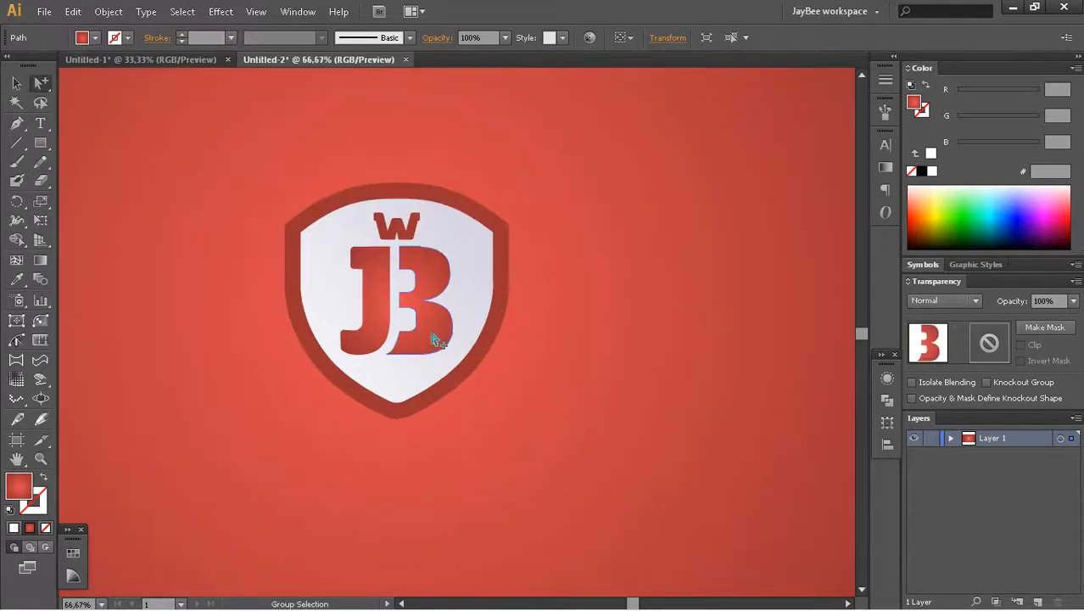
# Make the red background a radial gradient and darken its outer colour stop.
pyautogui.click(427, 326)
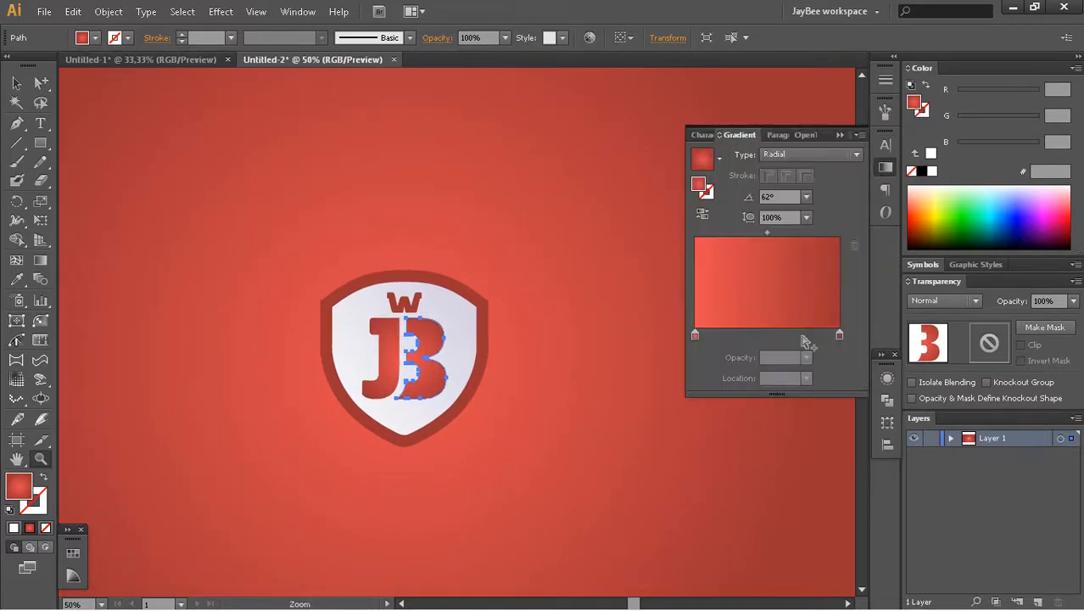
pyautogui.click(696, 335)
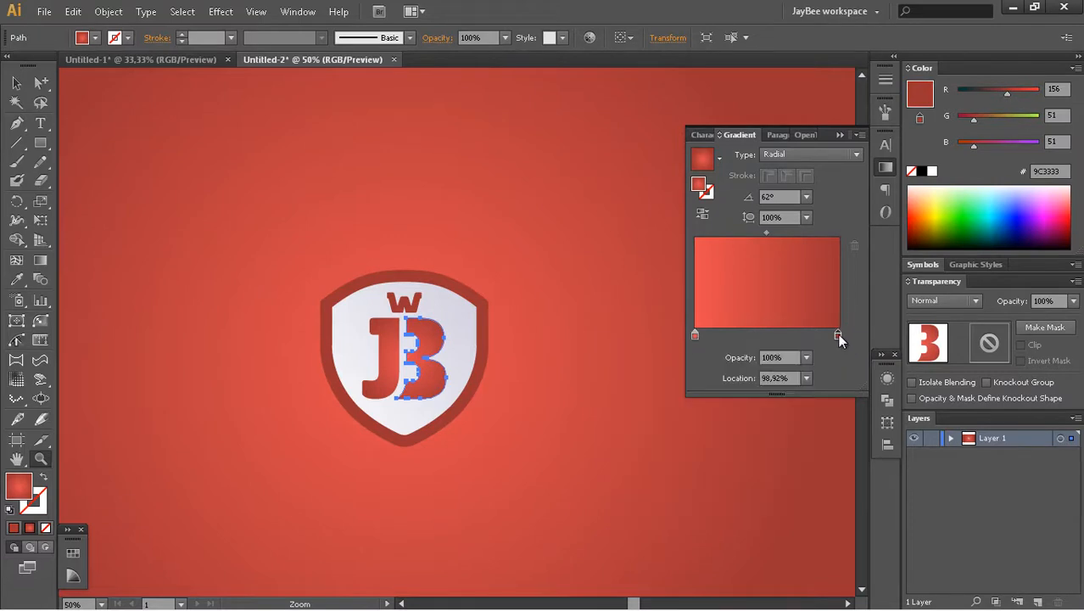
pyautogui.doubleClick(838, 334)
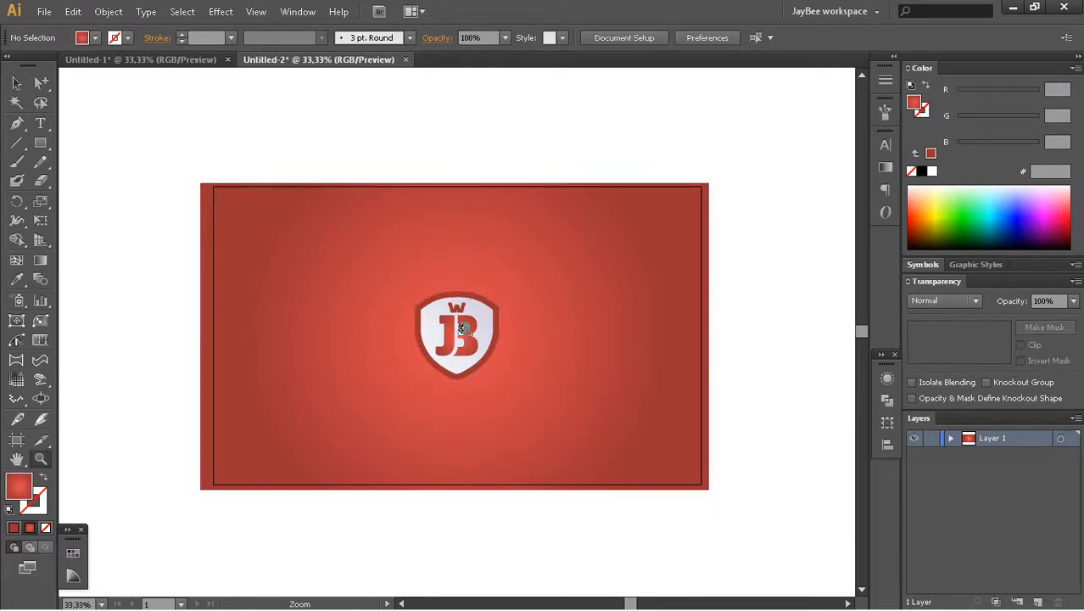
# Turn the selected shield logo into a new pattern via Object > Pattern > Make.
pyautogui.click(458, 329)
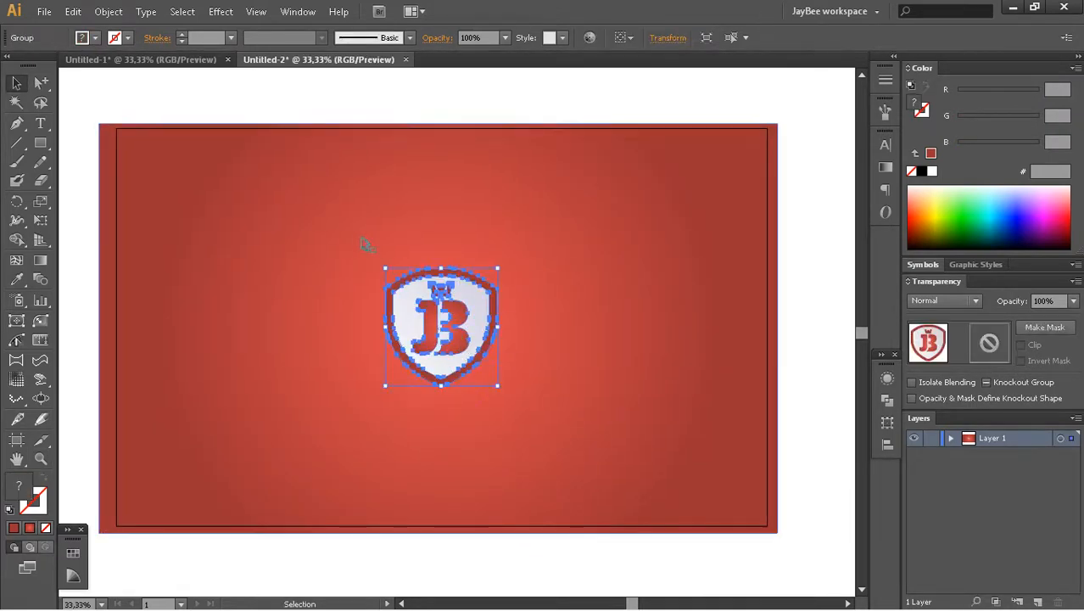
pyautogui.click(105, 10)
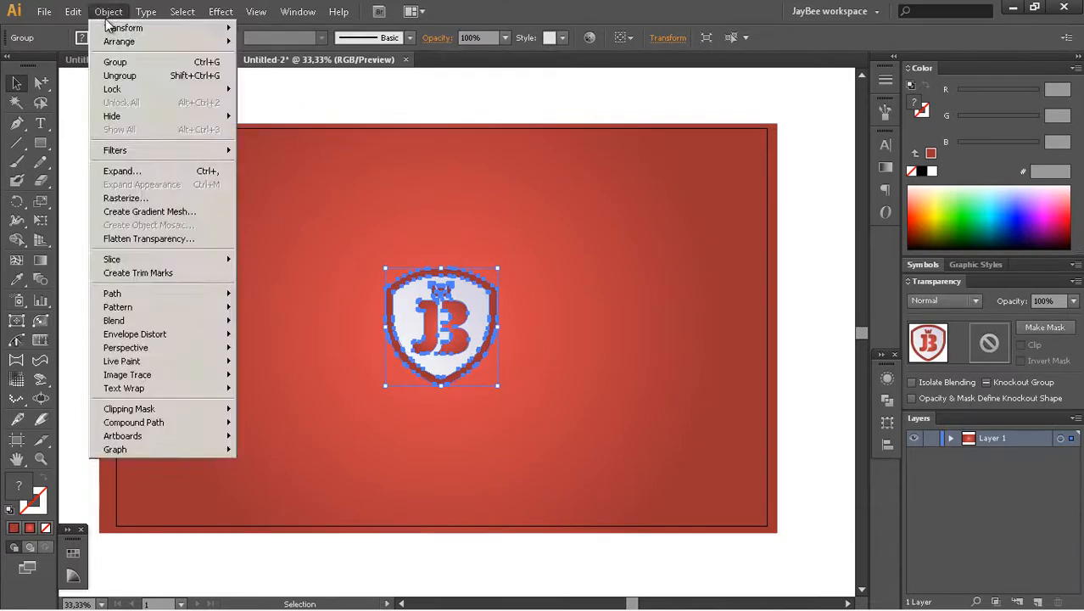
pyautogui.moveTo(117, 305)
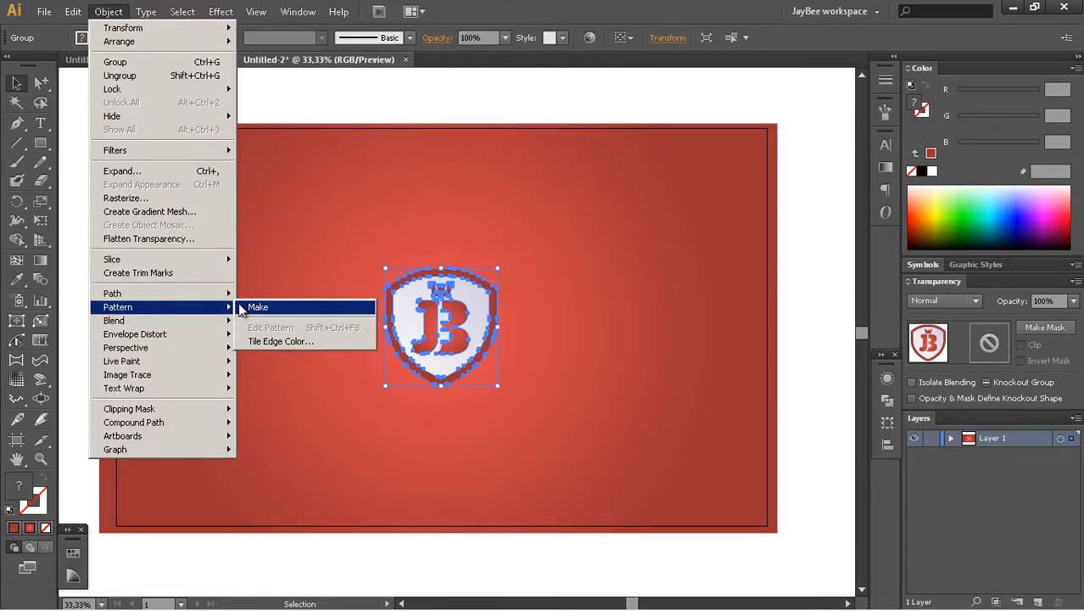
pyautogui.click(257, 307)
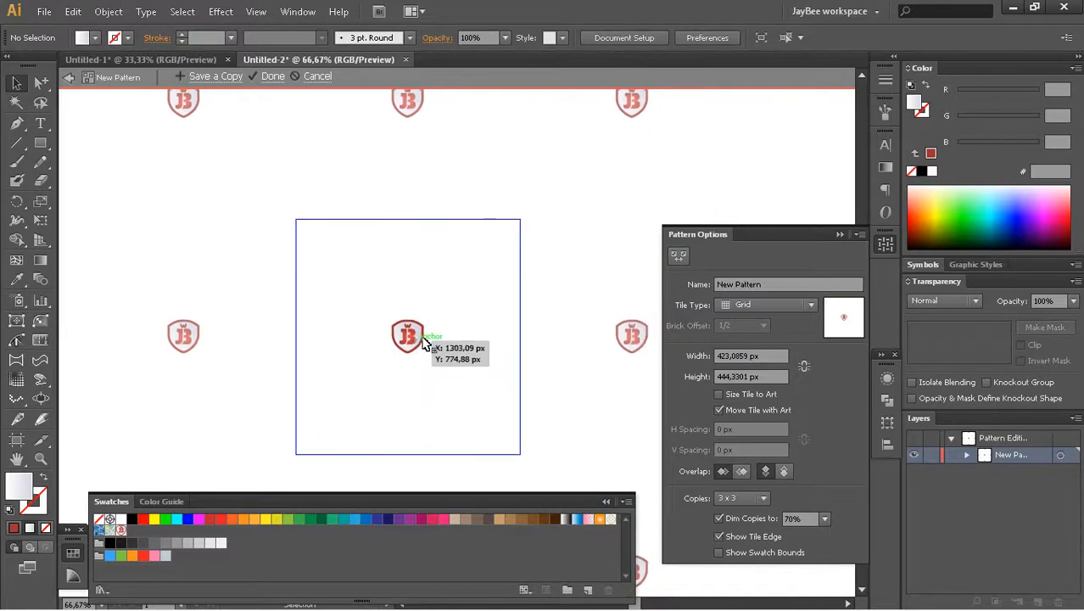
# Copy logos to the tile's top-right, right edge and top middle, reflecting one horizontally.
pyautogui.moveTo(407, 336); pyautogui.dragTo(519, 222)
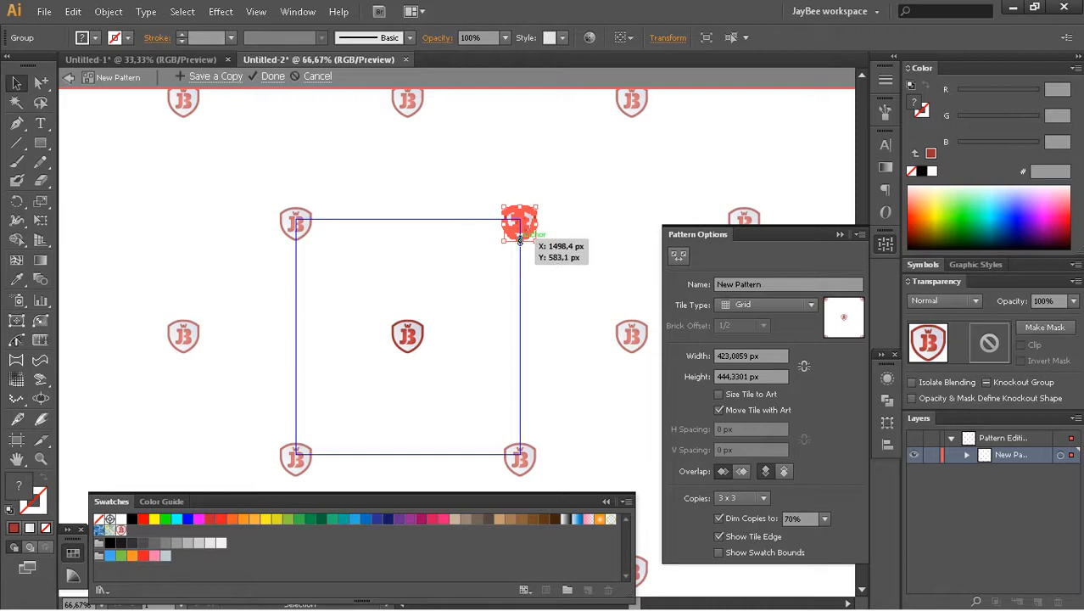
pyautogui.moveTo(519, 224); pyautogui.dragTo(519, 305)
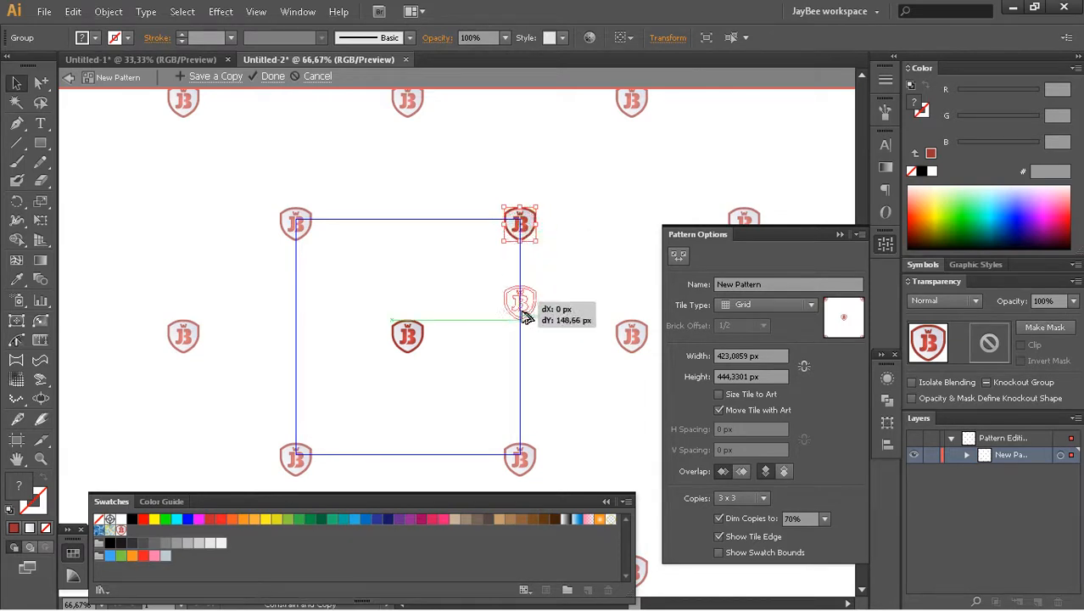
pyautogui.rightClick(516, 336)
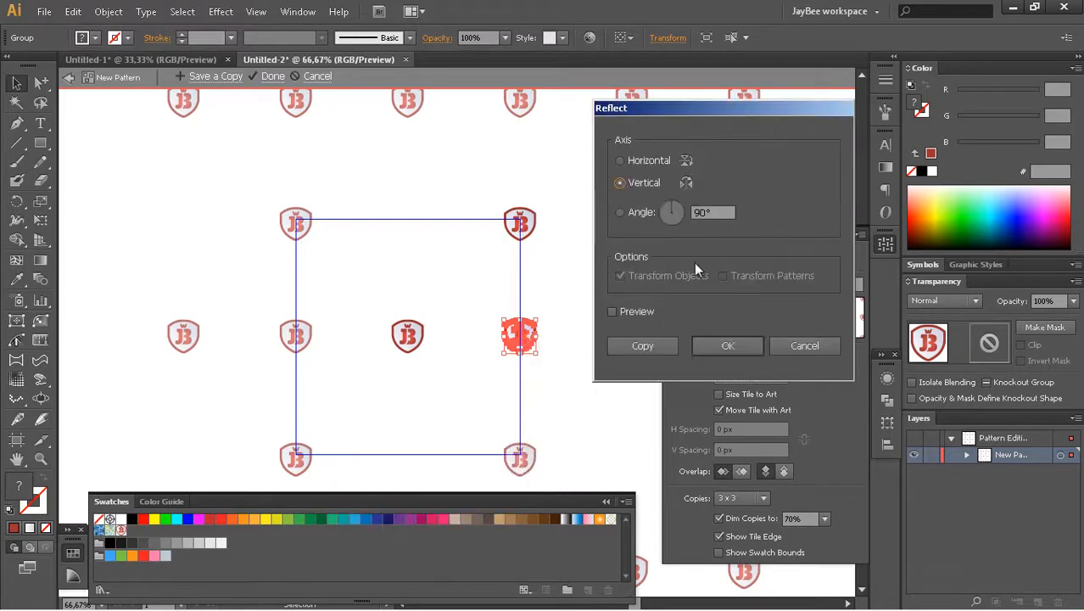
pyautogui.click(611, 312)
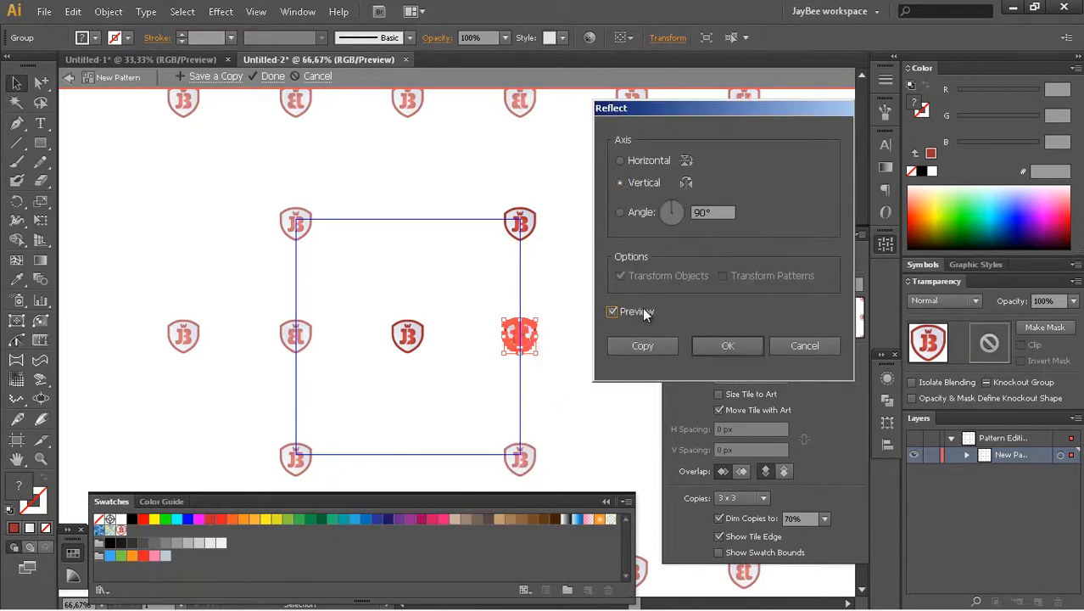
pyautogui.click(621, 159)
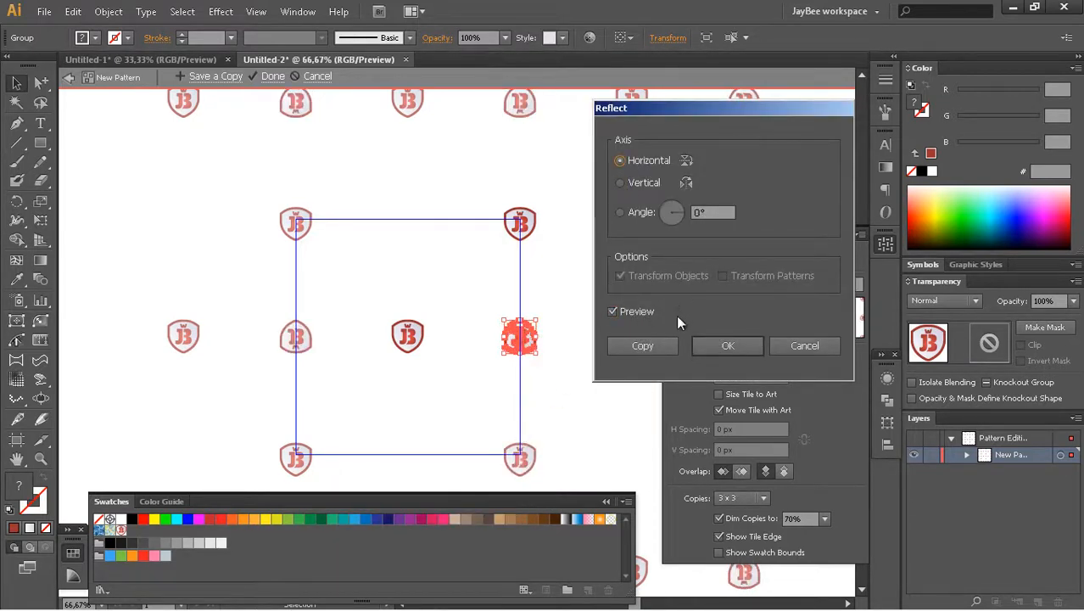
pyautogui.click(728, 346)
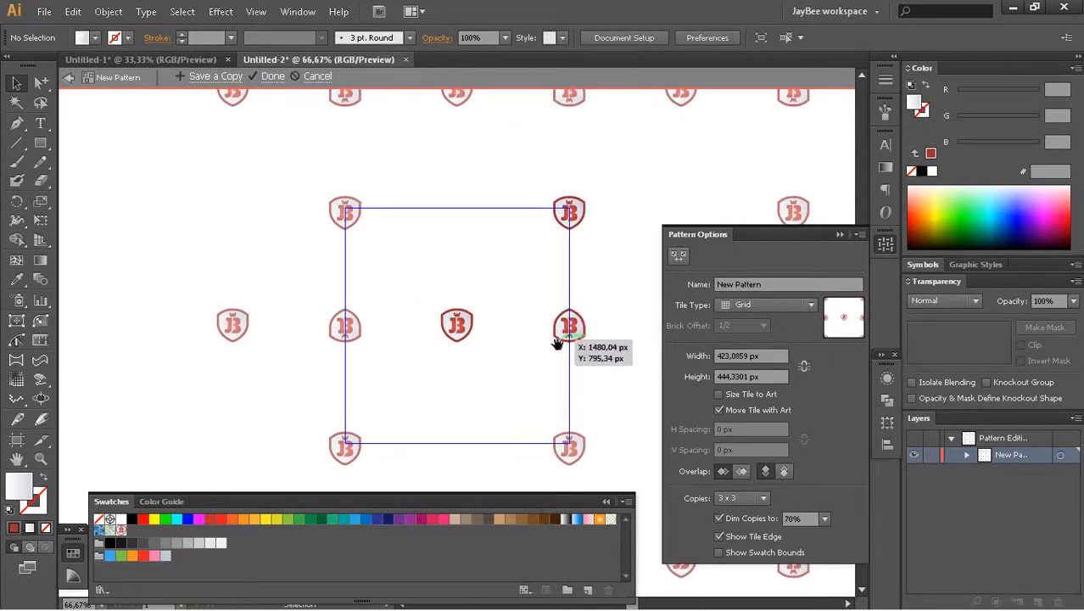
pyautogui.moveTo(568, 325); pyautogui.dragTo(421, 254)
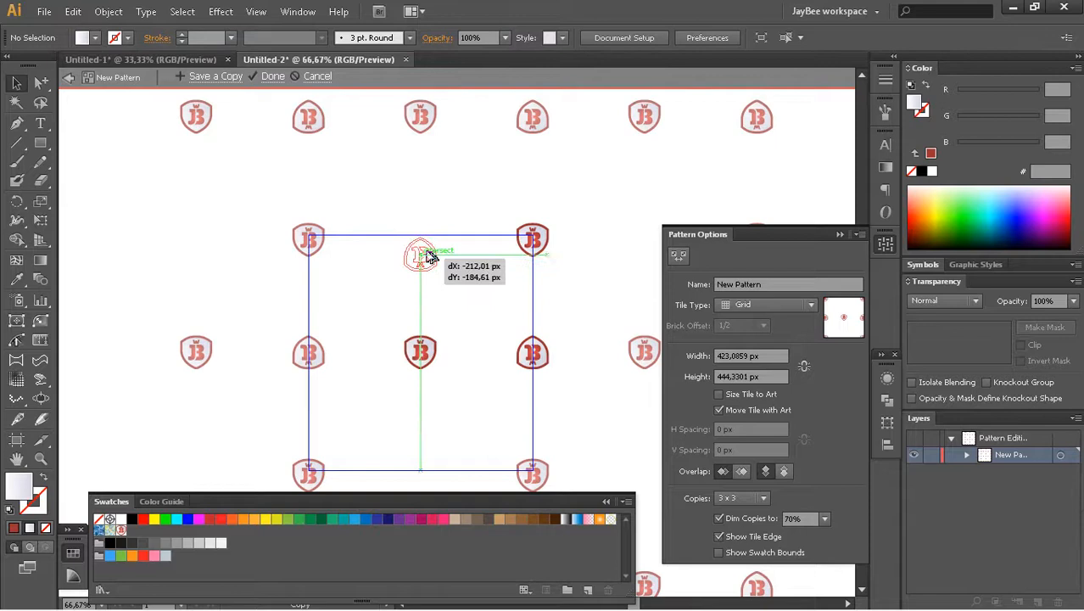
pyautogui.moveTo(421, 255); pyautogui.dragTo(420, 238)
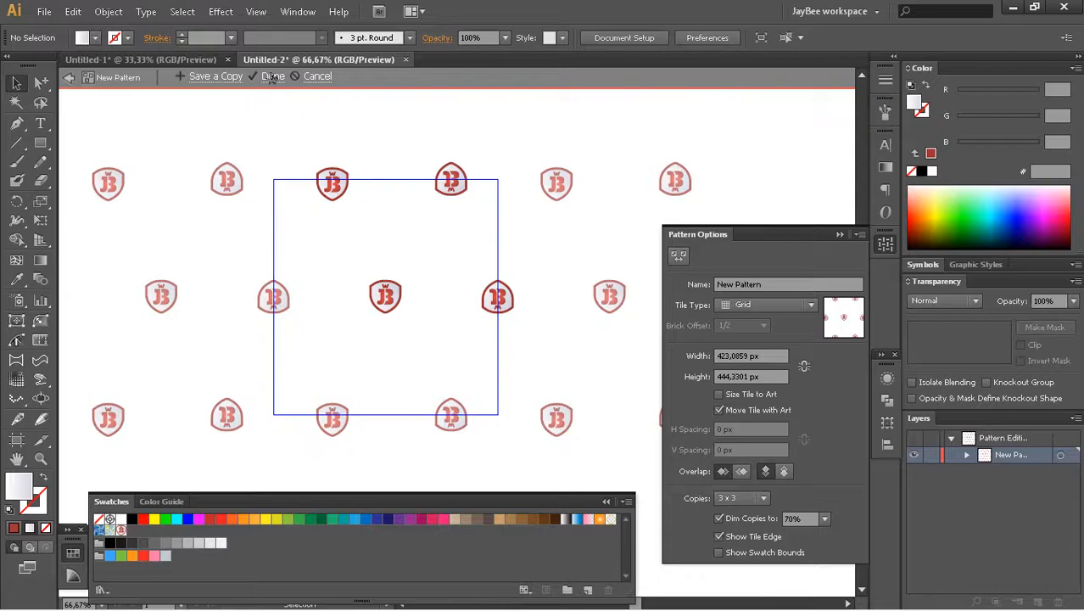
# Exit pattern editing with Done and expand the layer to reach the pattern-filled rectangle.
pyautogui.click(275, 77)
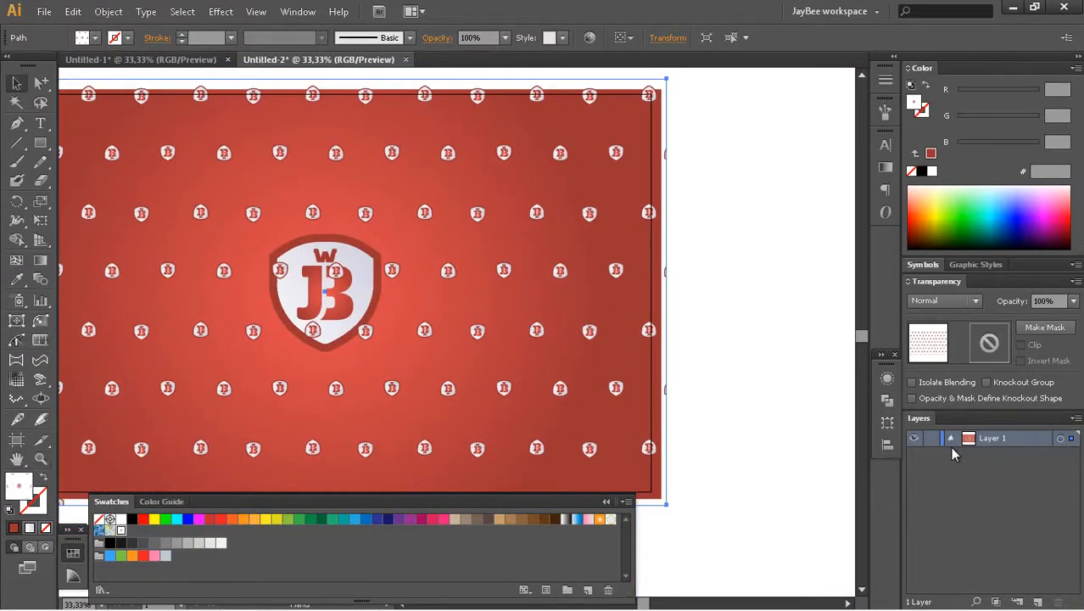
pyautogui.click(952, 437)
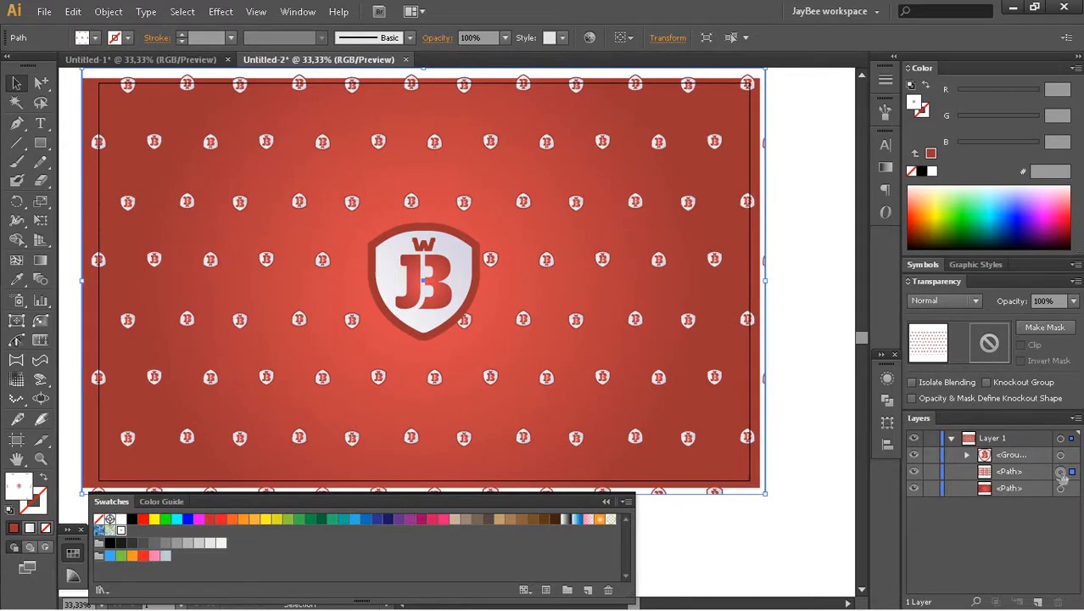
# Try Lighten, Screen and Overlay on the pattern, then settle on Soft Light blending.
pyautogui.click(945, 301)
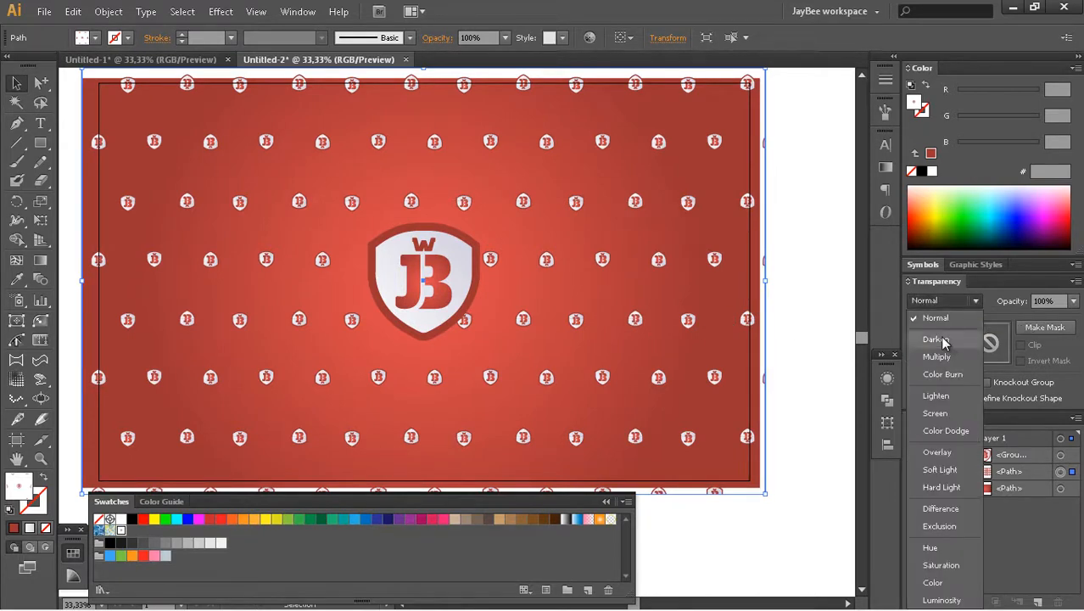
pyautogui.click(936, 394)
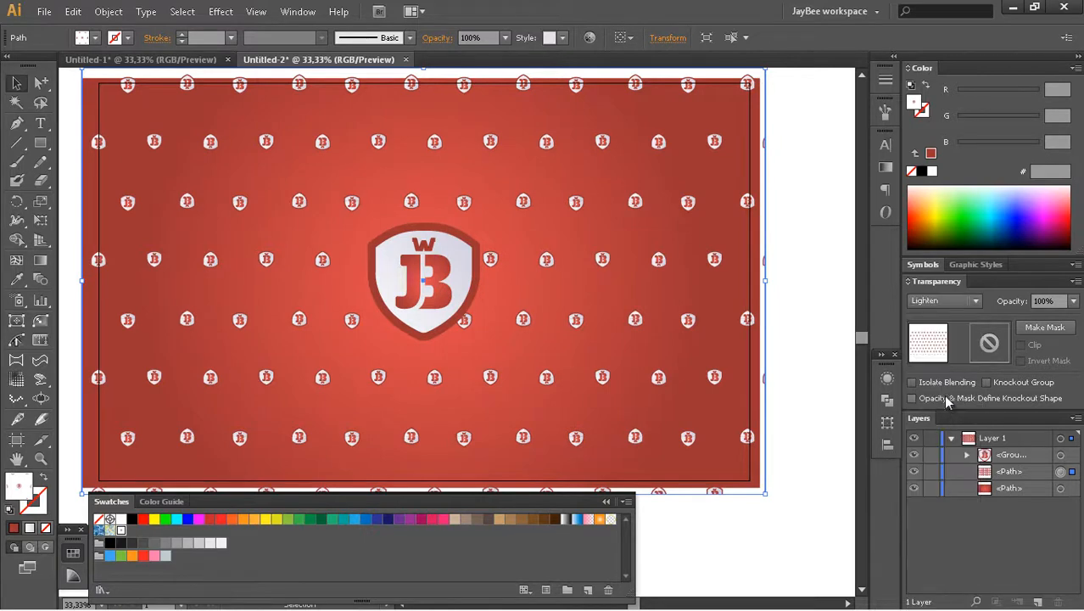
pyautogui.click(977, 300)
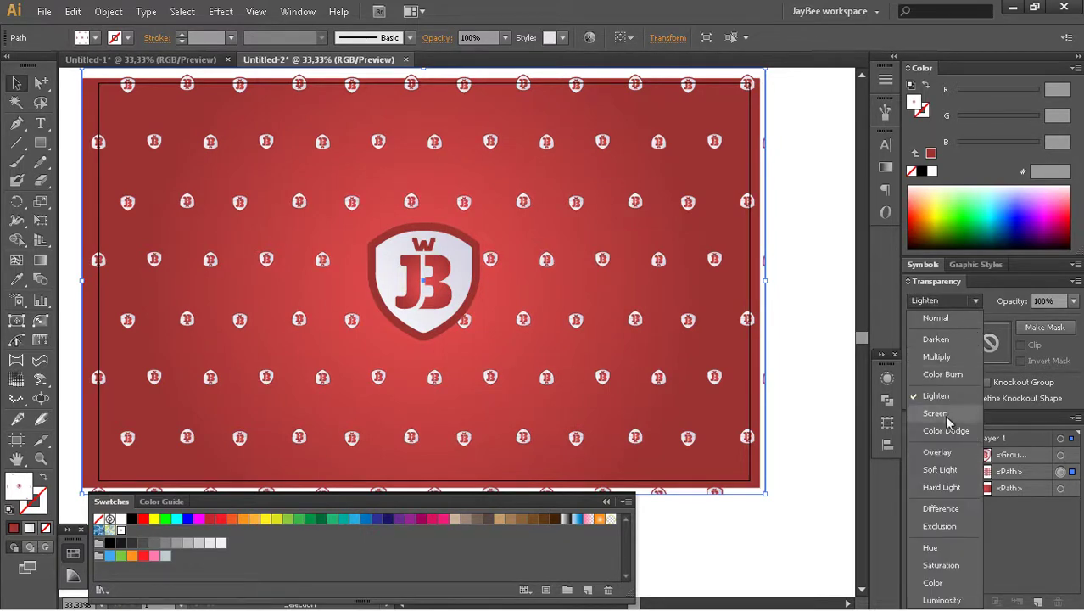
pyautogui.click(935, 414)
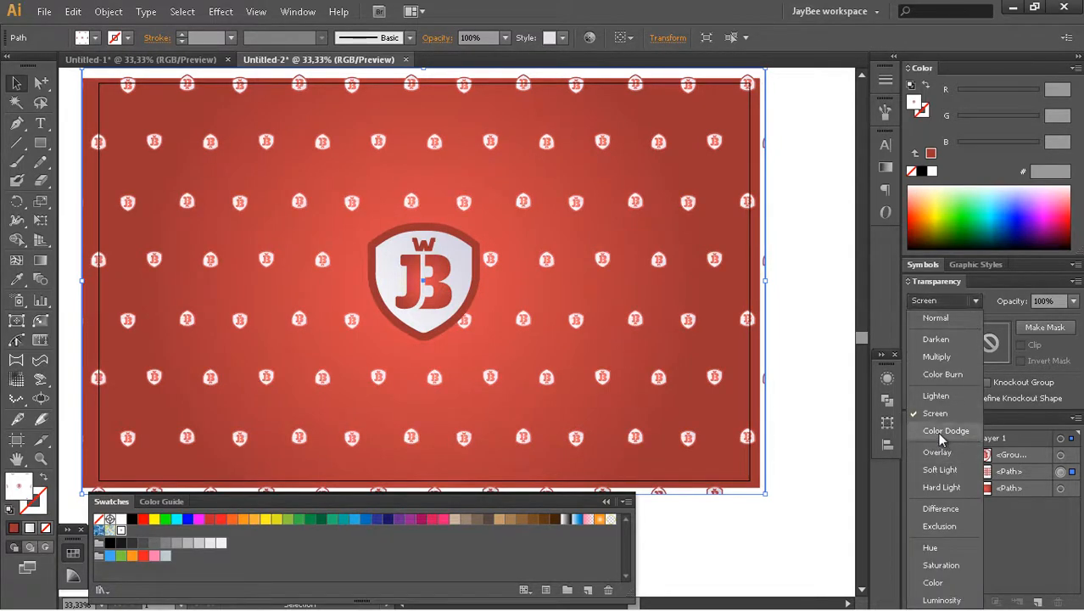
pyautogui.click(940, 452)
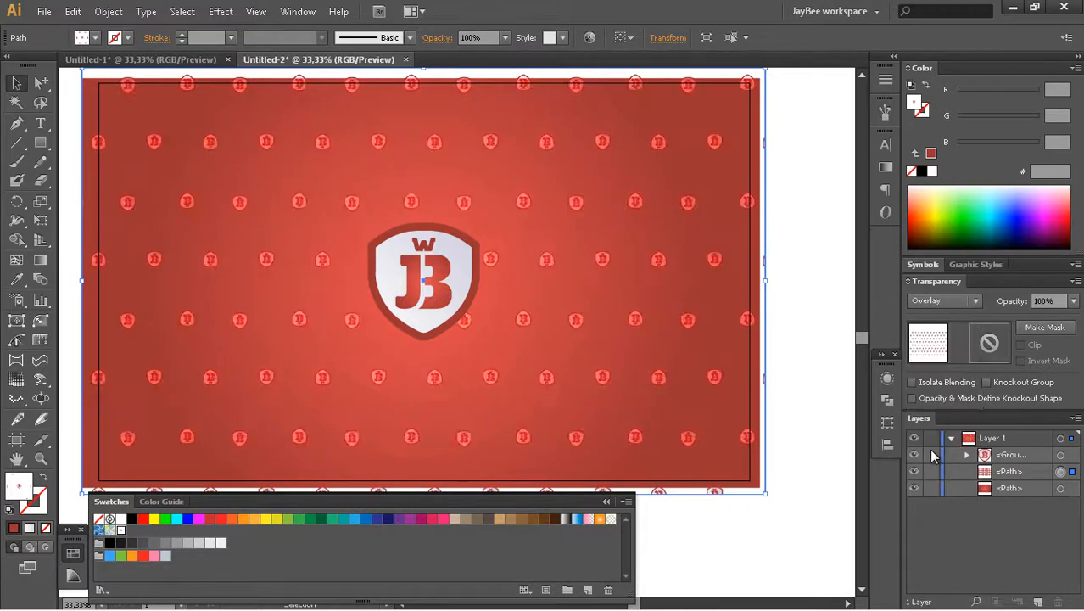
pyautogui.click(973, 300)
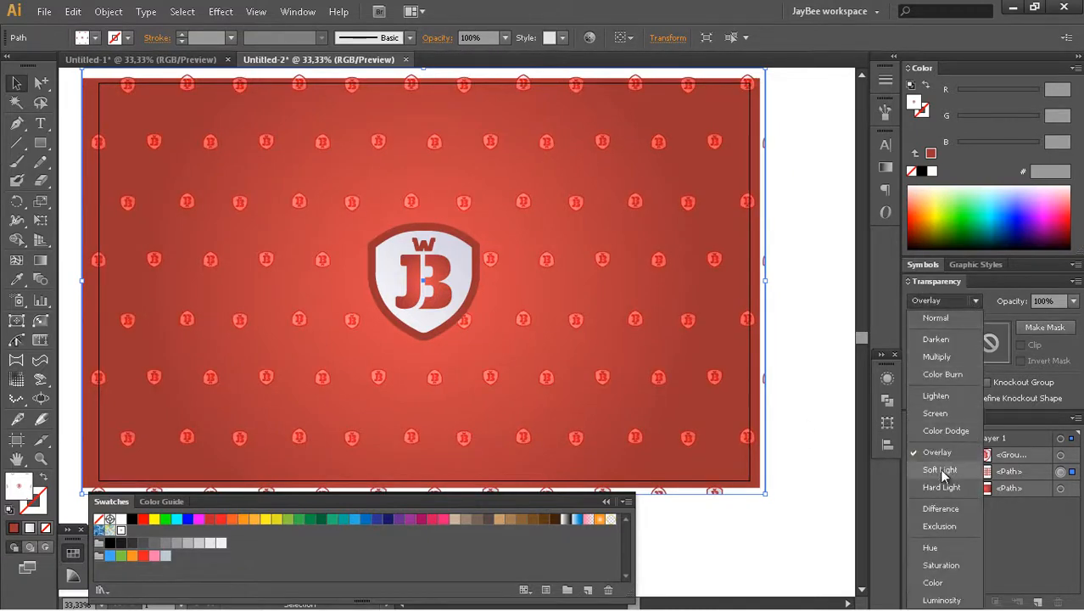
pyautogui.click(939, 468)
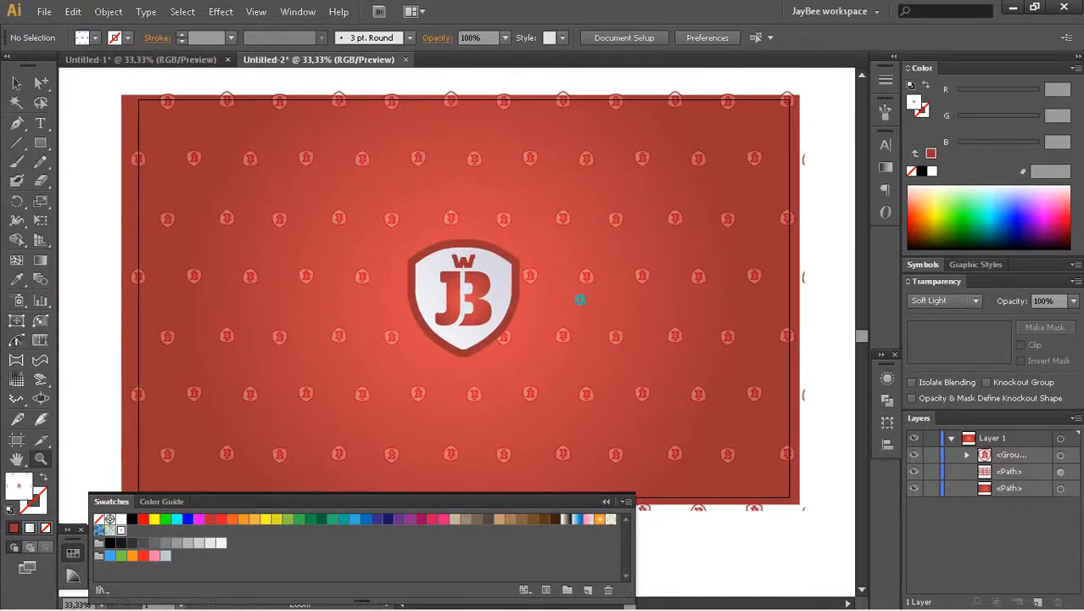
# Lower the pattern rectangle's opacity to 20% in the Transparency panel.
pyautogui.moveTo(580, 298); pyautogui.dragTo(597, 356)
pyautogui.write('20')
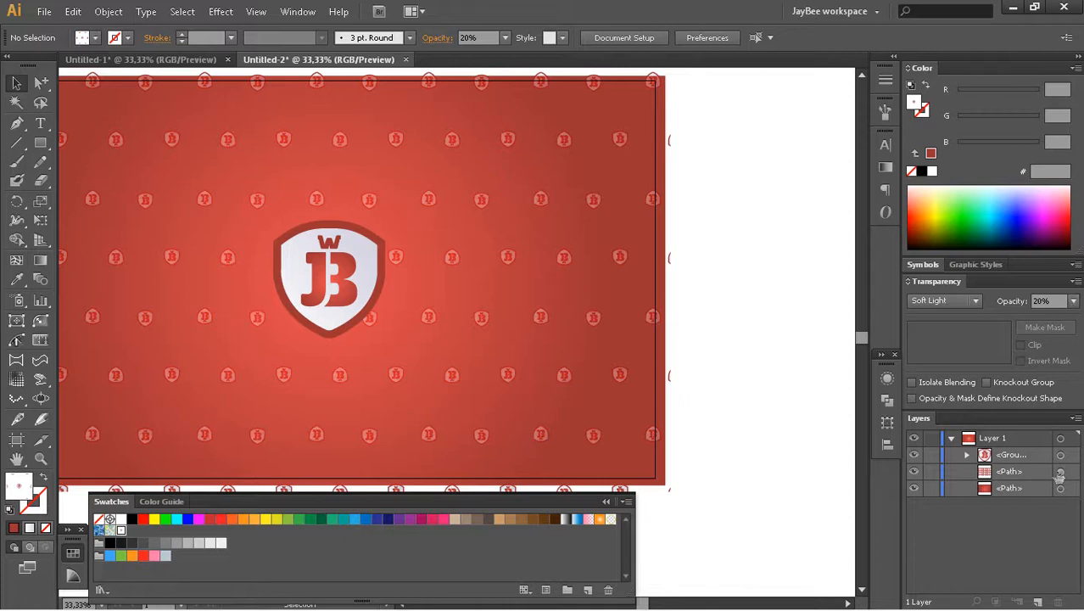
pyautogui.click(1072, 300)
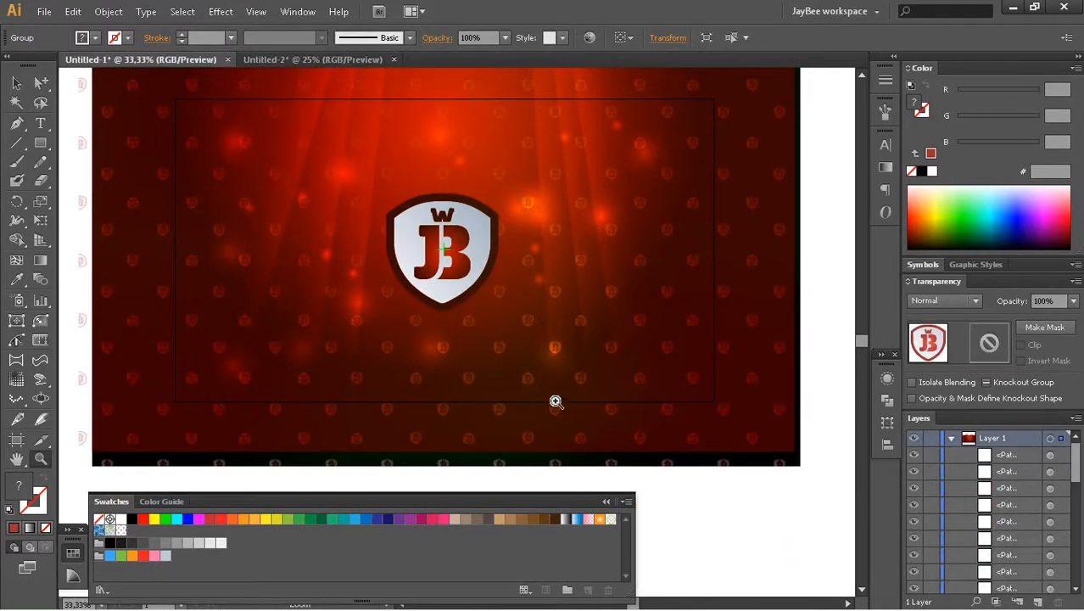
pyautogui.moveTo(1055, 478)
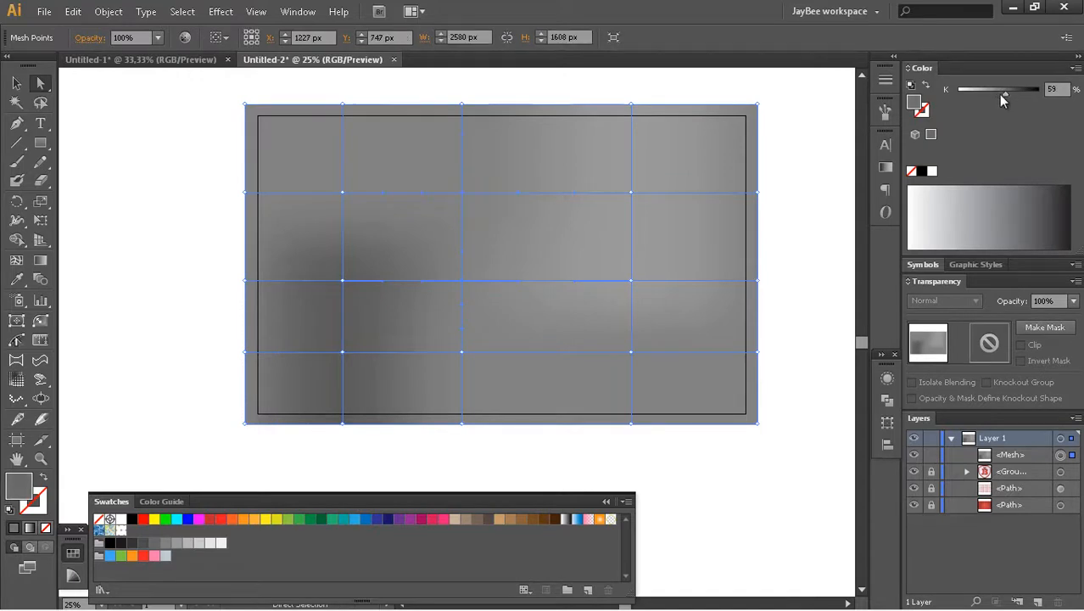
# Tune the mesh points' gray shade with the K slider and select the mesh rectangle.
pyautogui.moveTo(1004, 88); pyautogui.dragTo(991, 88)
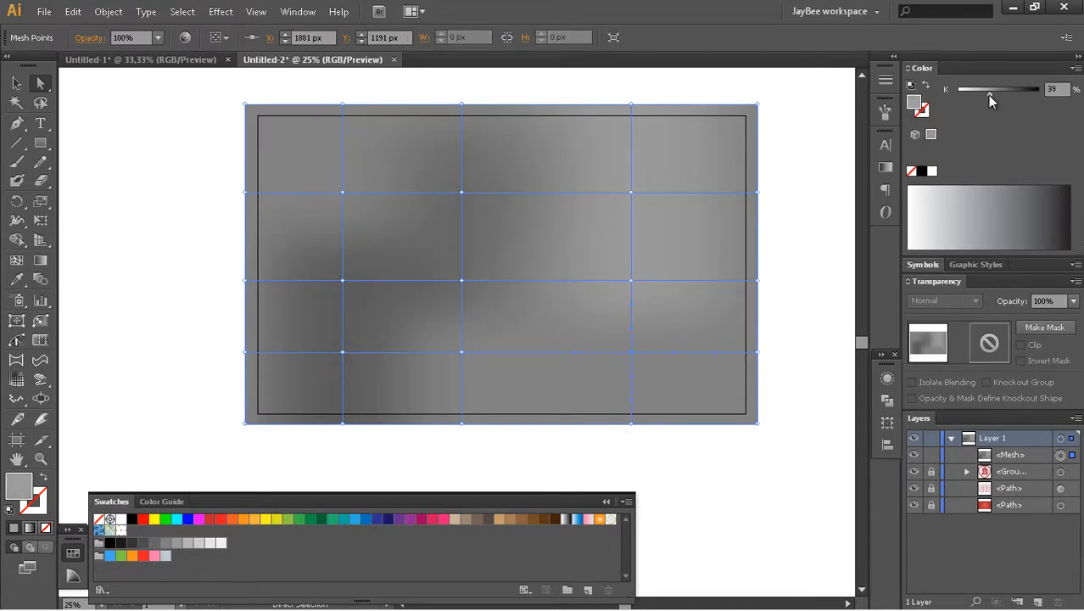
pyautogui.moveTo(987, 88); pyautogui.dragTo(999, 89)
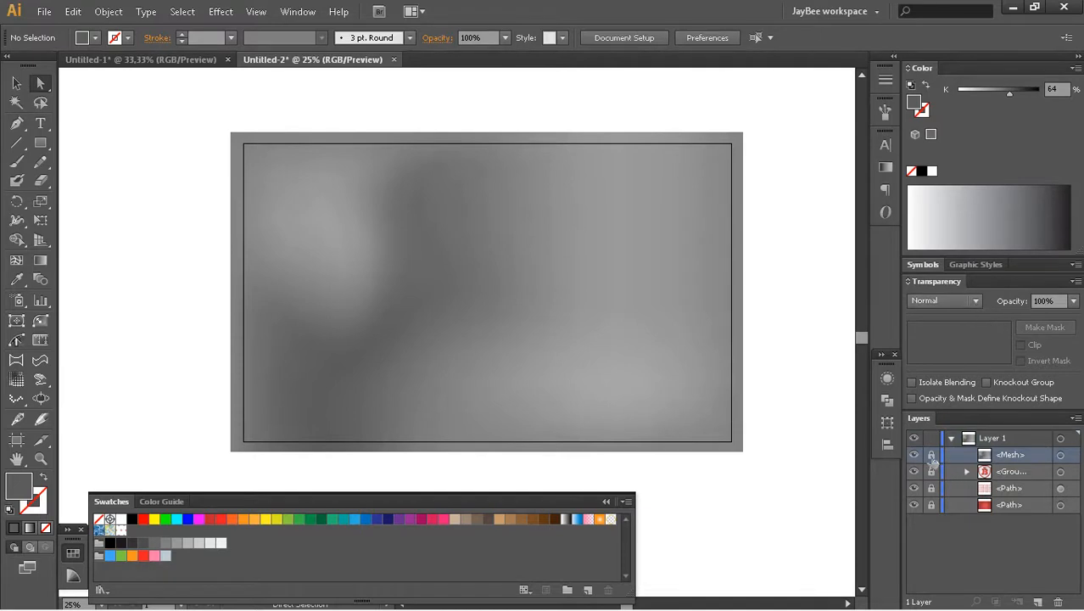
pyautogui.click(974, 300)
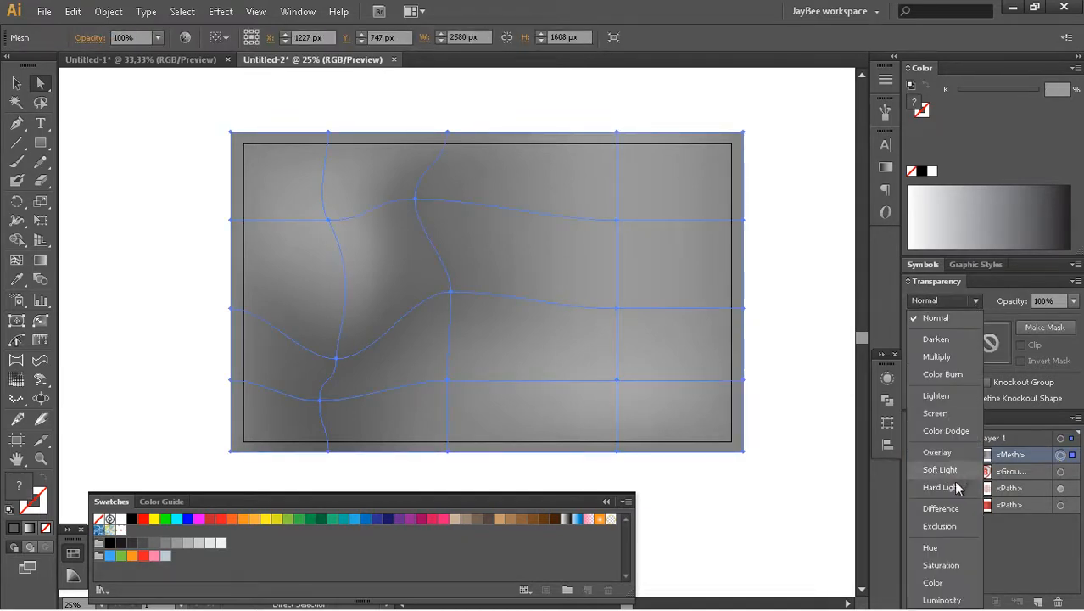
# Blend the gray mesh with Overlay, then start colour balance at green about -49, blue about 30.
pyautogui.click(937, 451)
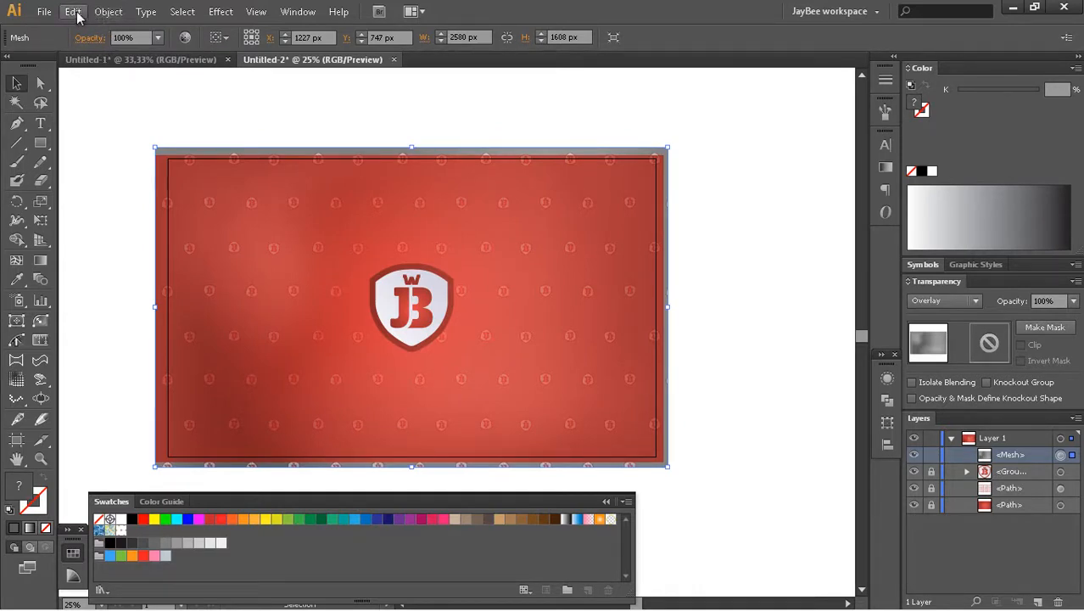
pyautogui.click(71, 10)
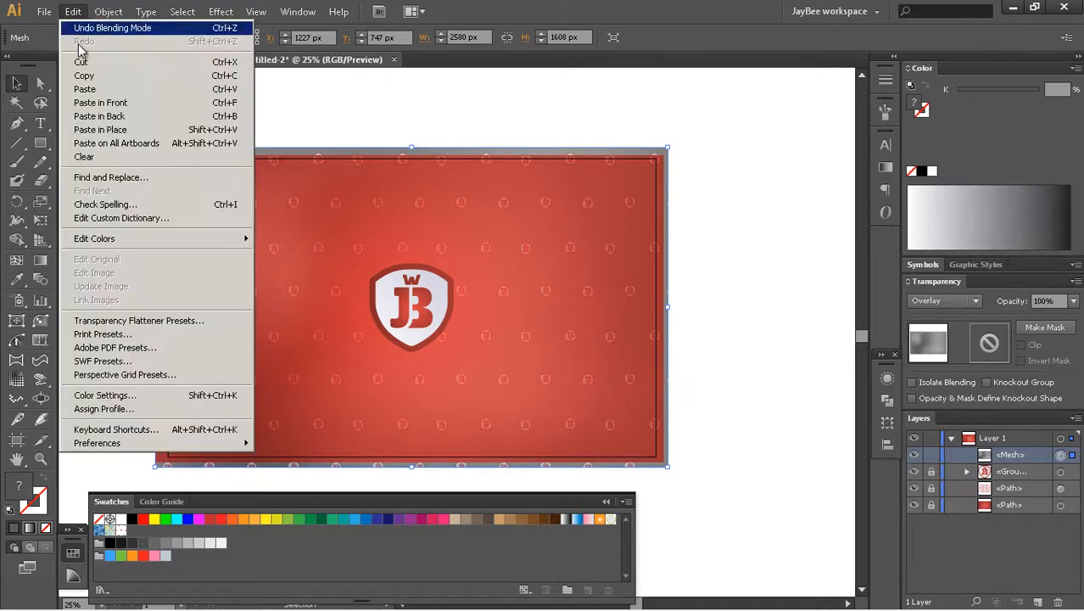
pyautogui.moveTo(82, 88)
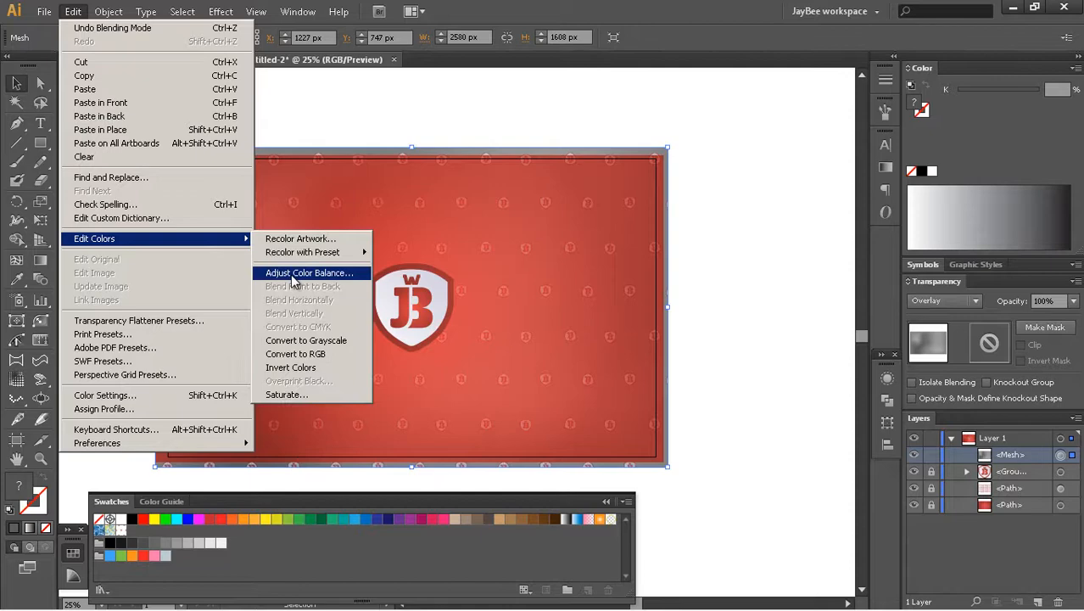
pyautogui.click(311, 272)
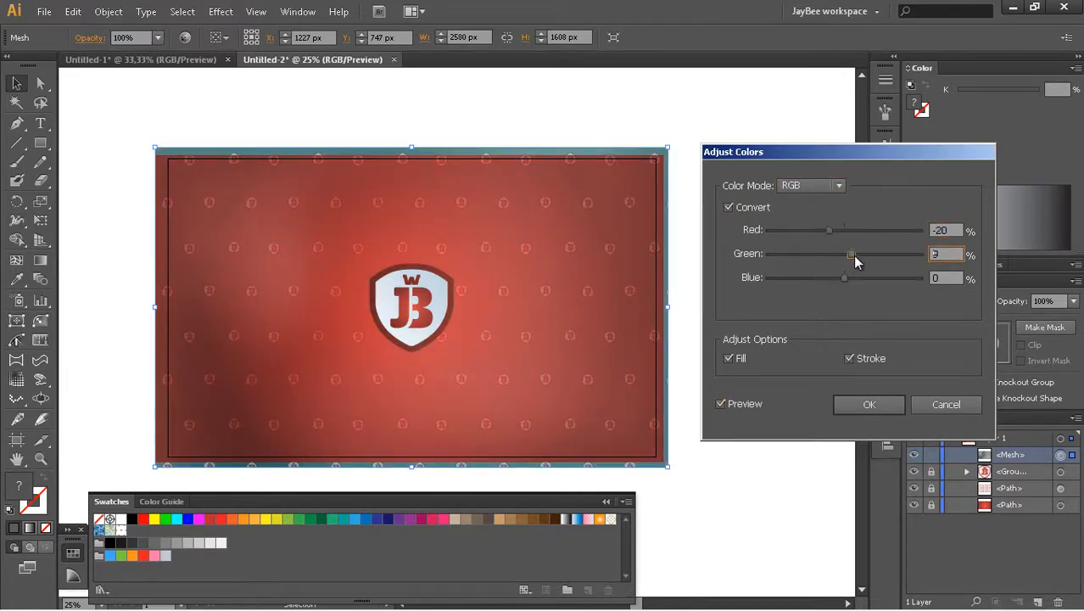
pyautogui.moveTo(851, 254); pyautogui.dragTo(808, 254)
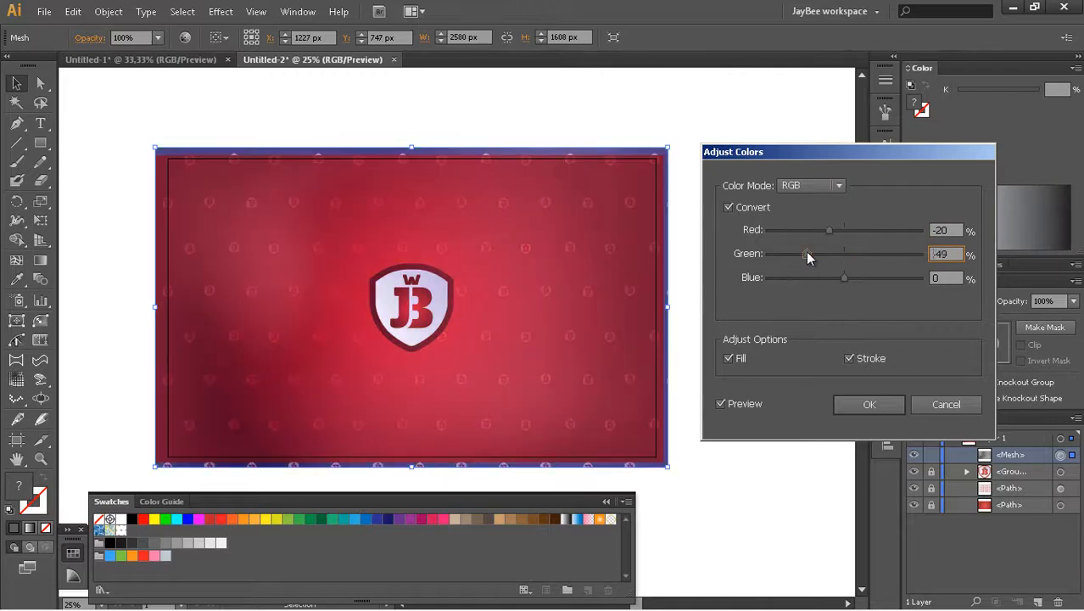
pyautogui.moveTo(845, 278); pyautogui.dragTo(859, 278)
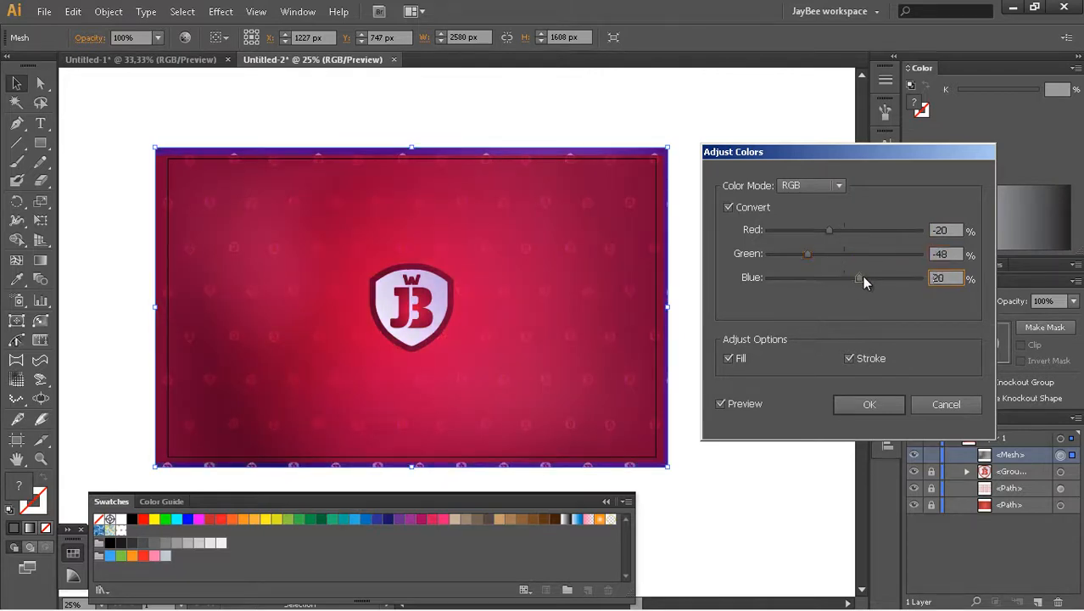
pyautogui.moveTo(859, 278); pyautogui.dragTo(872, 278)
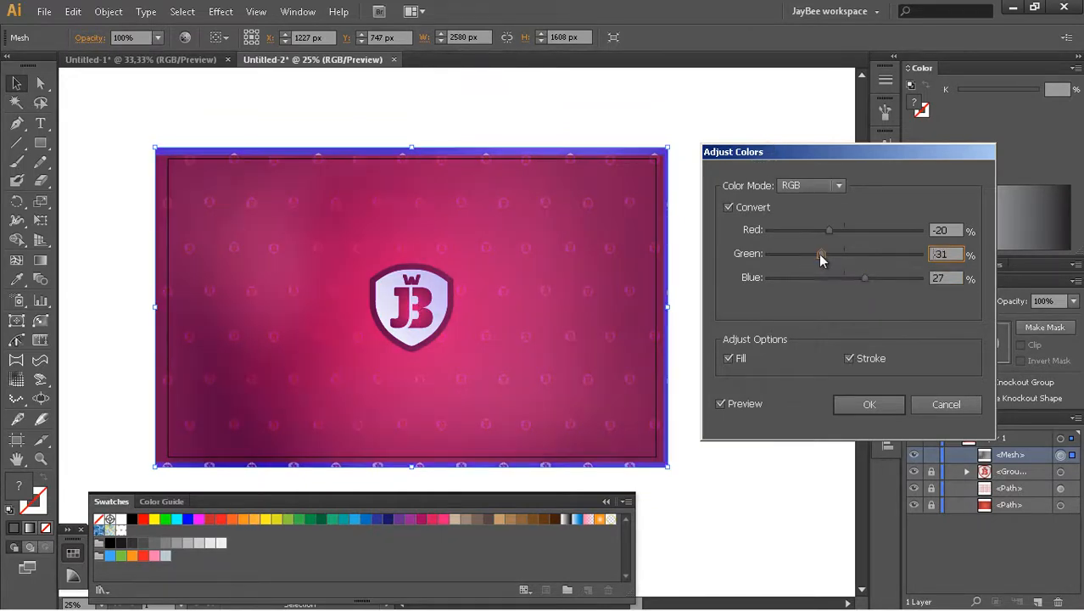
# Rebalance red, green and blue to a deep crimson tone and confirm the adjustment.
pyautogui.moveTo(828, 231); pyautogui.dragTo(804, 231)
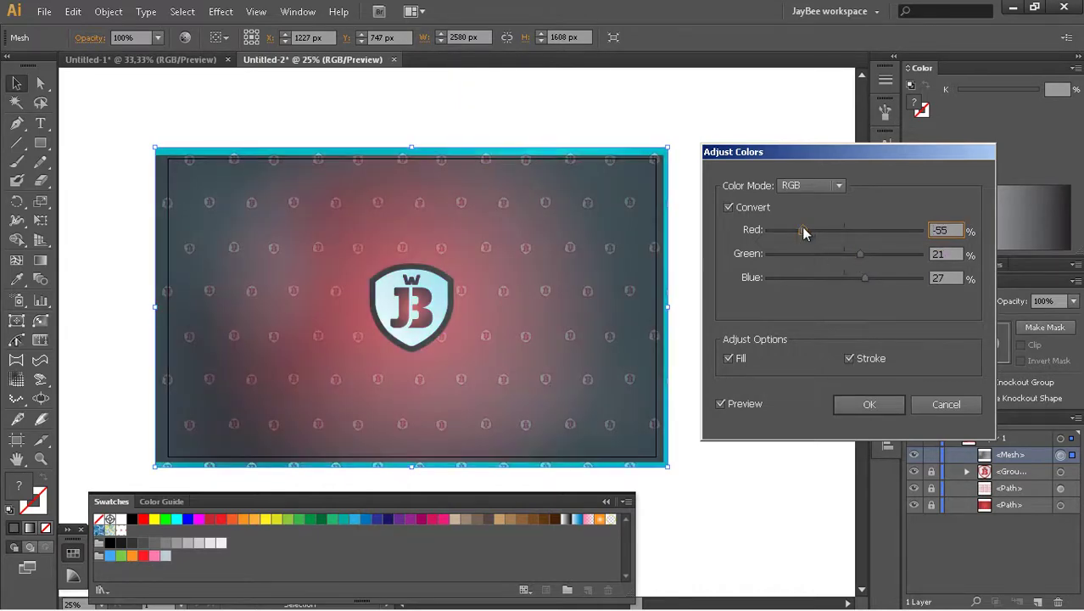
pyautogui.moveTo(804, 230); pyautogui.dragTo(817, 230)
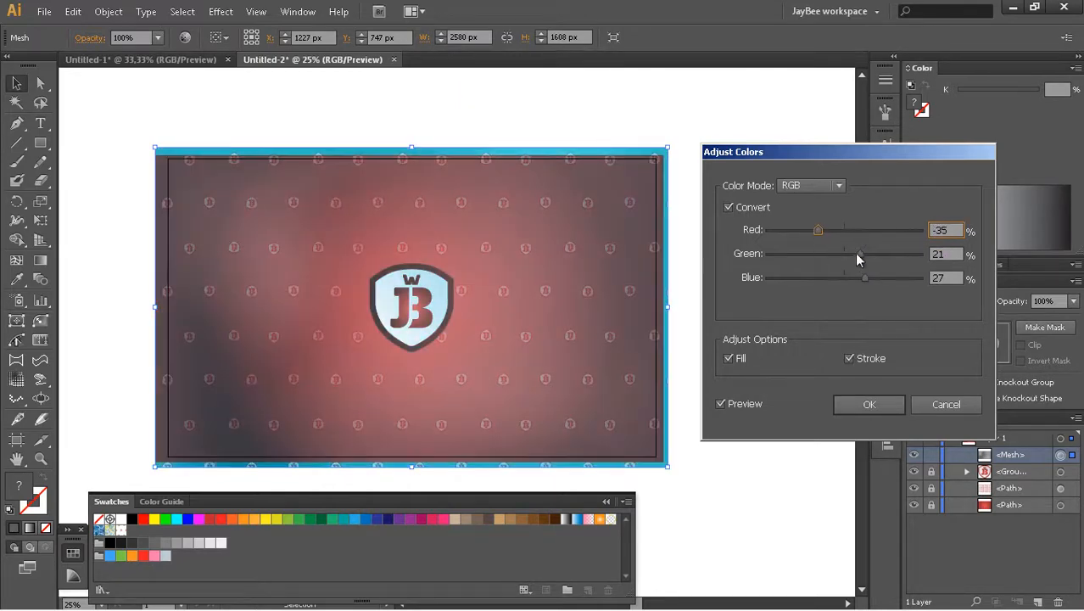
pyautogui.moveTo(863, 278); pyautogui.dragTo(852, 279)
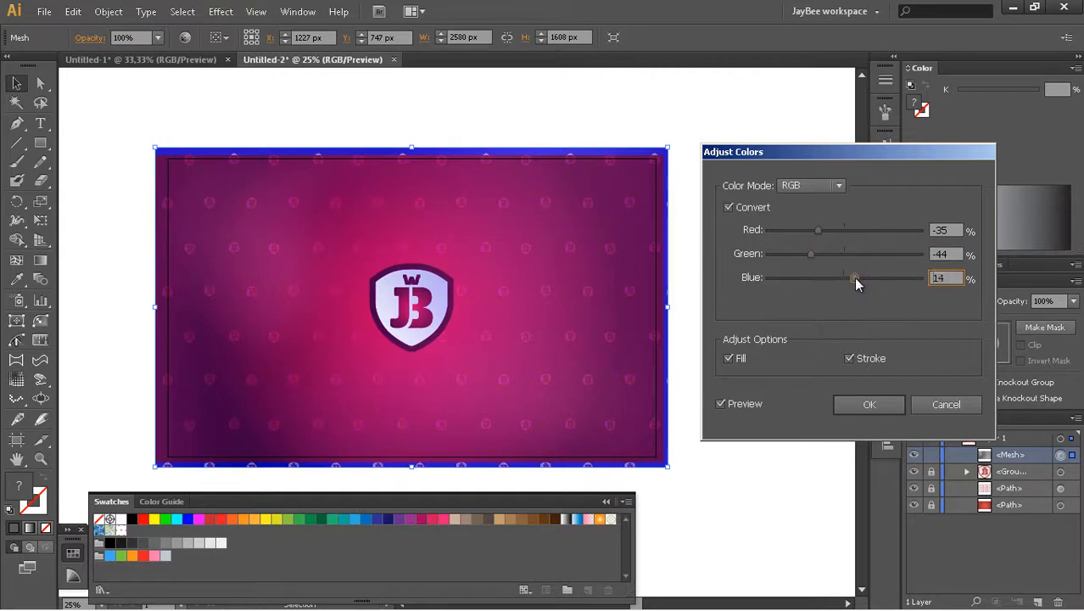
pyautogui.moveTo(855, 279); pyautogui.dragTo(798, 278)
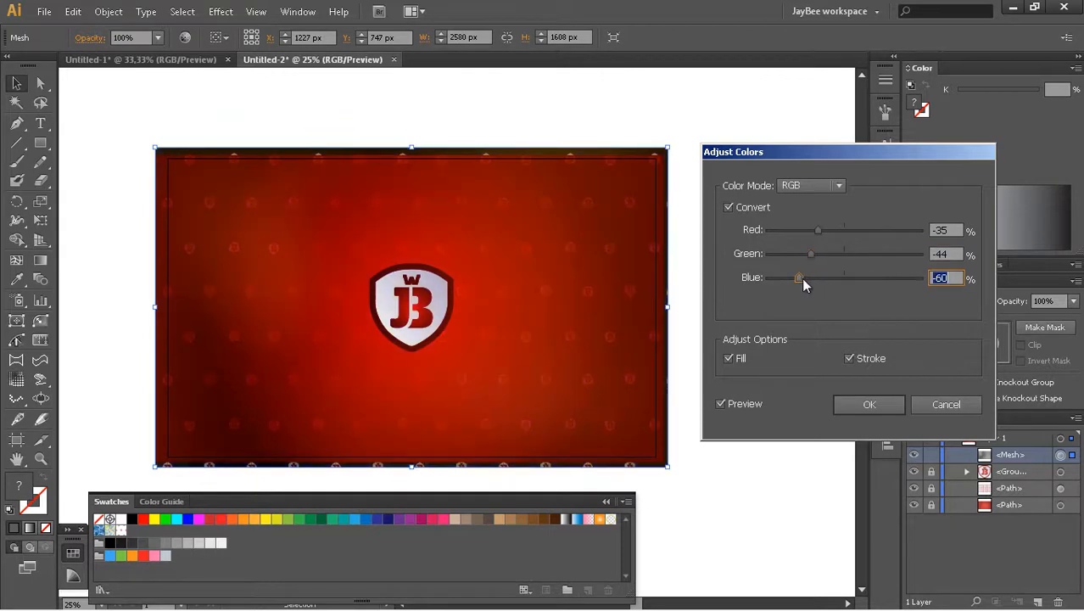
pyautogui.moveTo(797, 278); pyautogui.dragTo(838, 278)
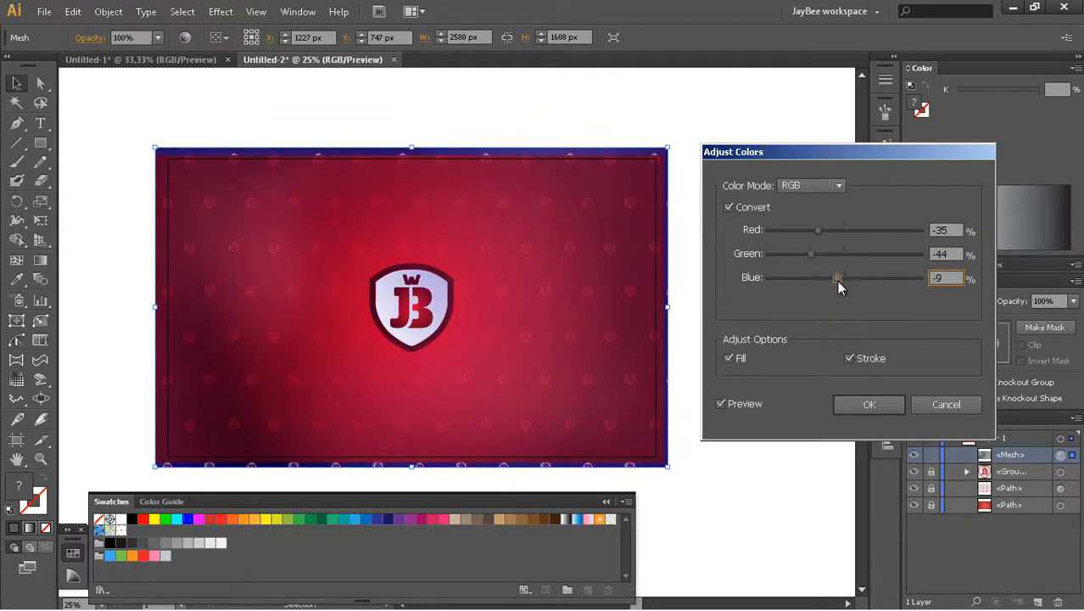
pyautogui.moveTo(810, 255); pyautogui.dragTo(811, 254)
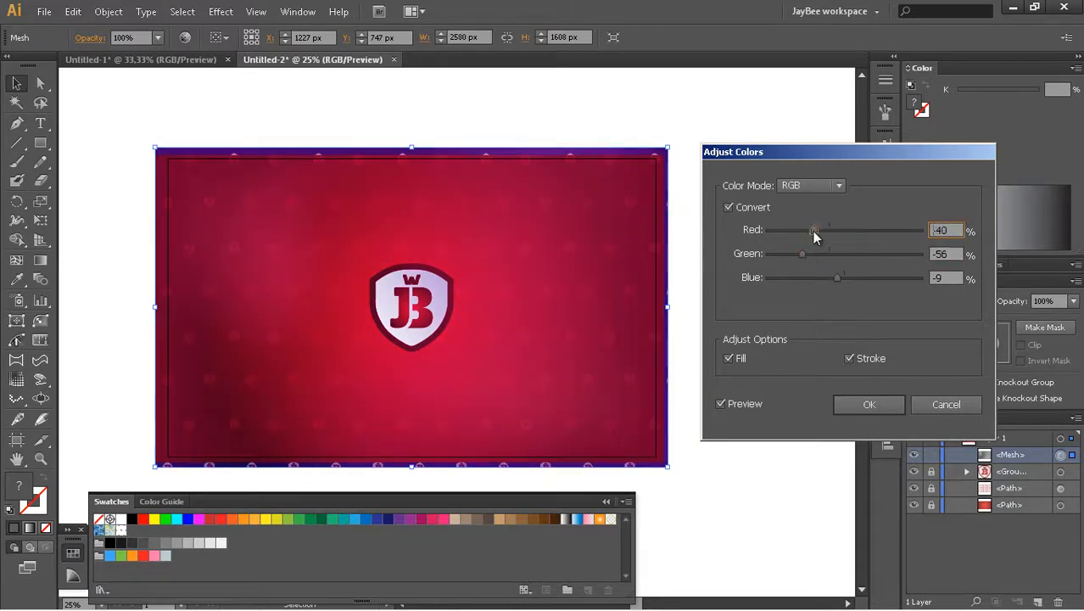
pyautogui.moveTo(814, 231); pyautogui.dragTo(818, 231)
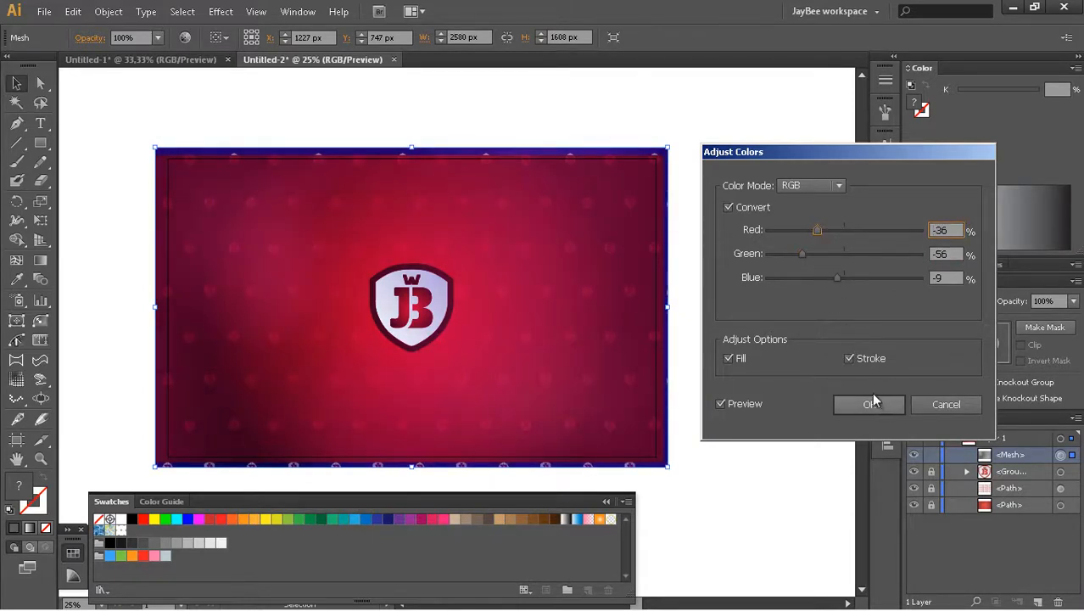
pyautogui.click(869, 404)
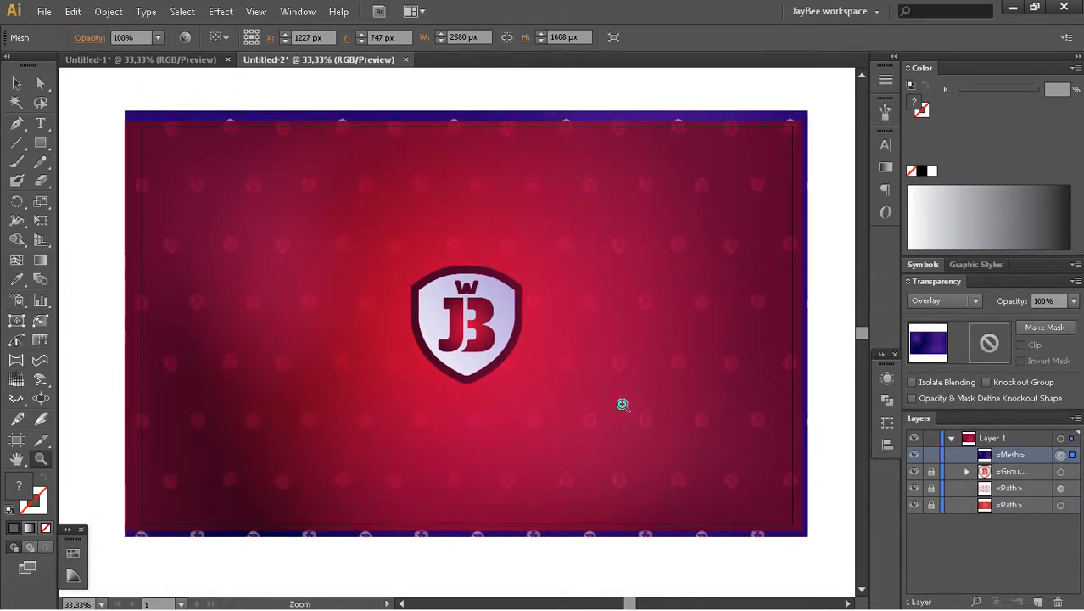
pyautogui.moveTo(713, 360)
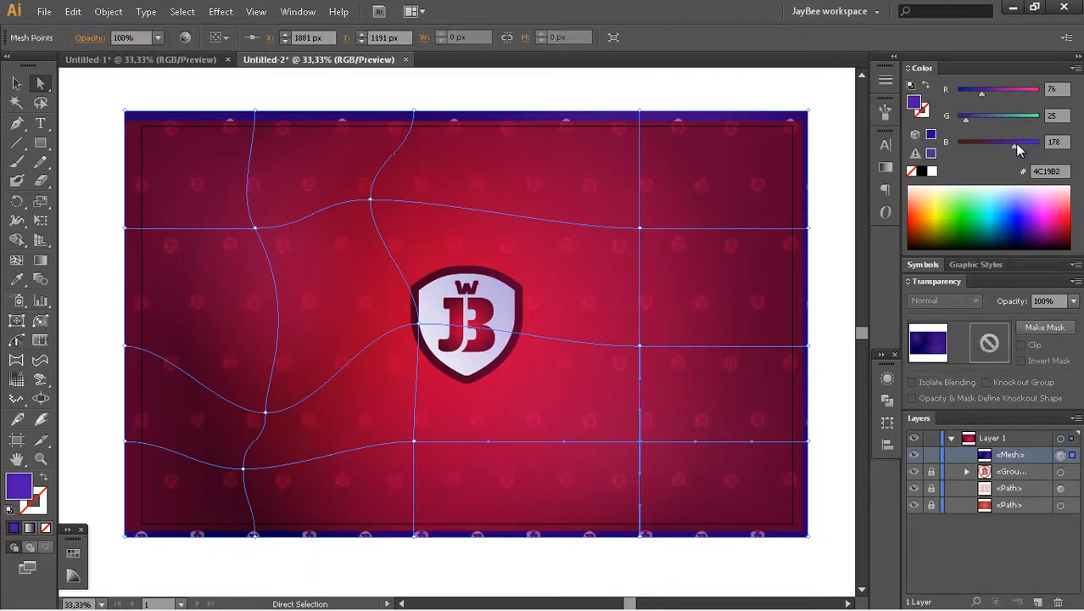
# Give selected mesh points deeper purple tones via the Color panel RGB sliders.
pyautogui.moveTo(1018, 142); pyautogui.dragTo(1026, 143)
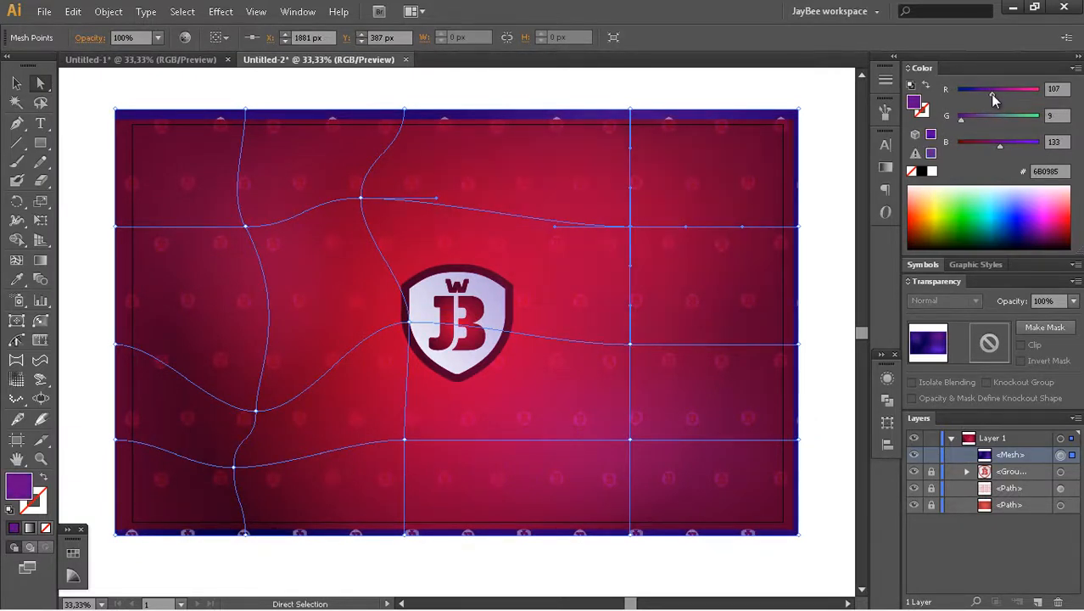
pyautogui.moveTo(997, 89); pyautogui.dragTo(973, 88)
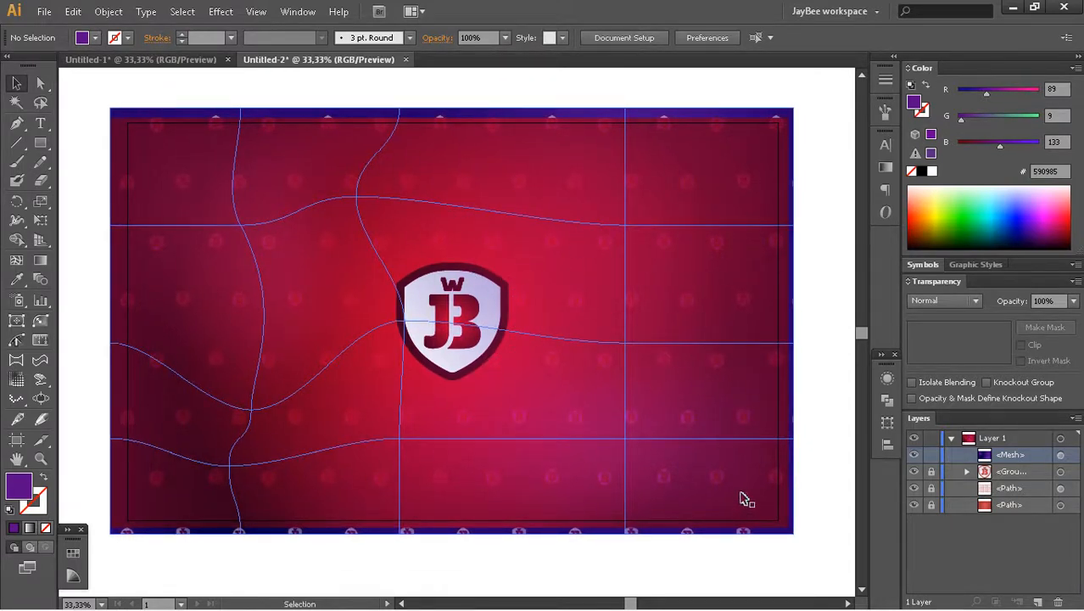
pyautogui.moveTo(743, 499); pyautogui.dragTo(648, 382)
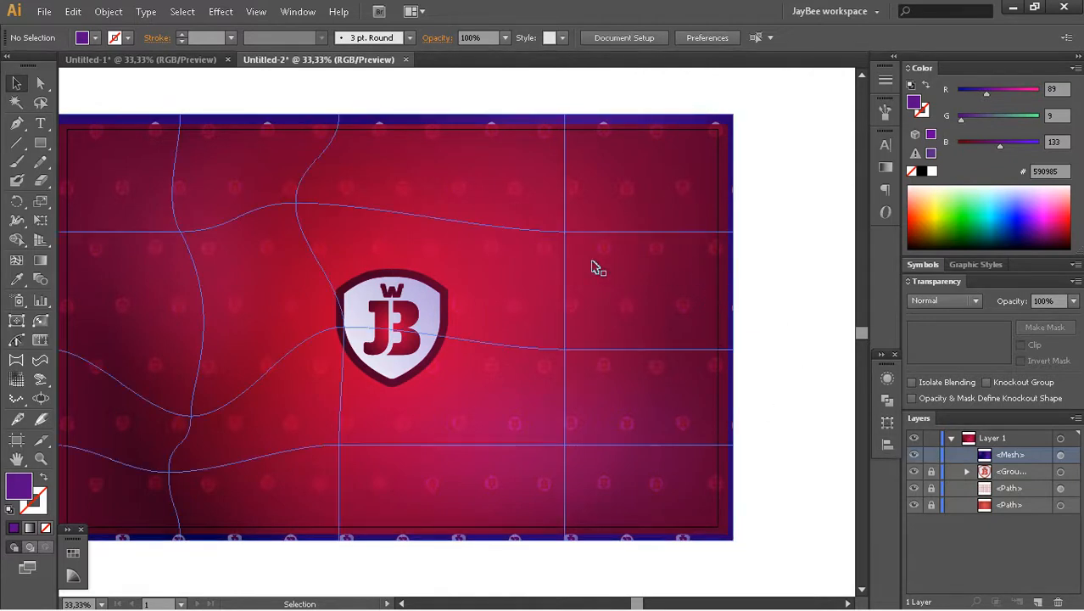
pyautogui.moveTo(672, 302)
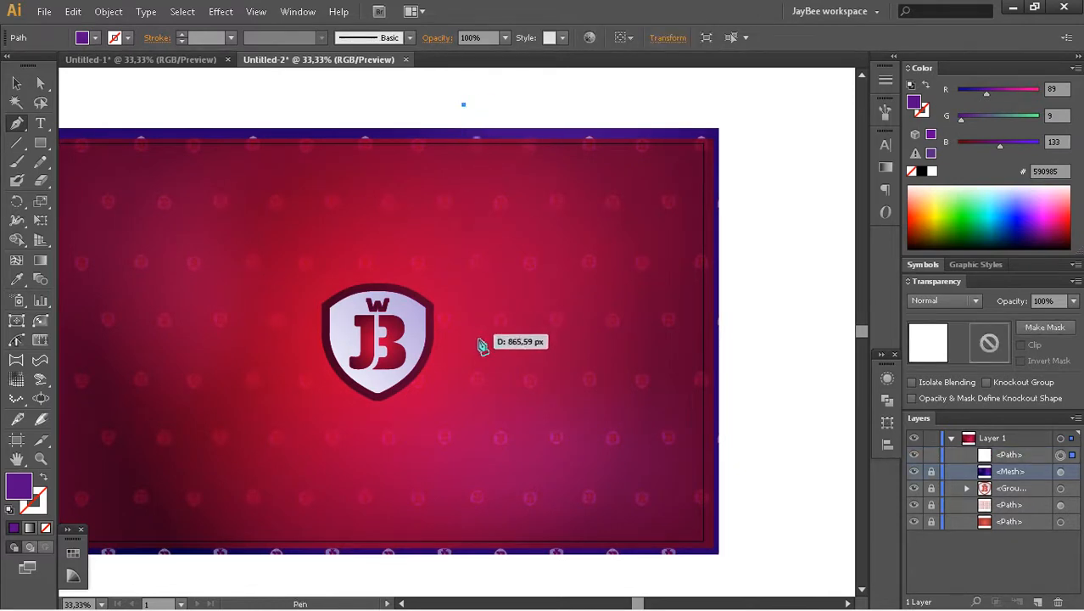
# Draw a long wedge-shaped ray path with the Pen tool starting above the artboard.
pyautogui.moveTo(463, 106); pyautogui.dragTo(490, 451)
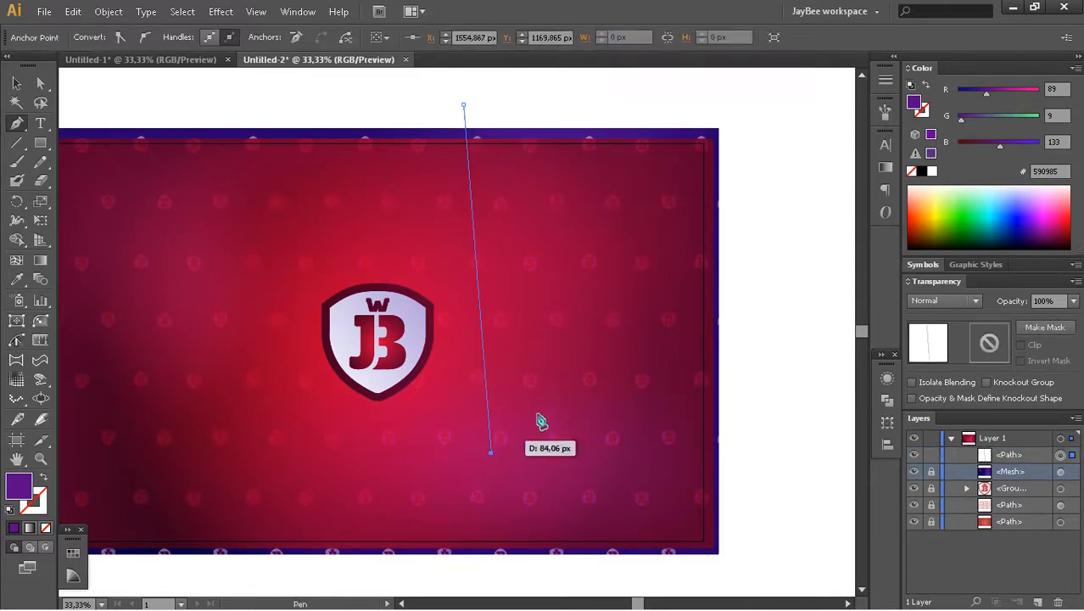
pyautogui.click(462, 112)
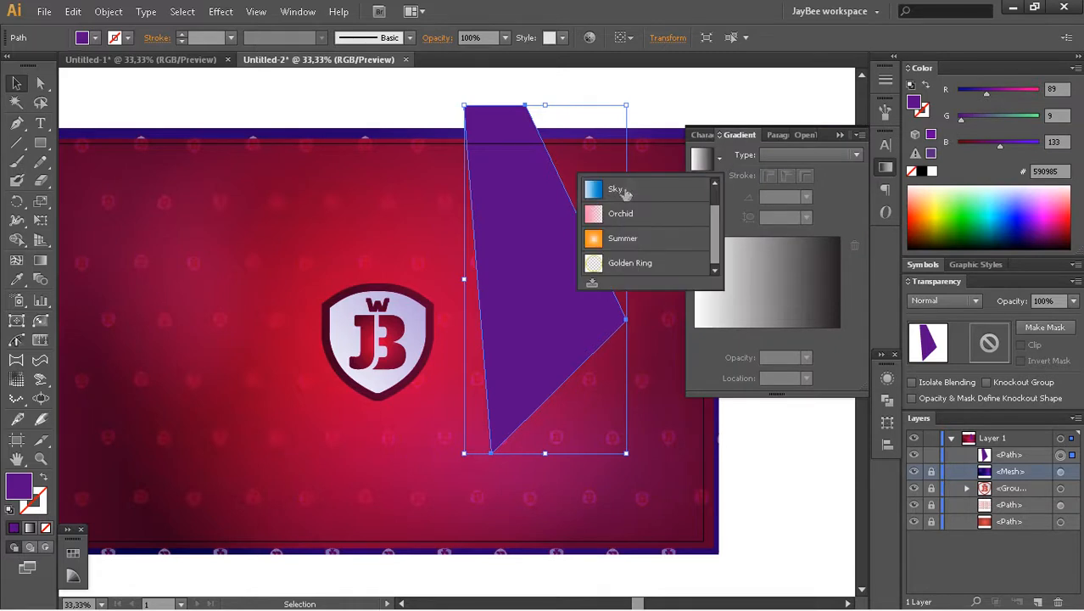
# Fill the ray with a linear gradient, blend it in Overlay and adjust a stop's grey tone.
pyautogui.click(616, 188)
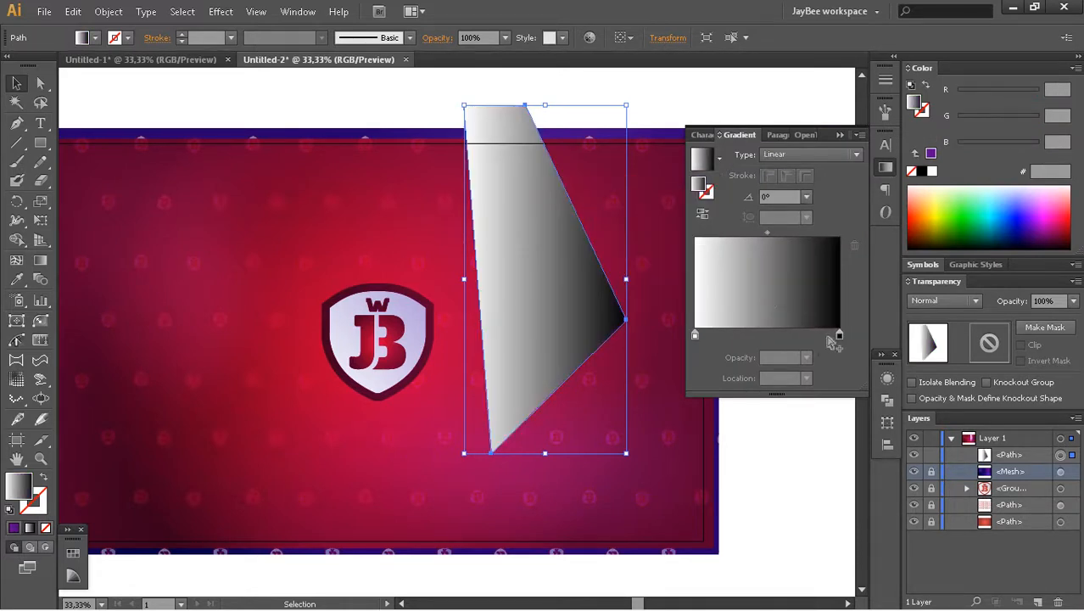
pyautogui.click(943, 300)
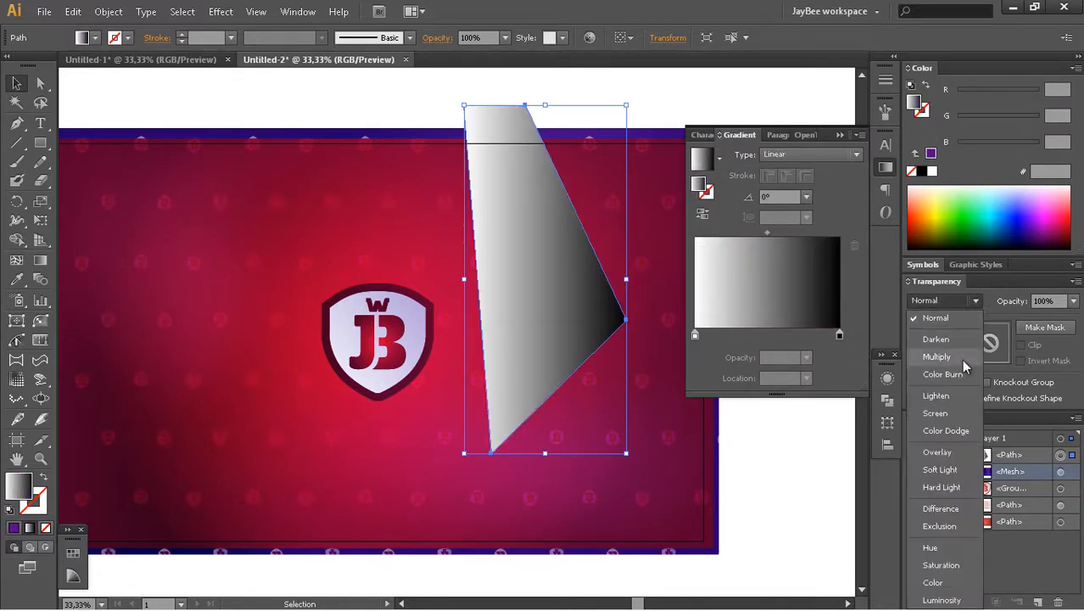
pyautogui.click(936, 451)
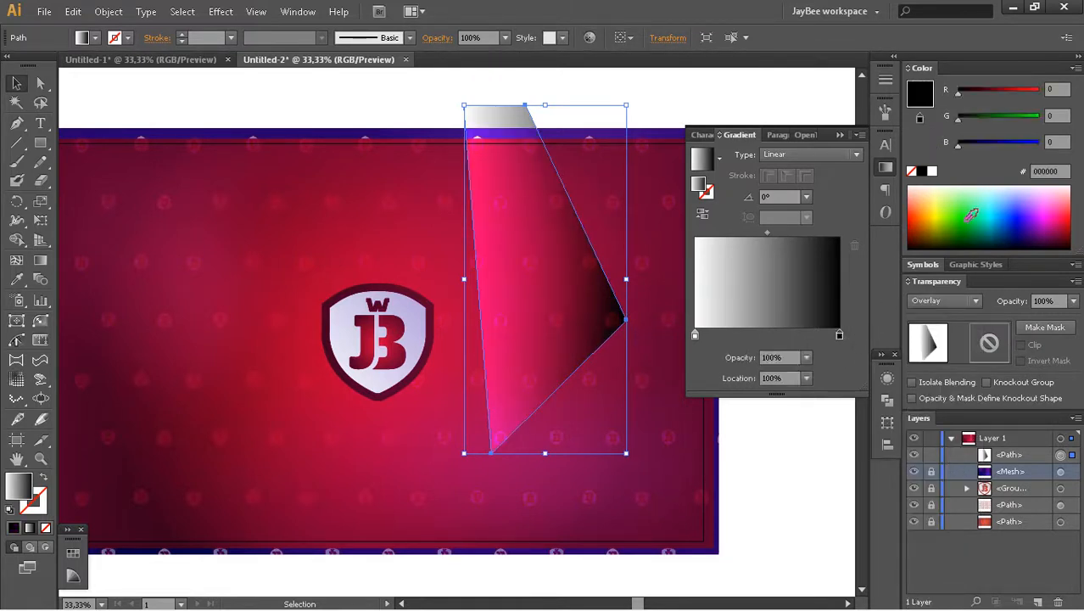
pyautogui.moveTo(840, 336)
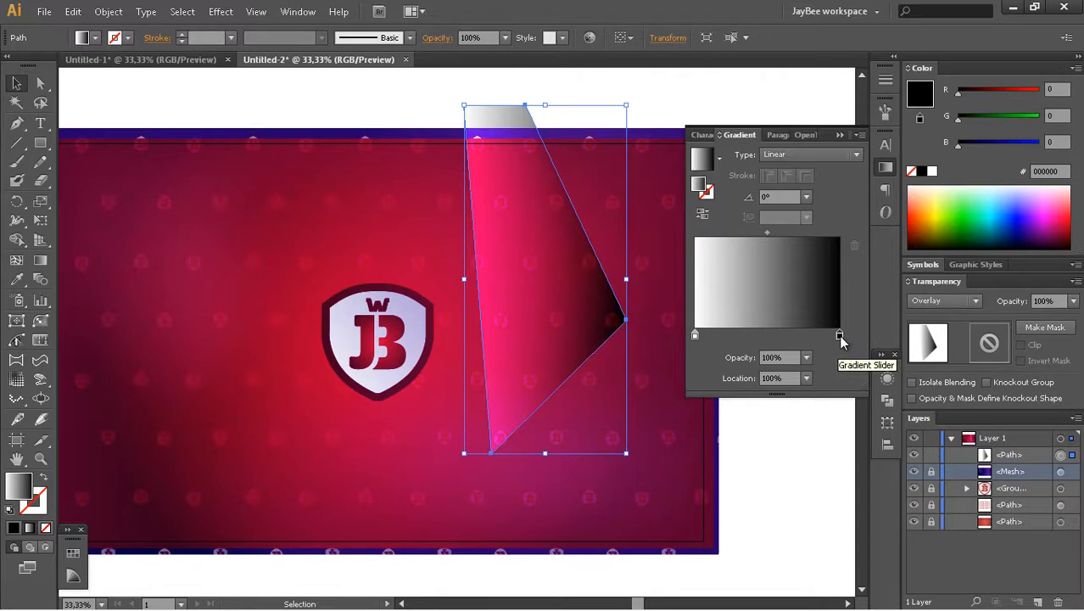
pyautogui.moveTo(846, 341)
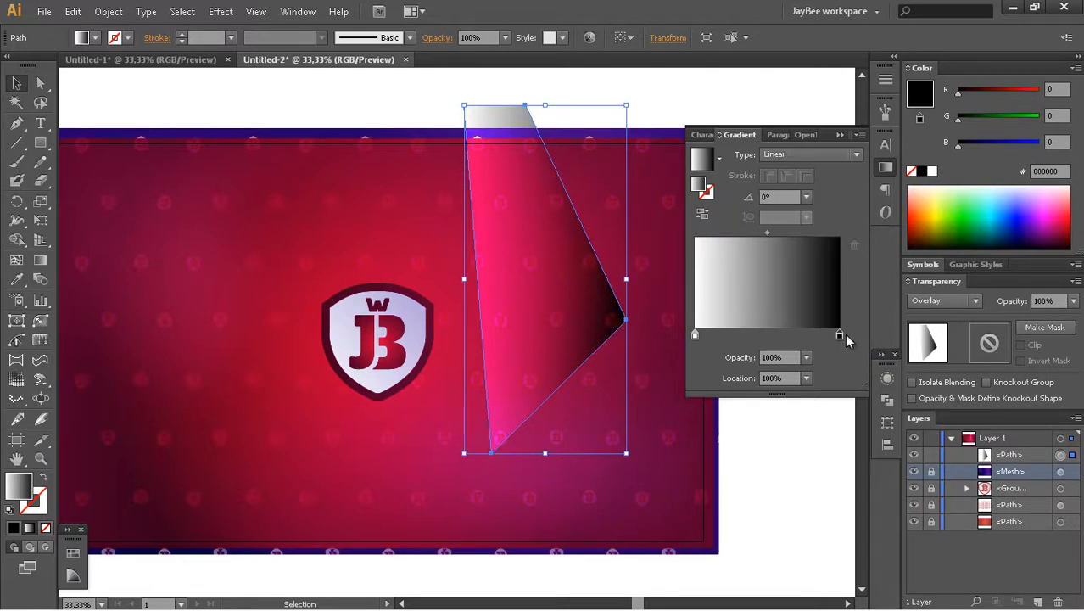
pyautogui.moveTo(987, 217)
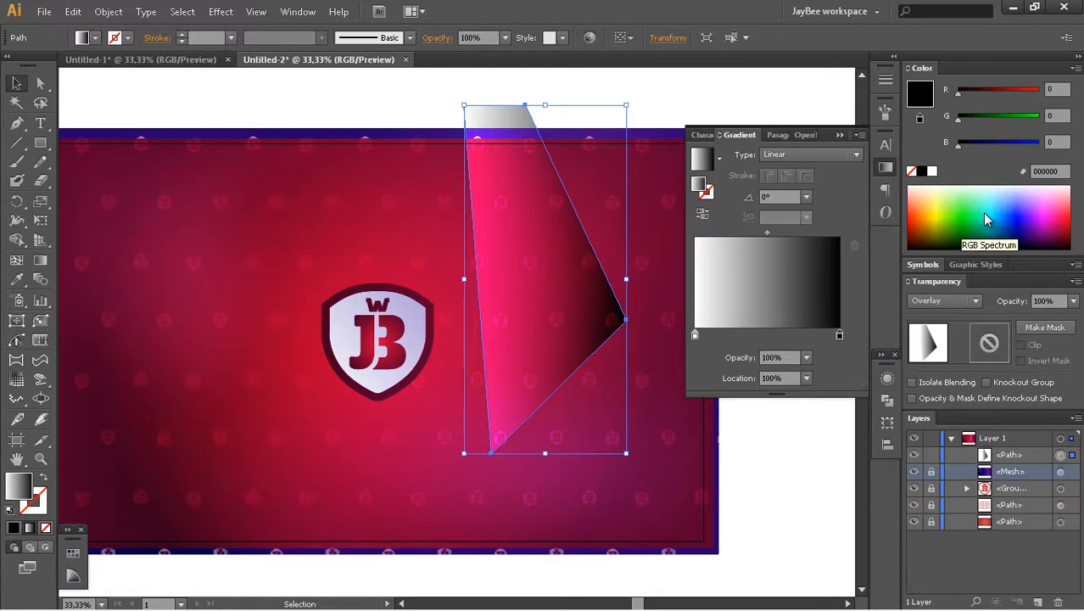
pyautogui.moveTo(1025, 217)
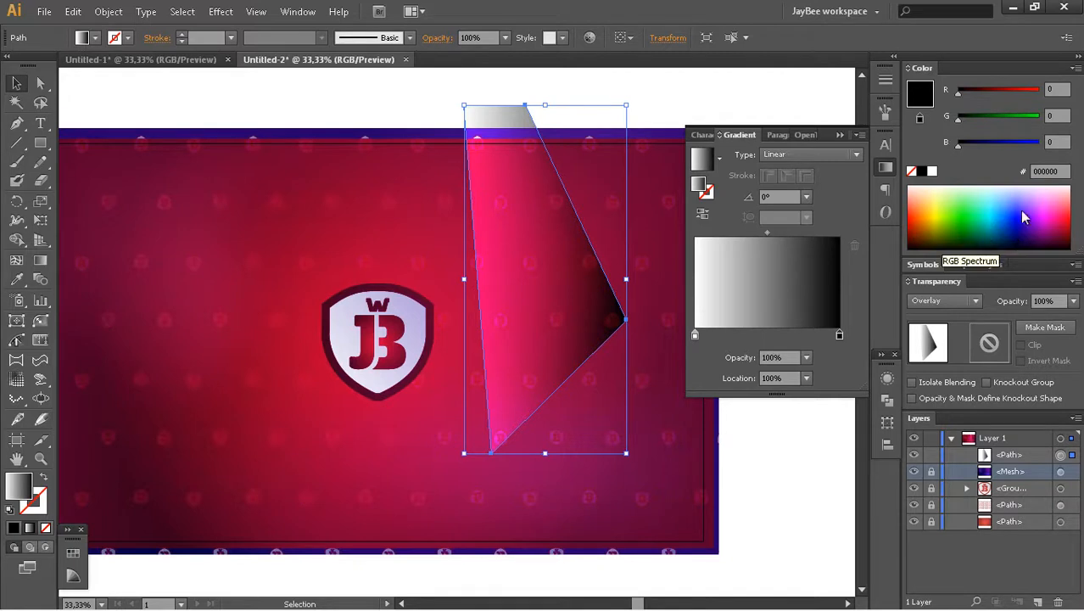
pyautogui.moveTo(997, 224)
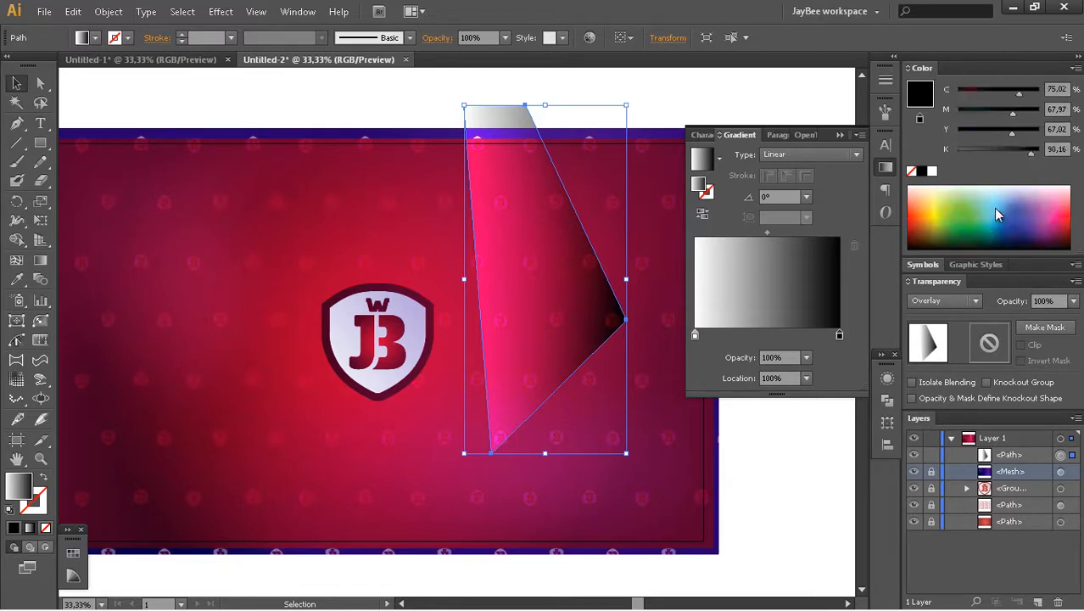
pyautogui.click(1074, 68)
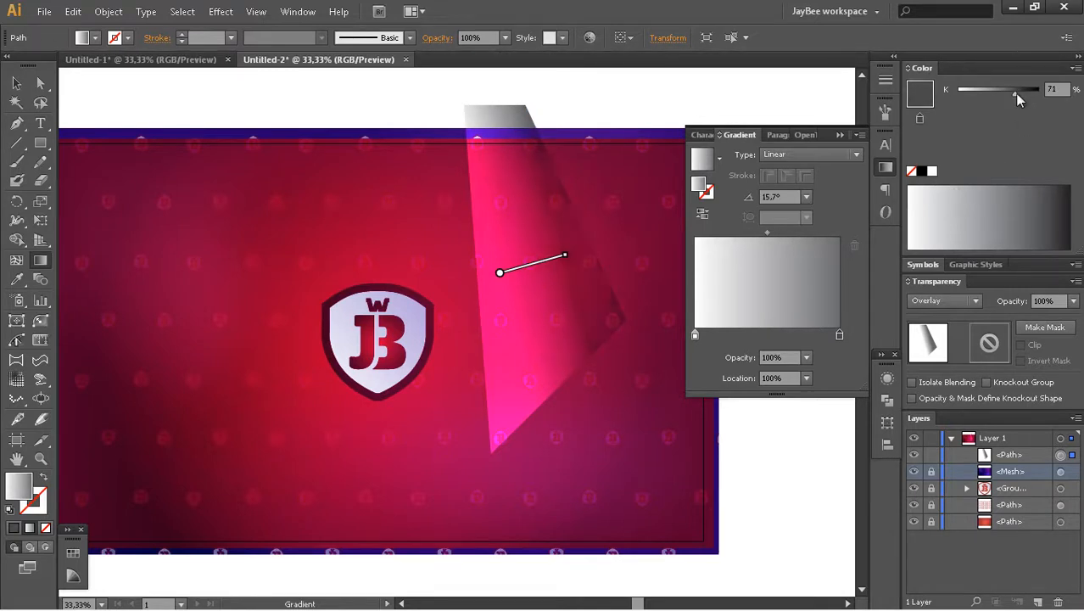
pyautogui.moveTo(1014, 88); pyautogui.dragTo(1006, 89)
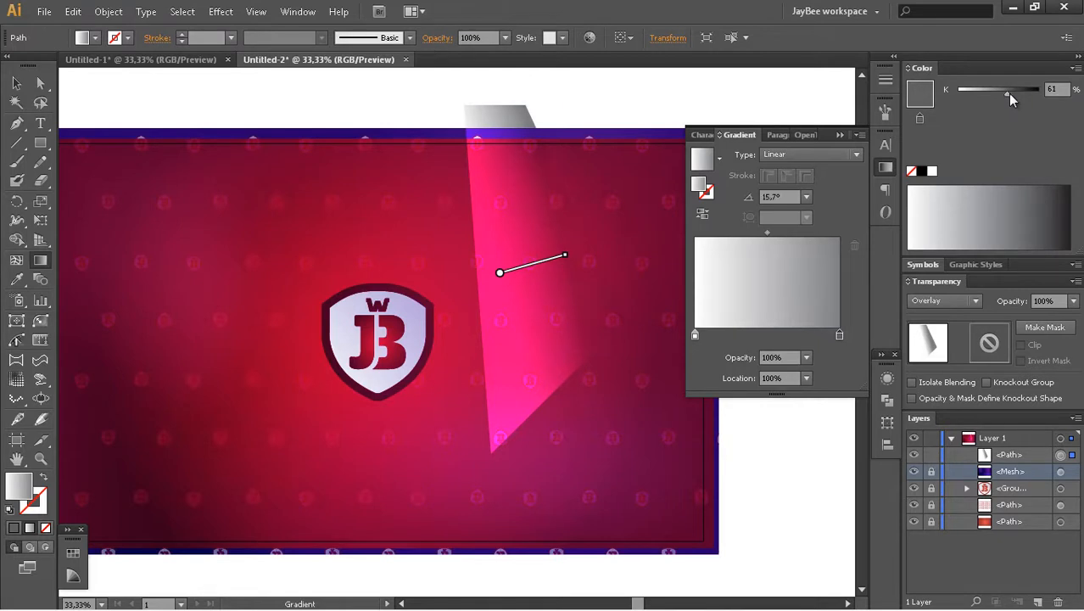
pyautogui.moveTo(855, 265)
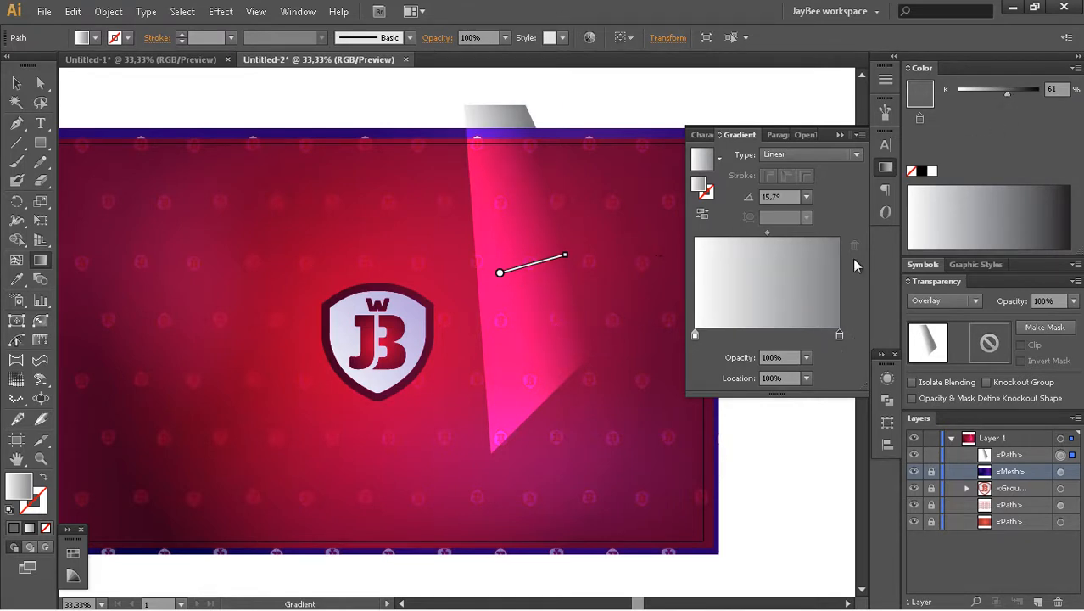
pyautogui.moveTo(712, 355)
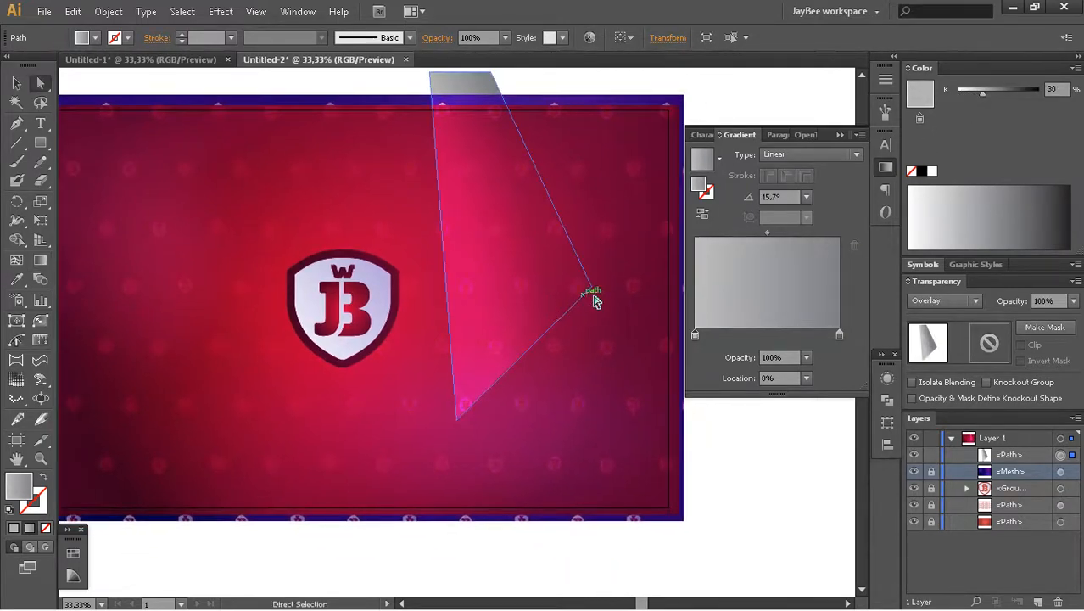
# Reshape the ray's corner and reposition the gradient's midpoint and stops.
pyautogui.moveTo(590, 295); pyautogui.dragTo(631, 416)
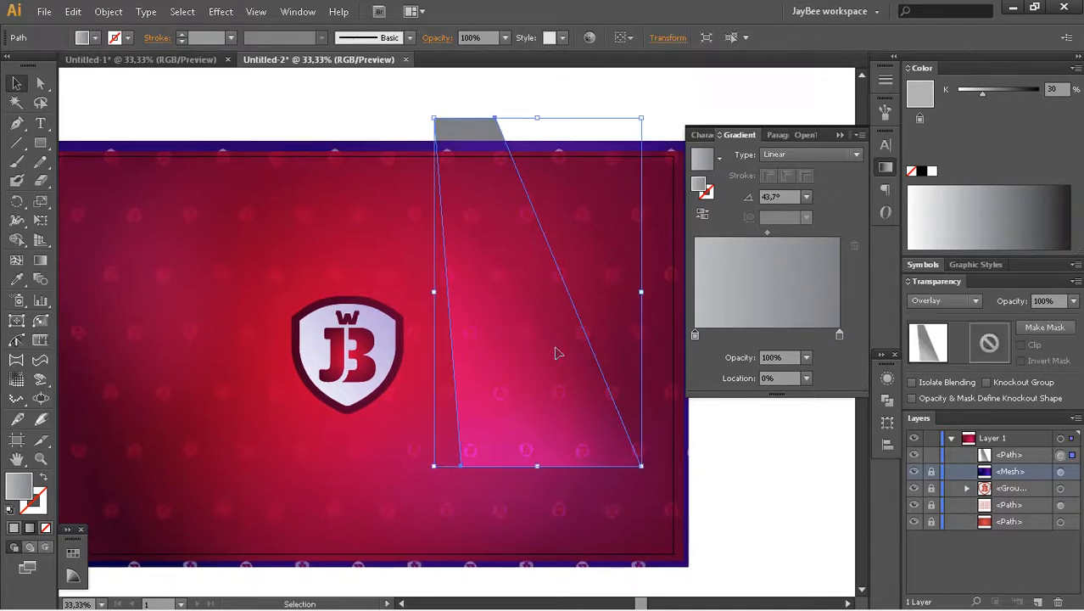
pyautogui.moveTo(694, 334); pyautogui.dragTo(758, 335)
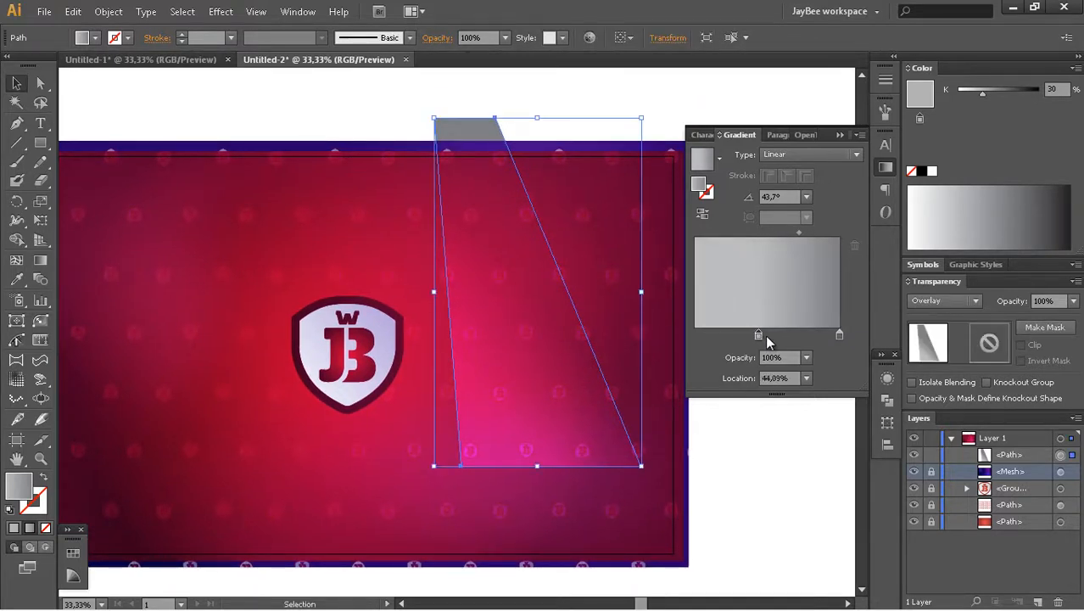
pyautogui.moveTo(758, 332); pyautogui.dragTo(840, 332)
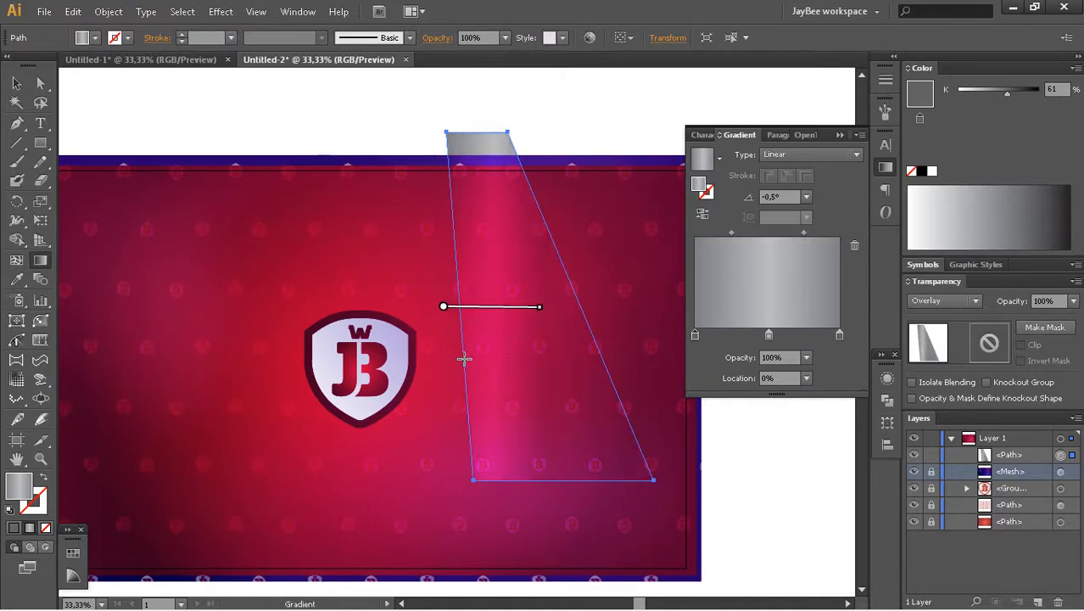
# Re-aim the gradient with the Gradient tool so it fades down along the beam.
pyautogui.moveTo(441, 306); pyautogui.dragTo(471, 309)
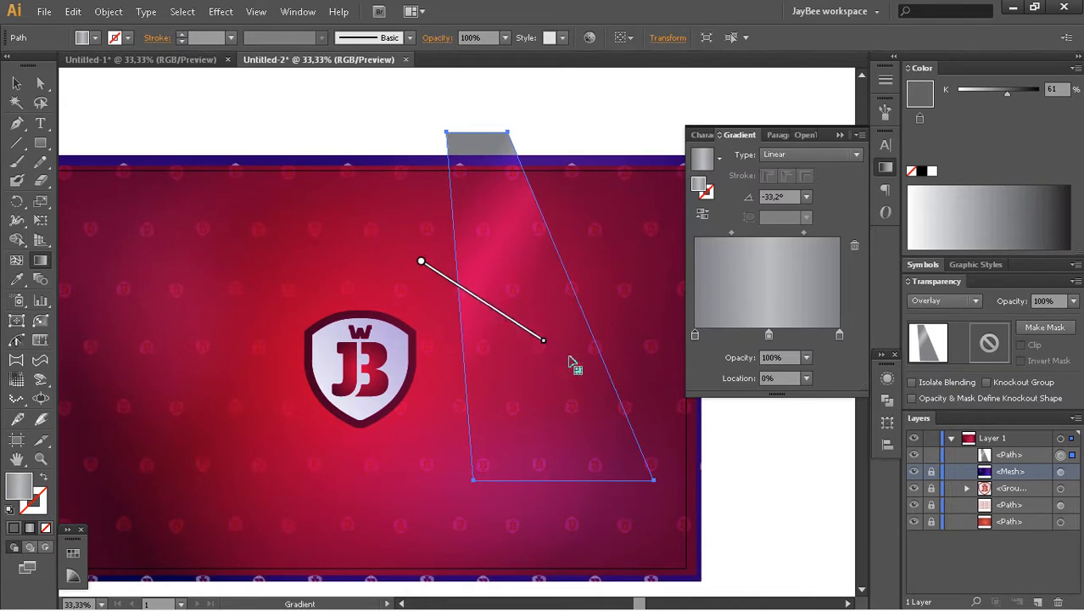
pyautogui.moveTo(543, 340); pyautogui.dragTo(602, 382)
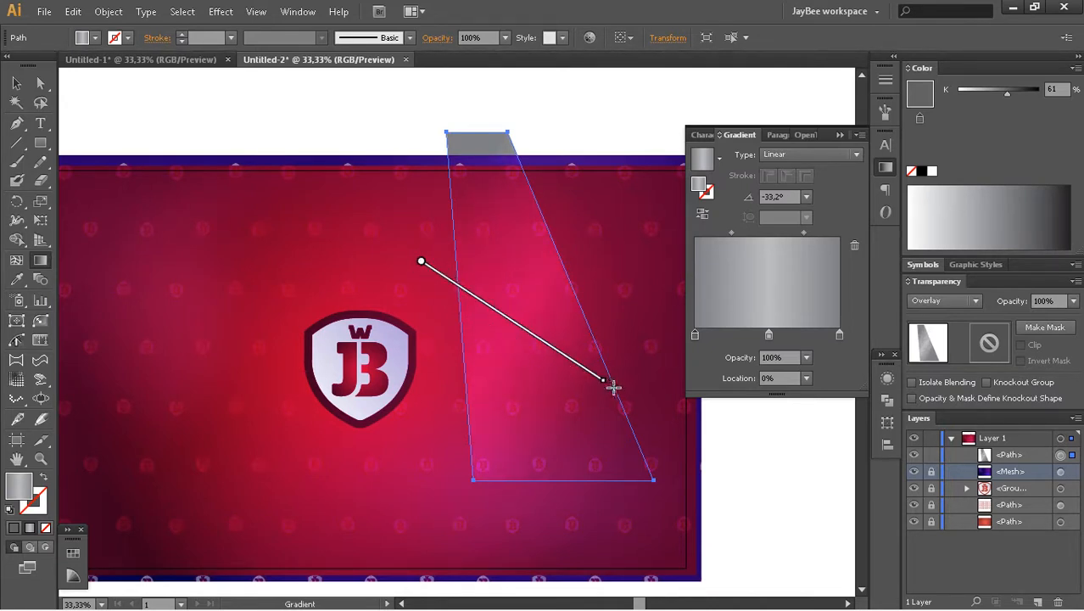
pyautogui.moveTo(602, 384); pyautogui.dragTo(603, 333)
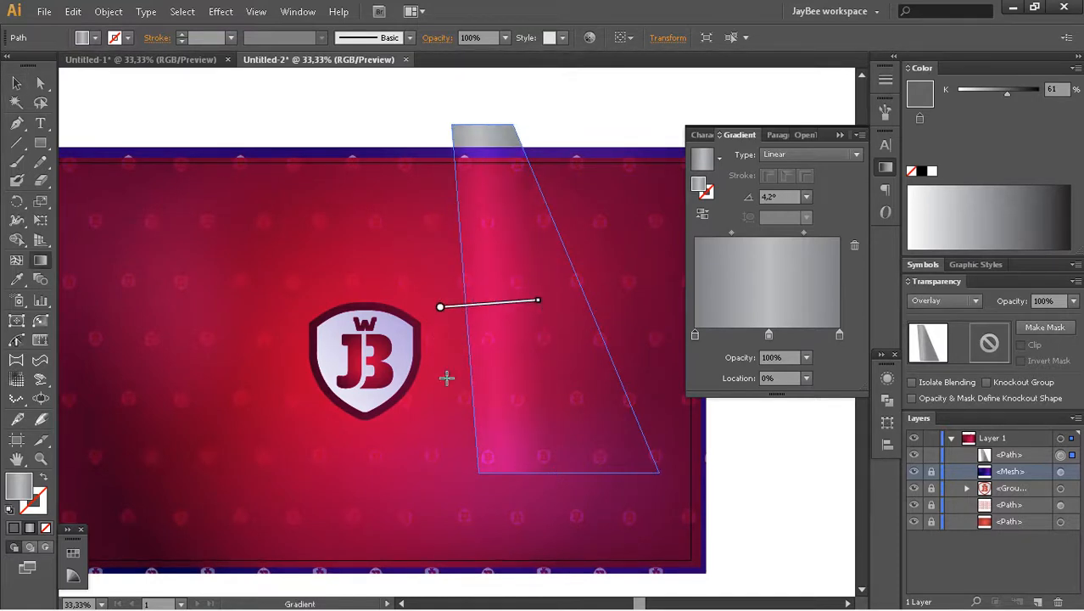
pyautogui.moveTo(439, 305); pyautogui.dragTo(386, 290)
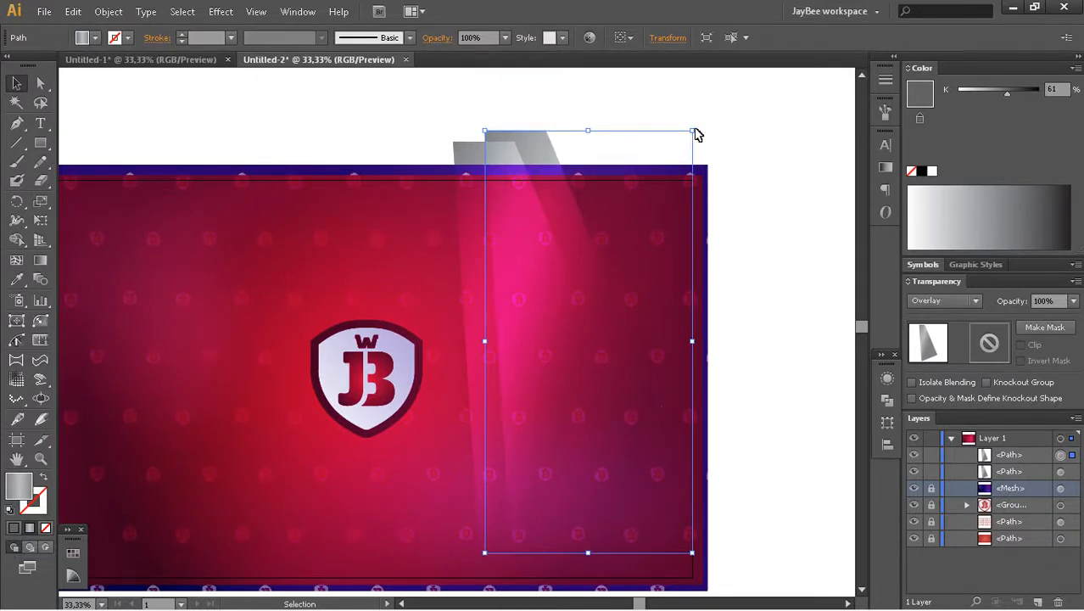
# Copy the ray beside the first and rotate the copies a few degrees into a fan.
pyautogui.moveTo(693, 132); pyautogui.dragTo(685, 117)
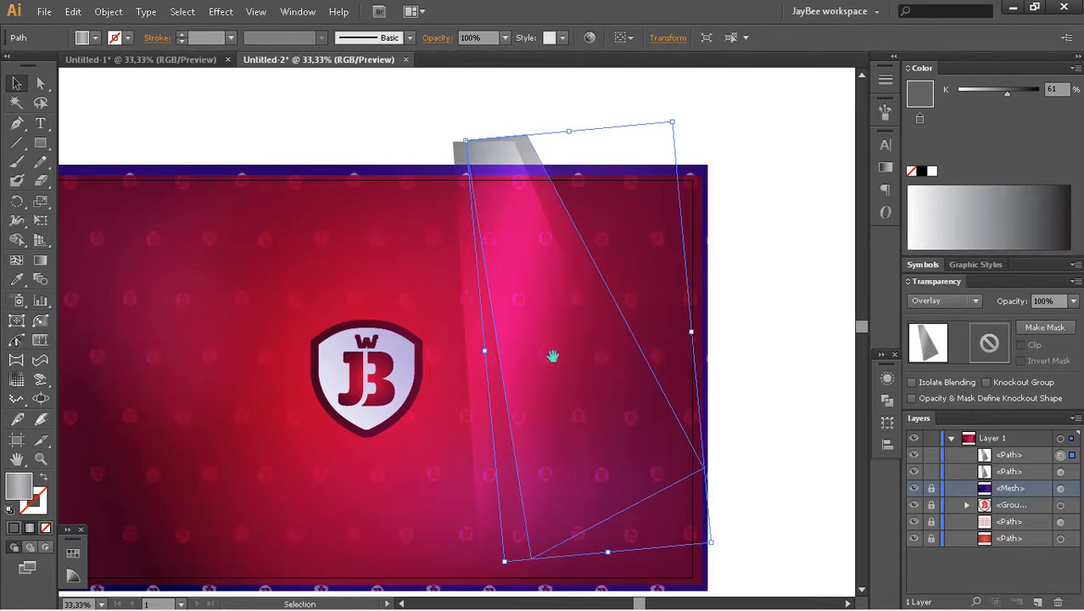
pyautogui.moveTo(553, 356); pyautogui.dragTo(563, 308)
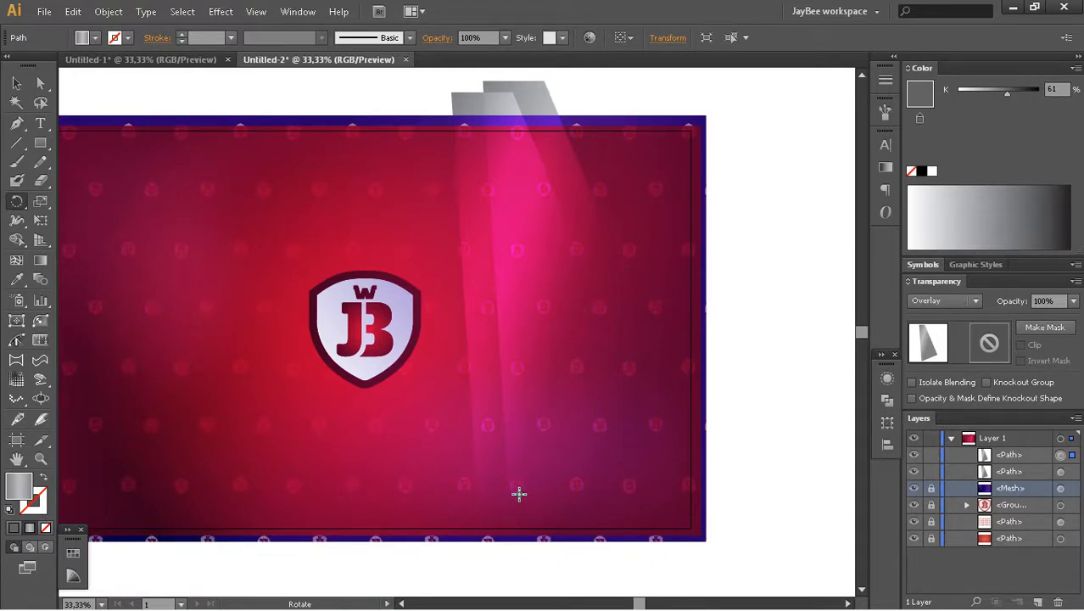
pyautogui.moveTo(519, 465)
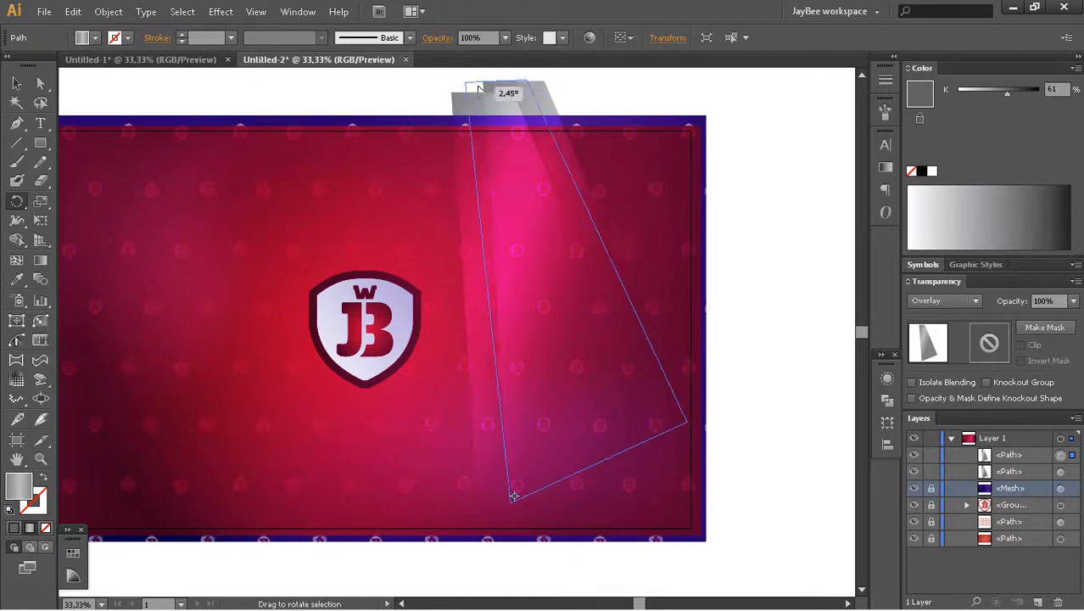
pyautogui.moveTo(512, 495); pyautogui.dragTo(584, 163)
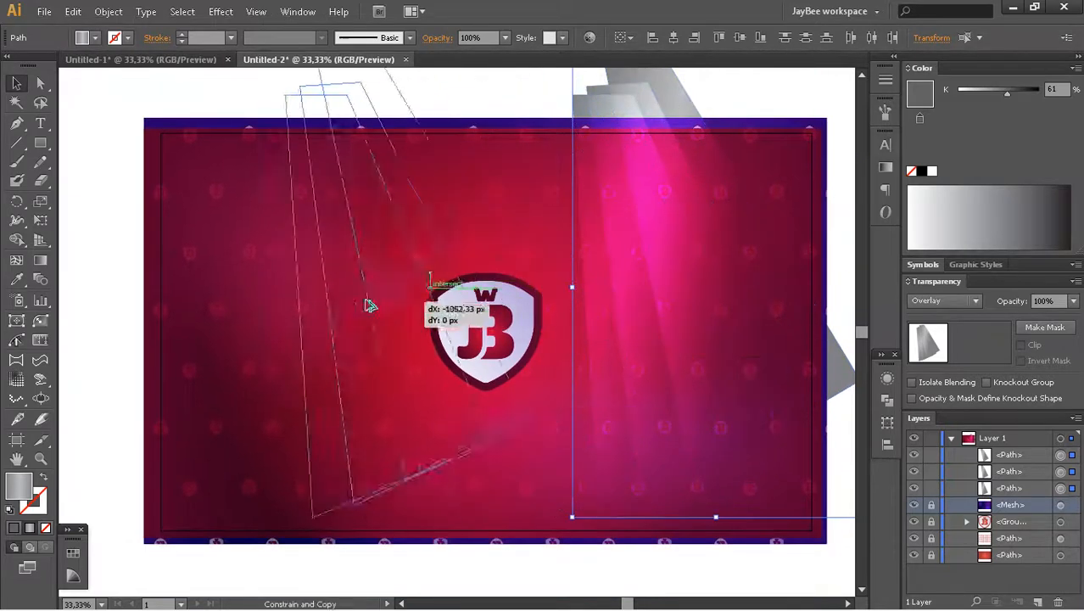
# Reflect the copied ray fan across the vertical axis and zoom out to view the whole wallpaper.
pyautogui.rightClick(371, 306)
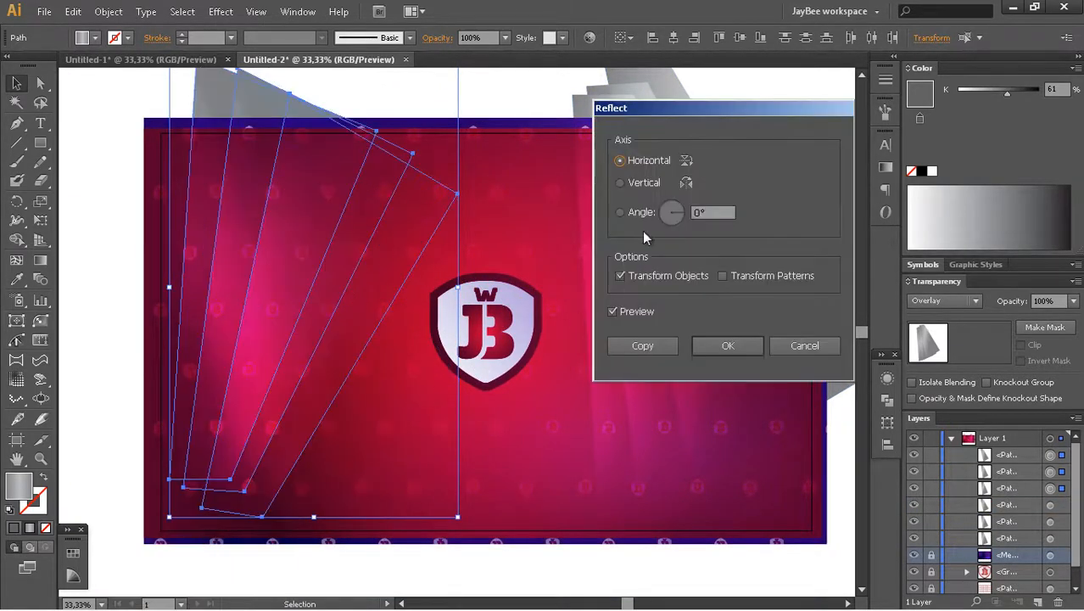
pyautogui.click(621, 183)
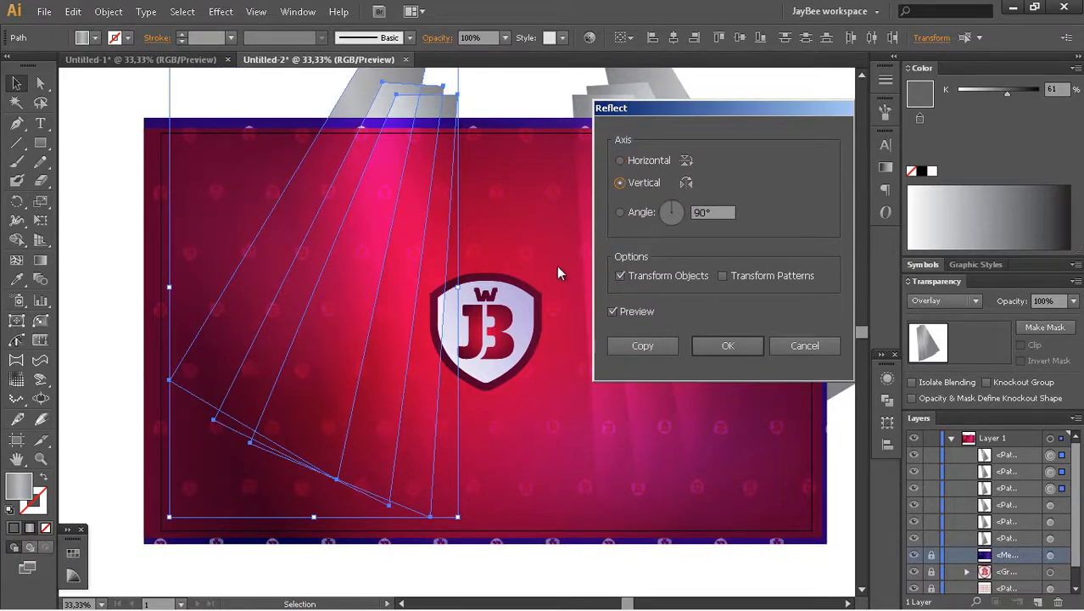
pyautogui.click(612, 313)
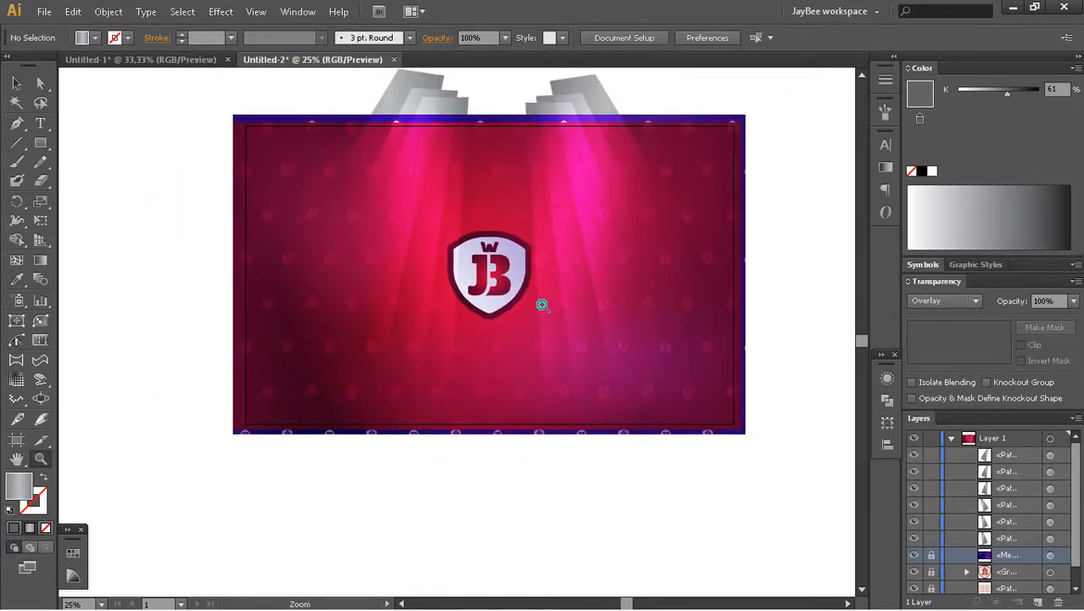
pyautogui.click(541, 305)
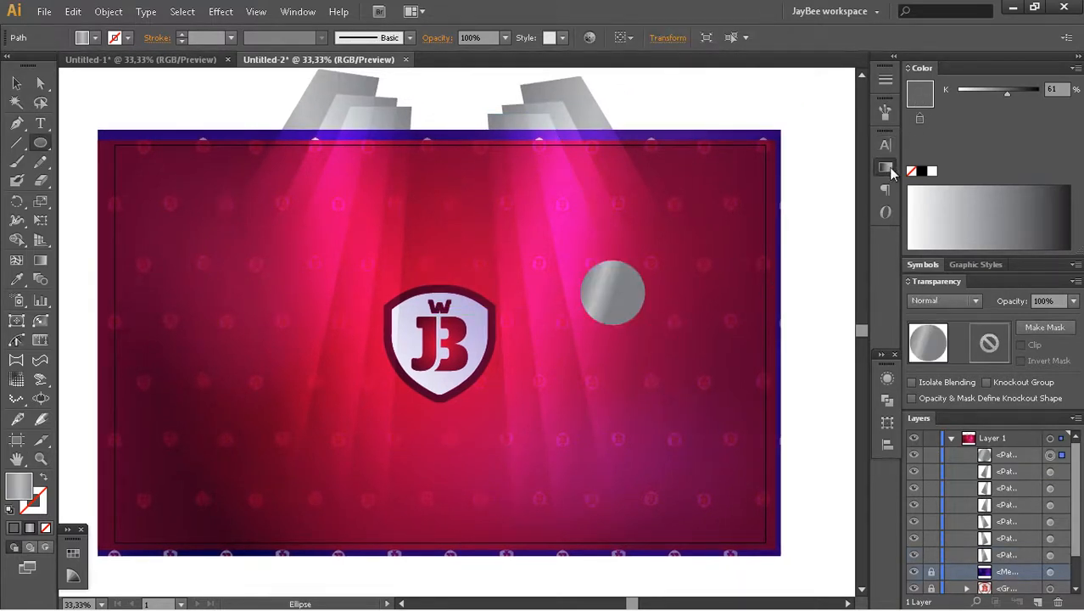
# Give the circle a radial white-to-transparent gradient.
pyautogui.click(882, 168)
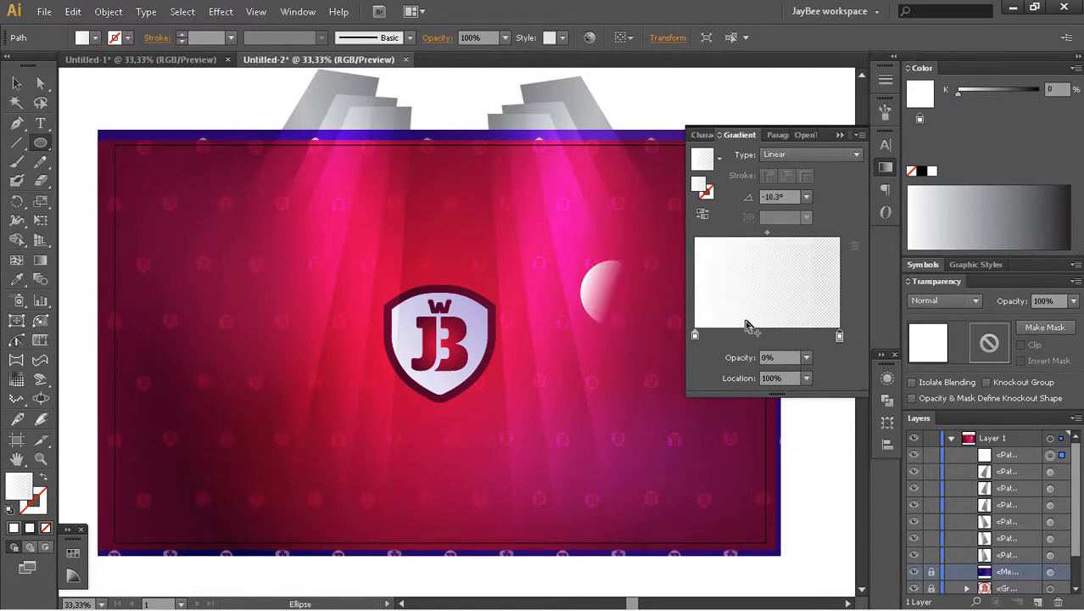
pyautogui.click(807, 153)
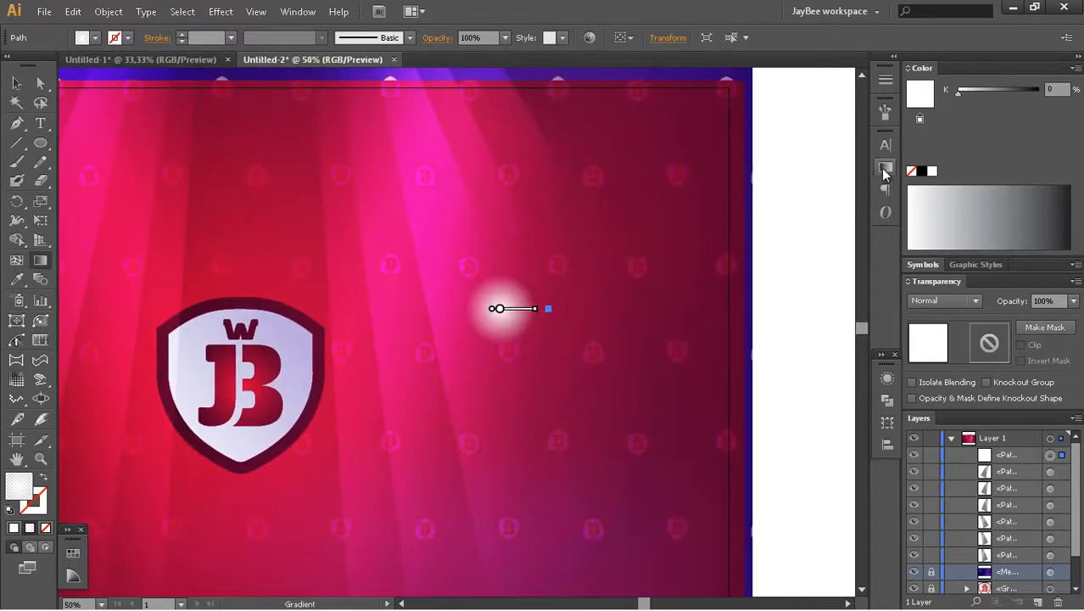
pyautogui.click(886, 168)
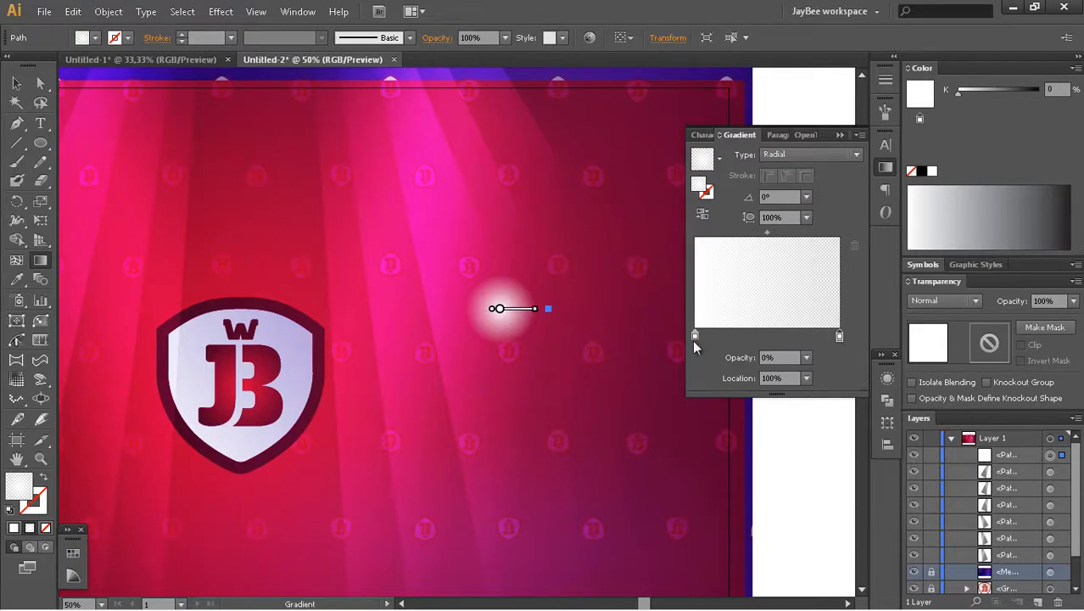
pyautogui.moveTo(838, 336)
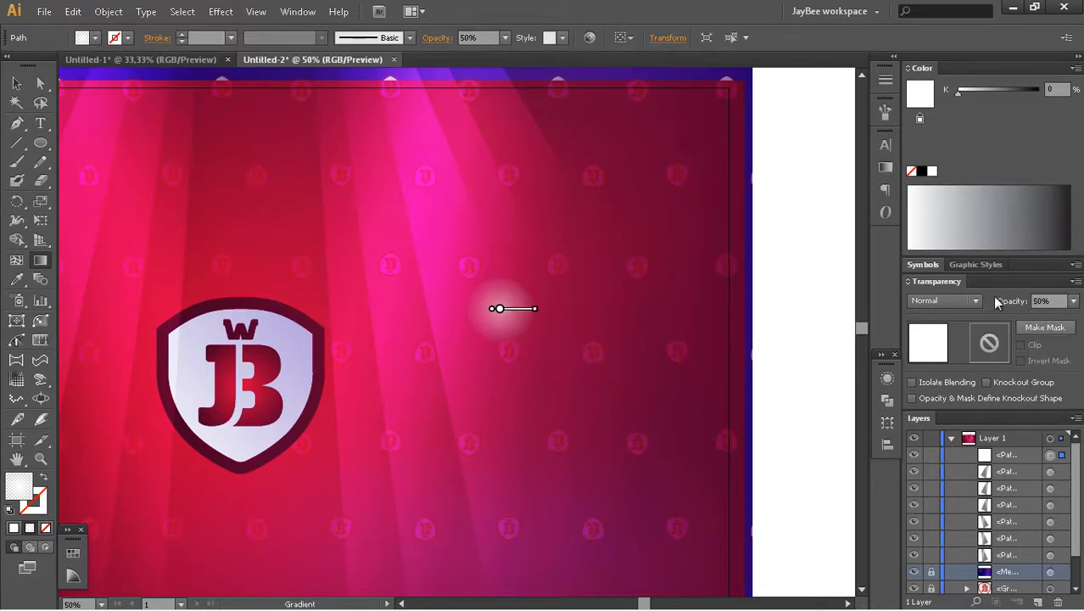
# Blend the glow circle in Overlay at 70% opacity in the Transparency panel.
pyautogui.click(943, 300)
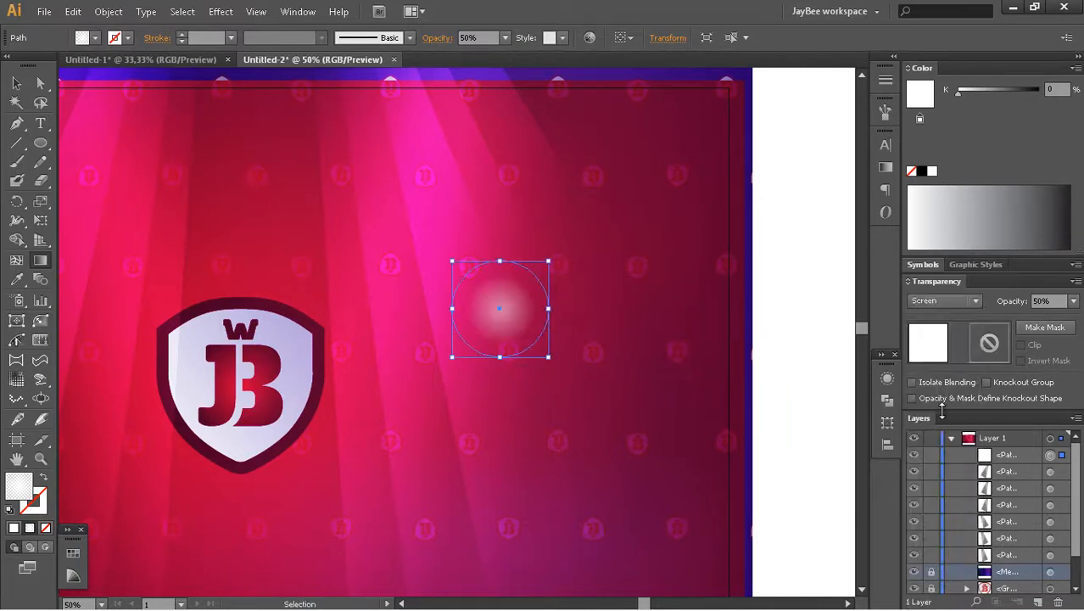
pyautogui.click(970, 302)
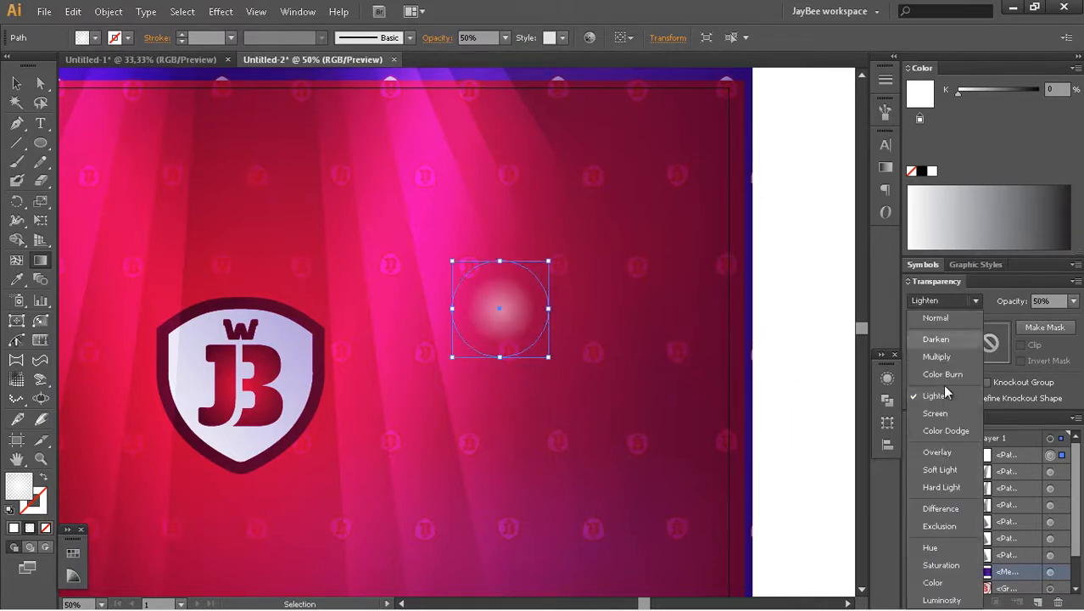
pyautogui.click(936, 451)
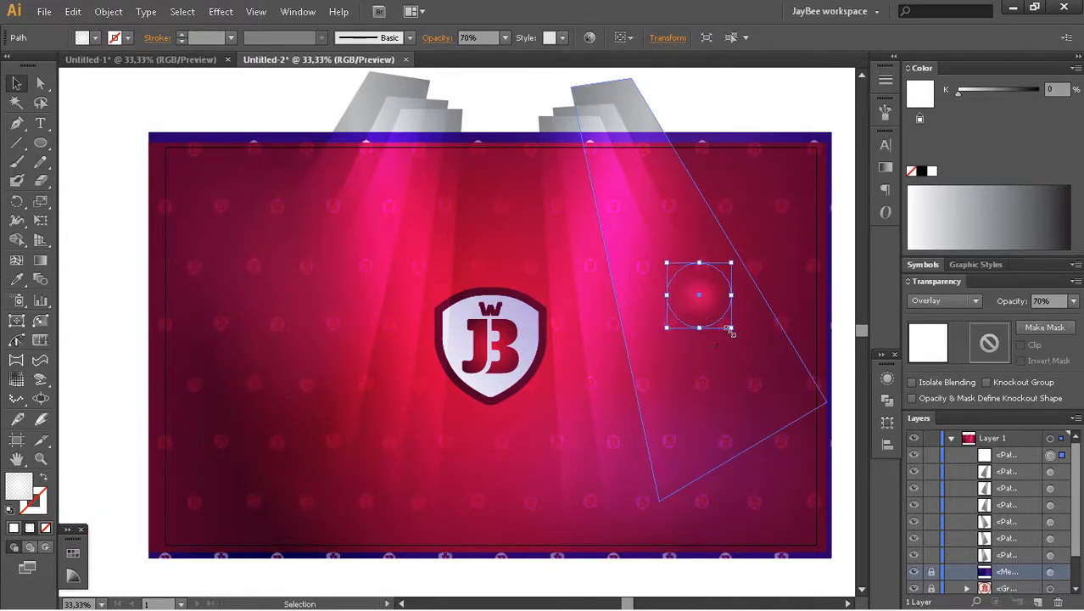
# Resize the glow circle, place a smaller copy near the bottom and tweak its radial gradient.
pyautogui.moveTo(731, 331); pyautogui.dragTo(750, 347)
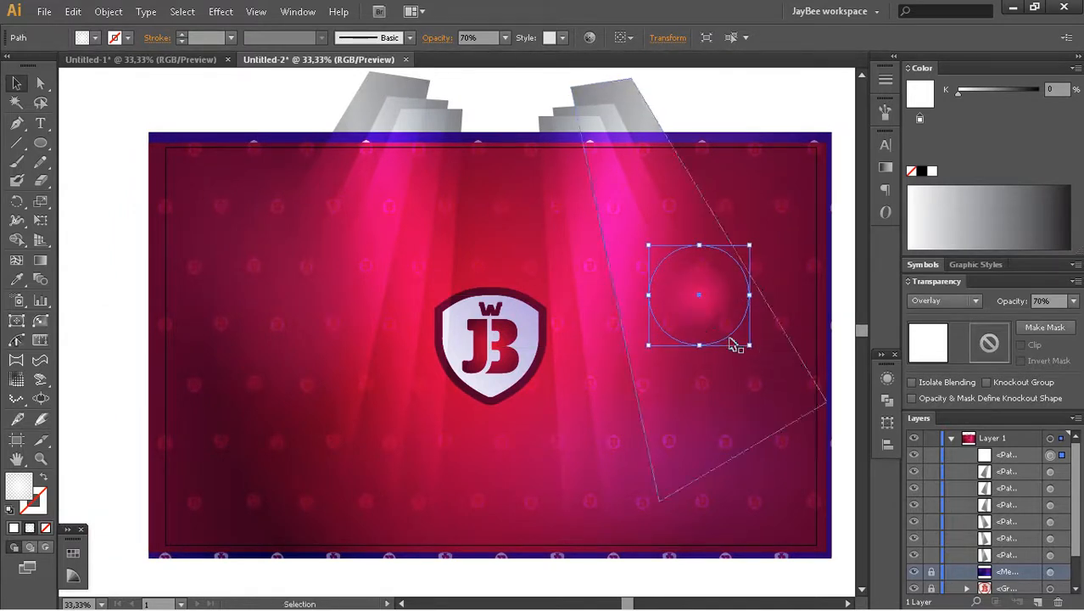
pyautogui.moveTo(699, 295); pyautogui.dragTo(726, 238)
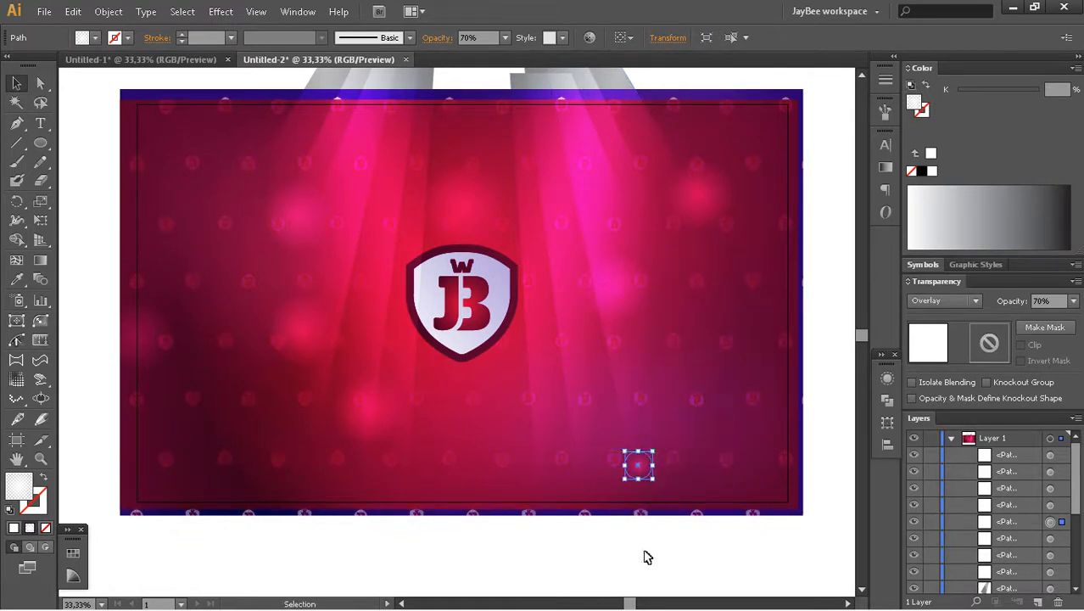
pyautogui.moveTo(638, 465); pyautogui.dragTo(670, 438)
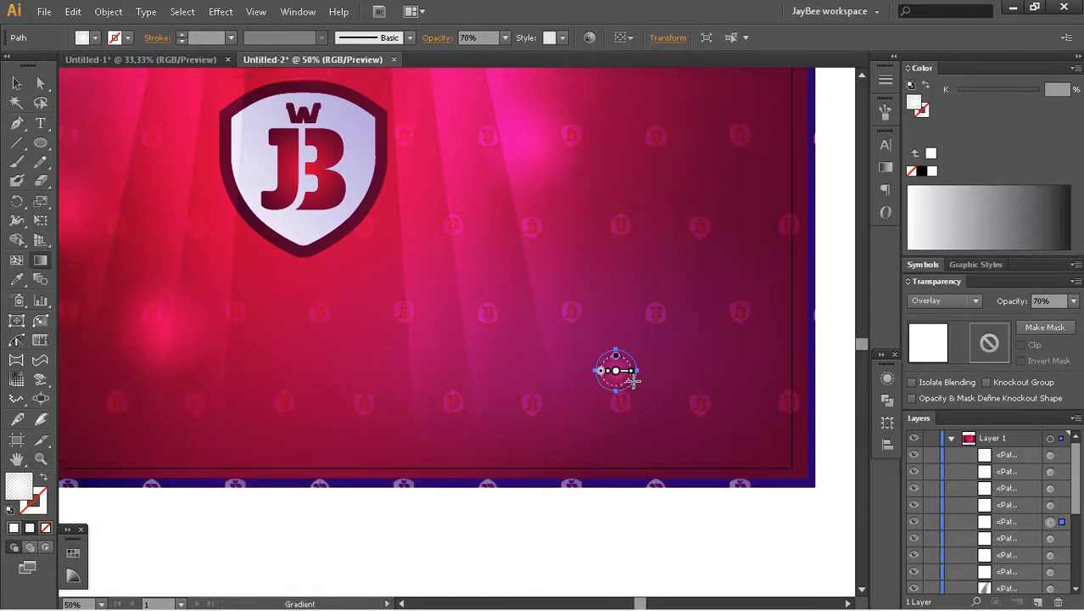
pyautogui.click(616, 370)
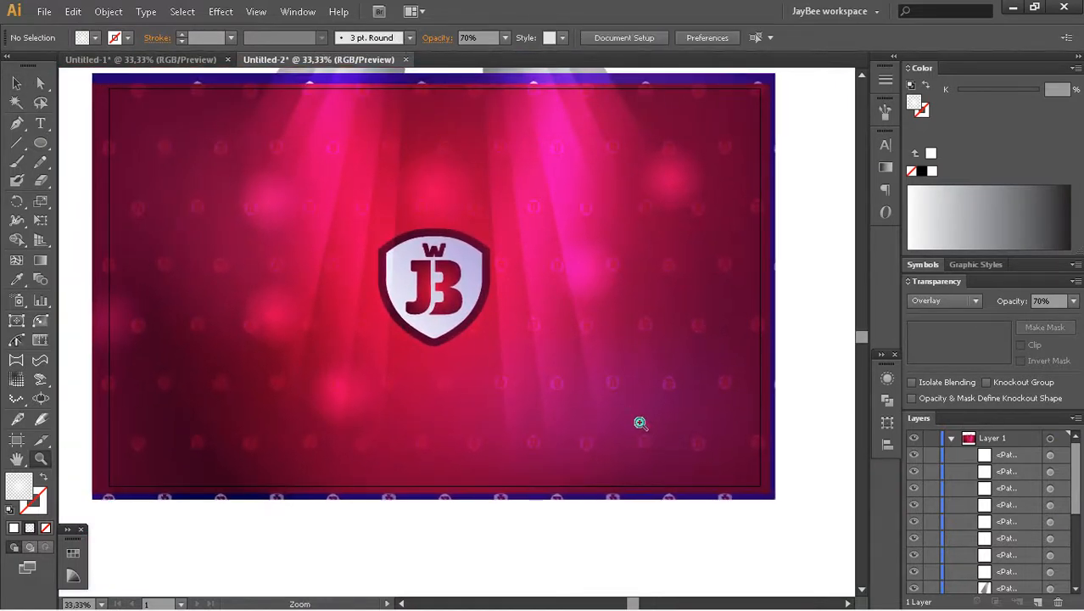
pyautogui.moveTo(628, 415); pyautogui.dragTo(653, 432)
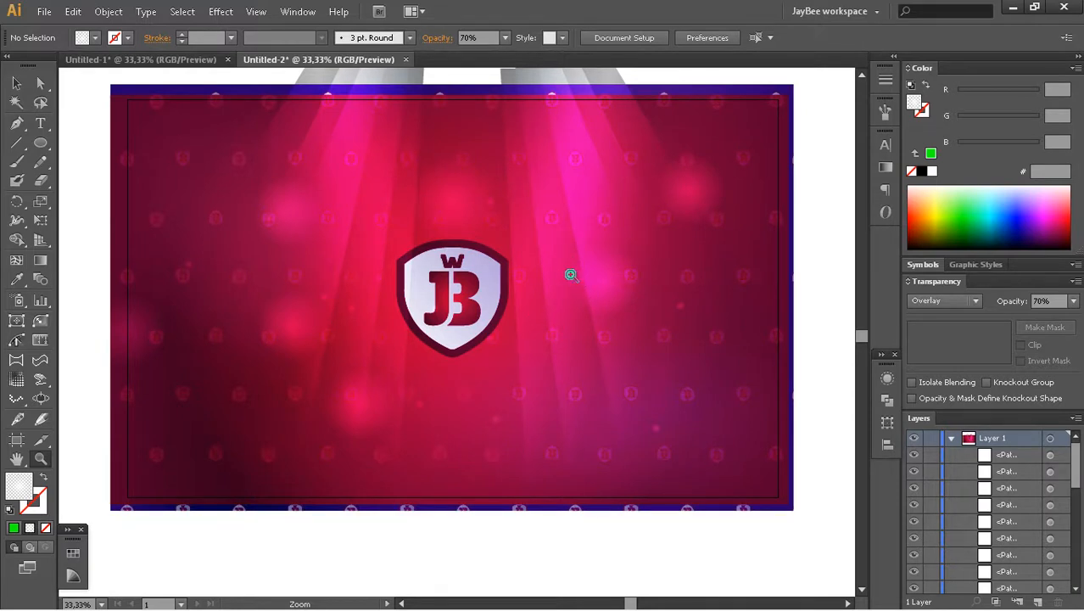
# Bring up the File menu commands for saving the finished wallpaper.
pyautogui.click(49, 12)
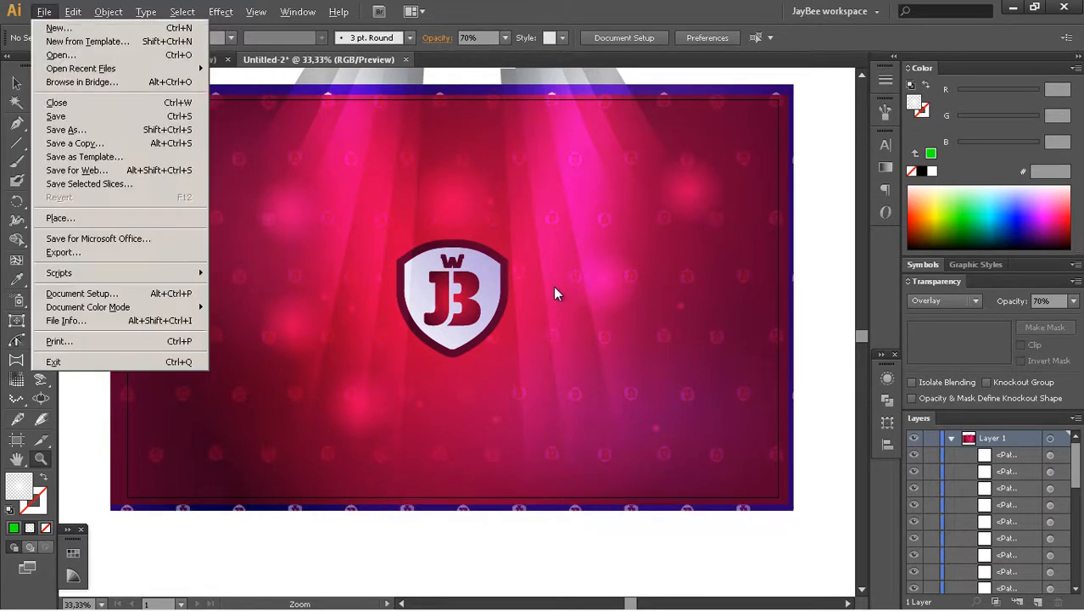
pyautogui.moveTo(75, 122)
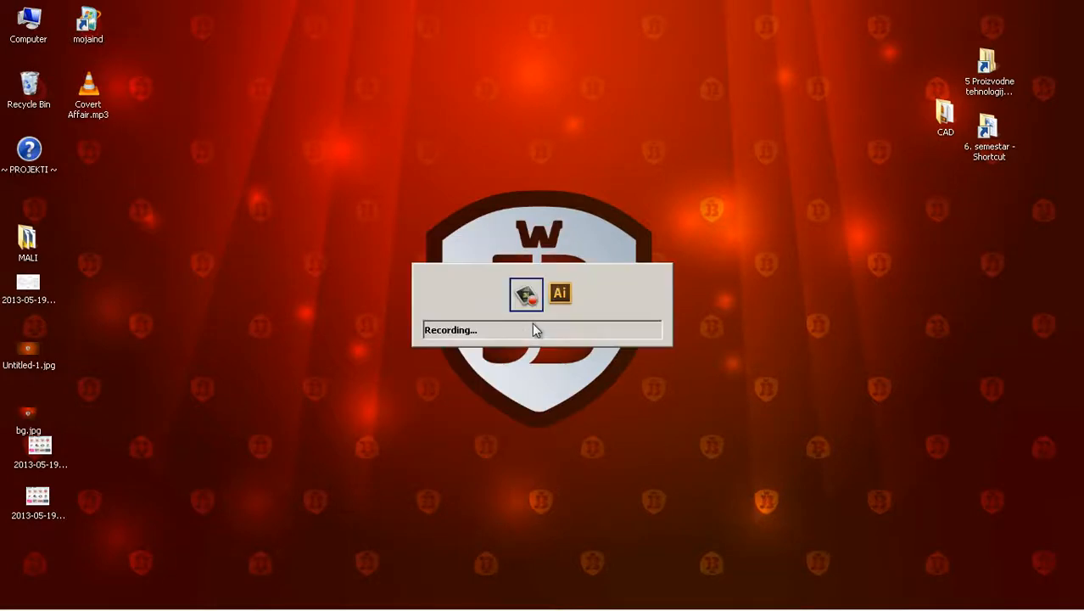
pyautogui.click(560, 294)
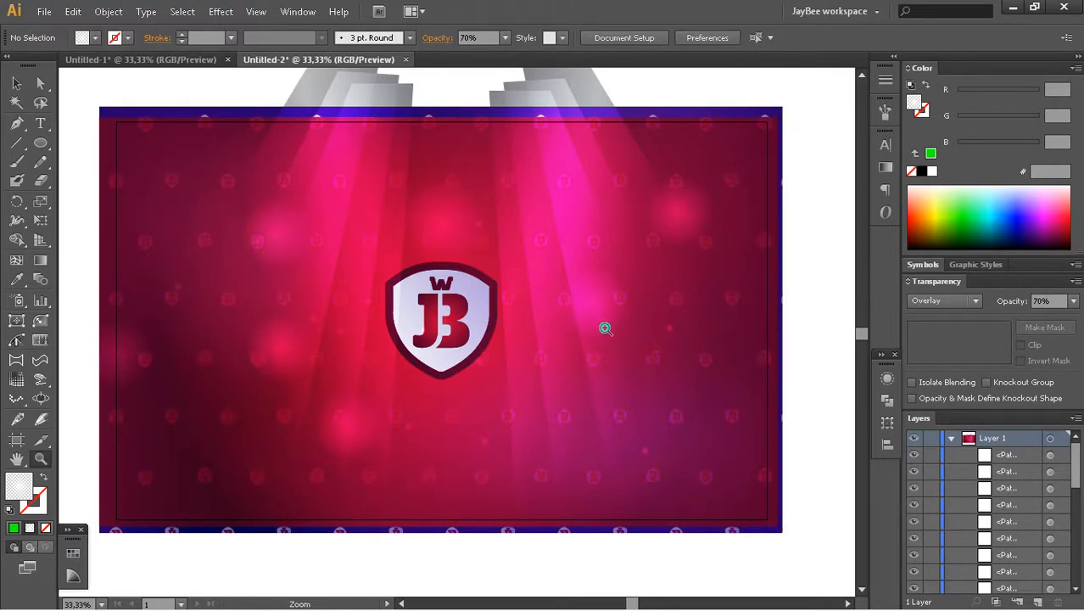
pyautogui.moveTo(611, 341)
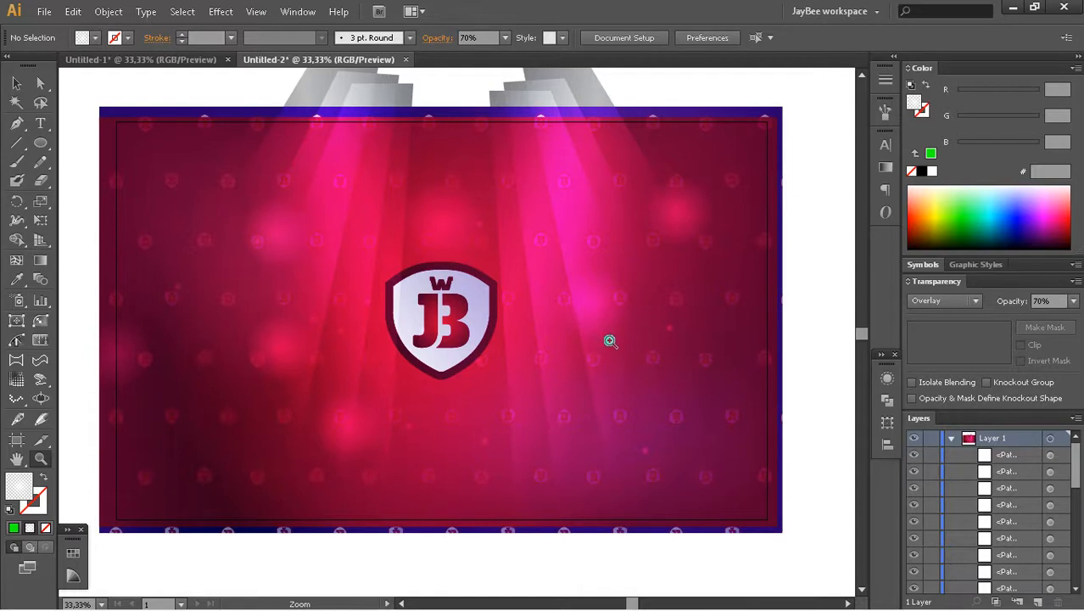
pyautogui.moveTo(607, 339)
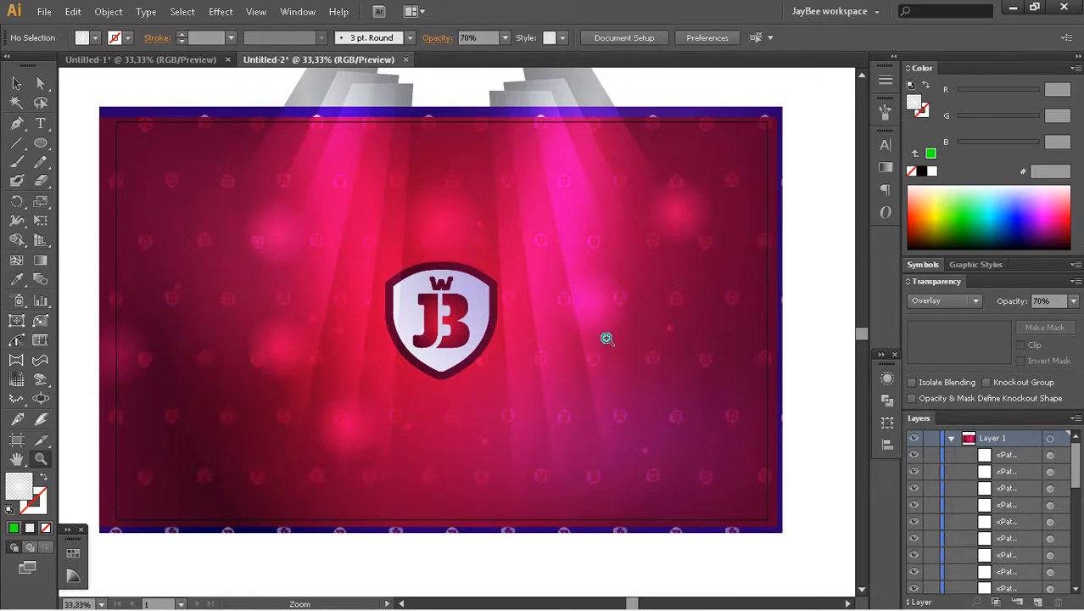
pyautogui.moveTo(781, 109)
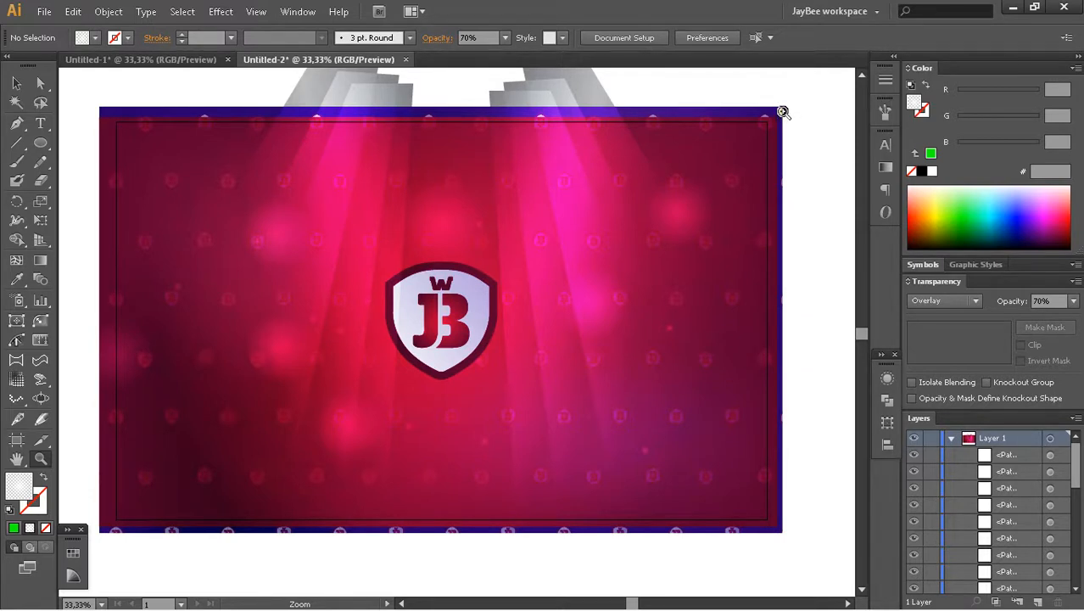
pyautogui.moveTo(808, 55)
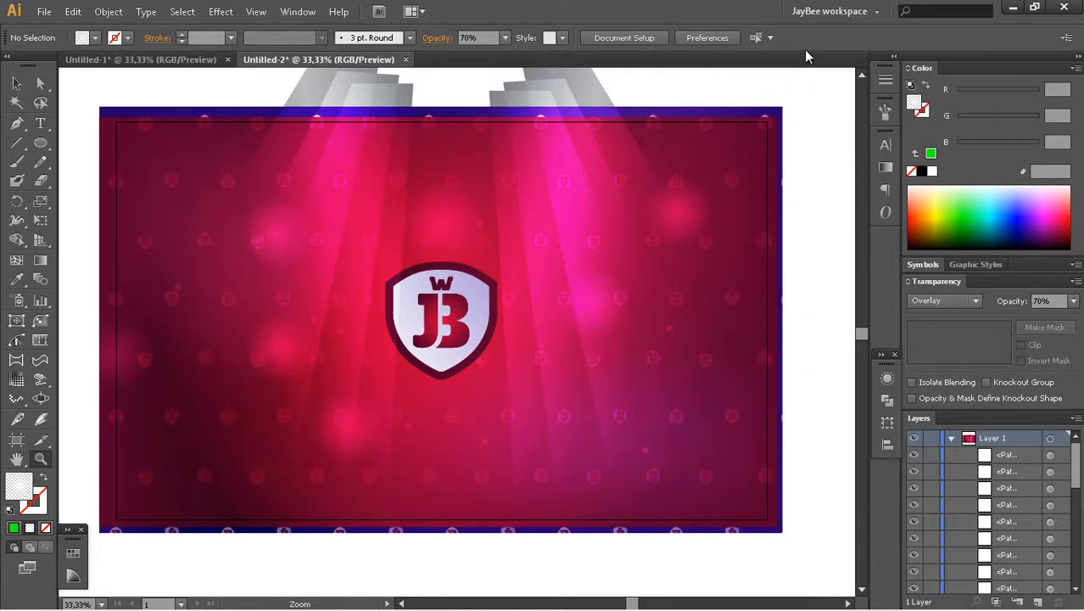